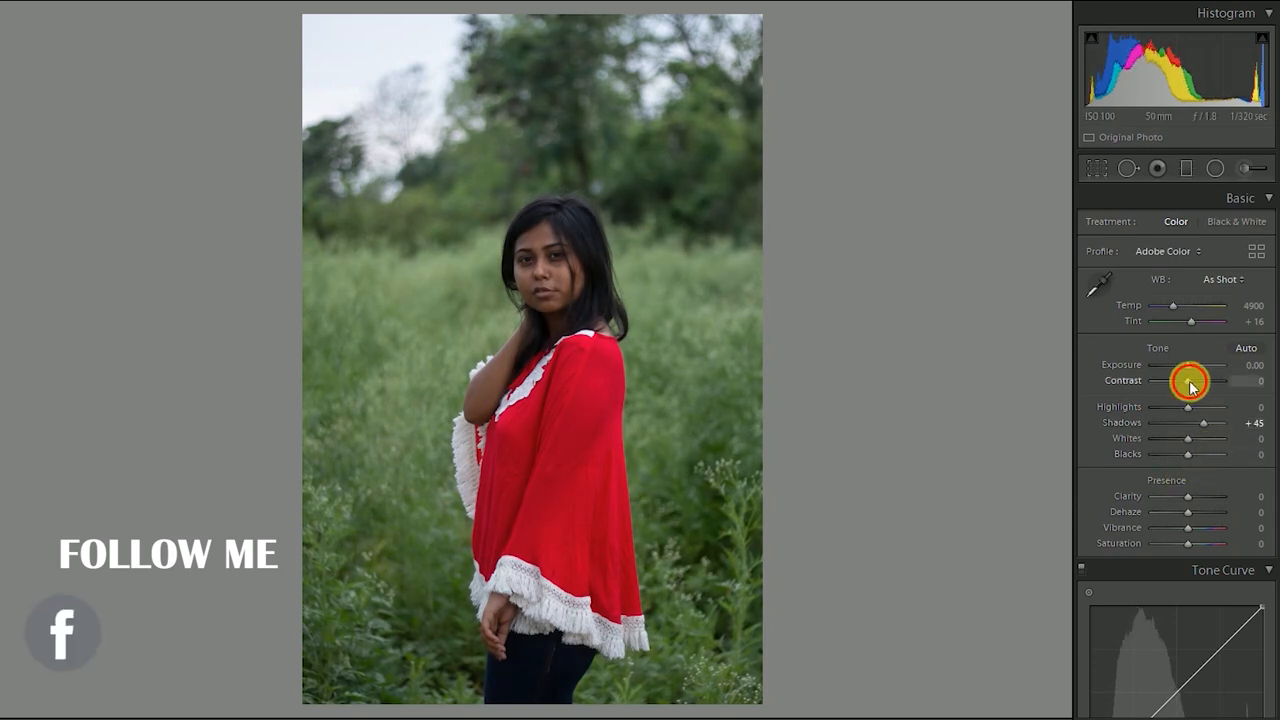
# - Raise contrast to +24 and exposure to +0.34, set blacks −12, whites +37 and highlights −45
pyautogui.moveTo(1184, 380); pyautogui.dragTo(1210, 380)
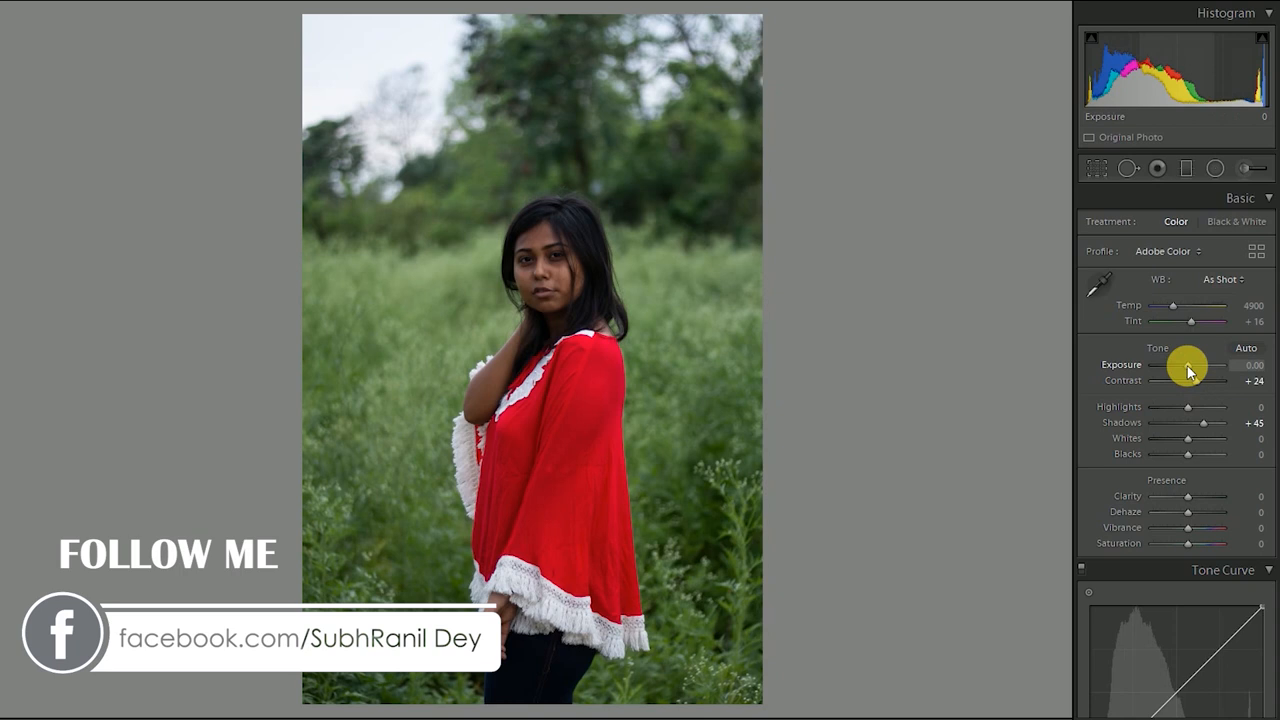
pyautogui.moveTo(1180, 364); pyautogui.dragTo(1188, 364)
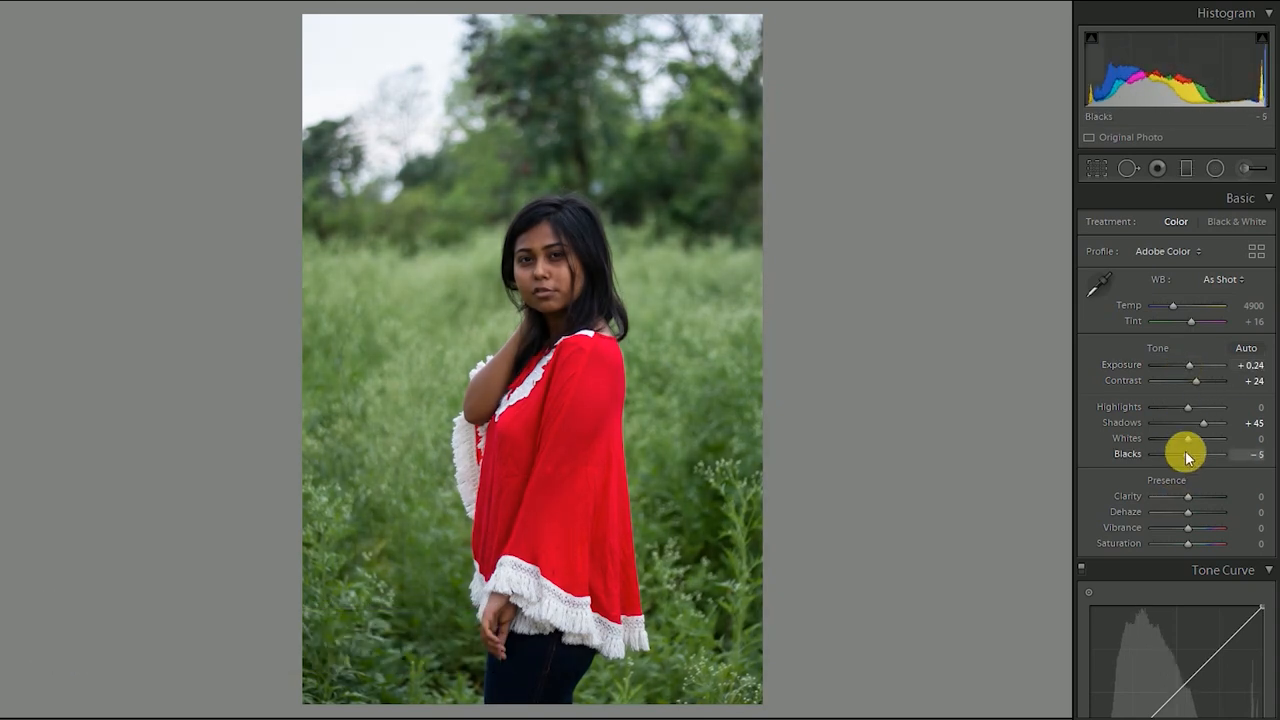
pyautogui.moveTo(1212, 454); pyautogui.dragTo(1200, 454)
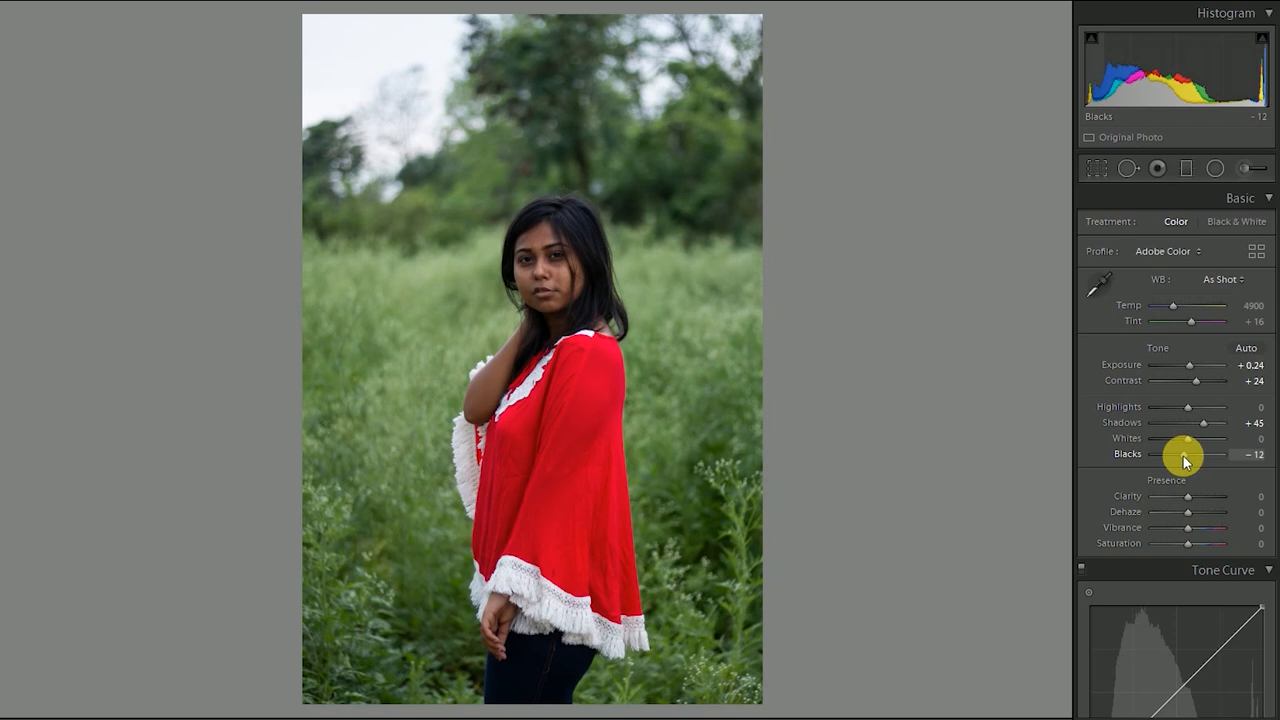
pyautogui.moveTo(1180, 432)
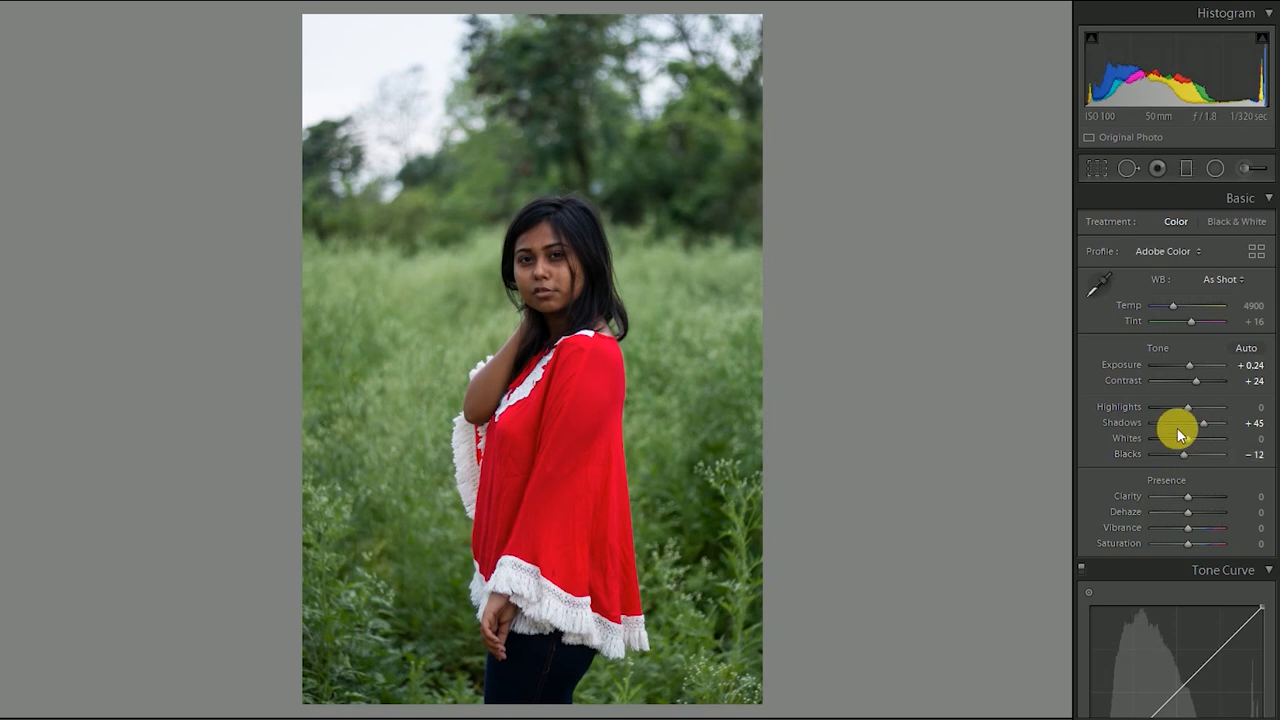
pyautogui.moveTo(1184, 438); pyautogui.dragTo(1210, 438)
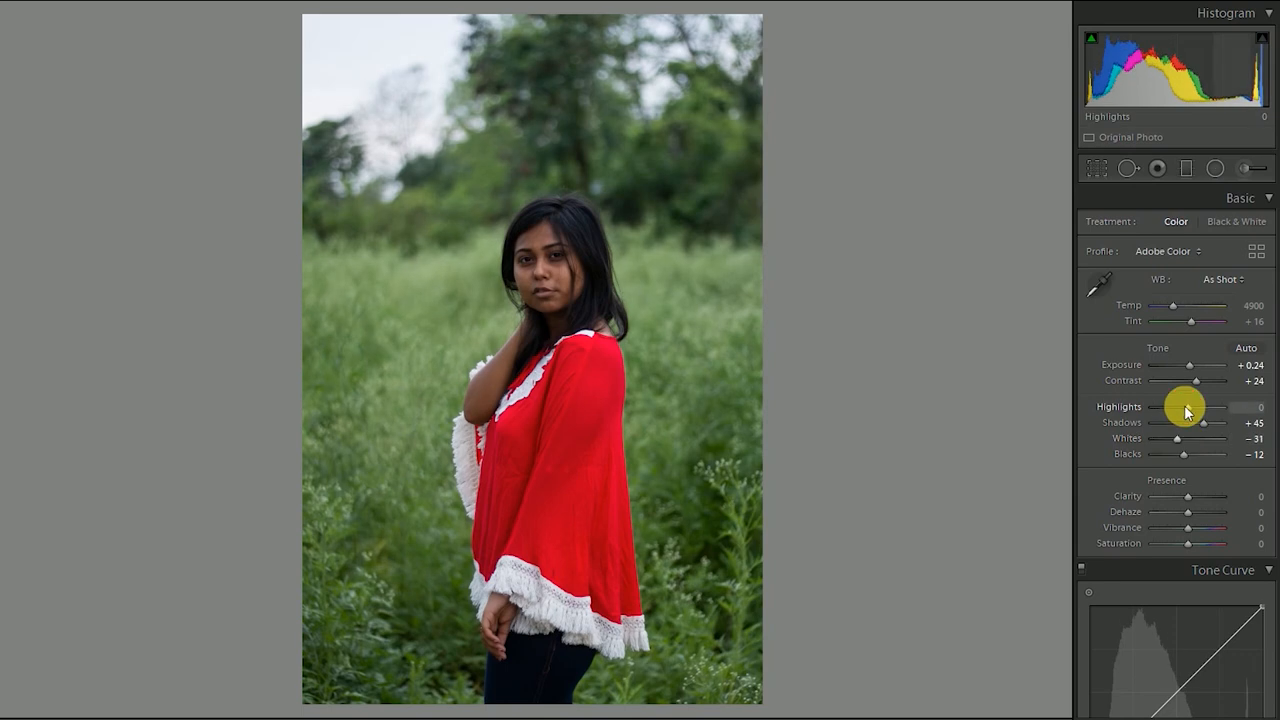
pyautogui.moveTo(1218, 412); pyautogui.dragTo(1170, 412)
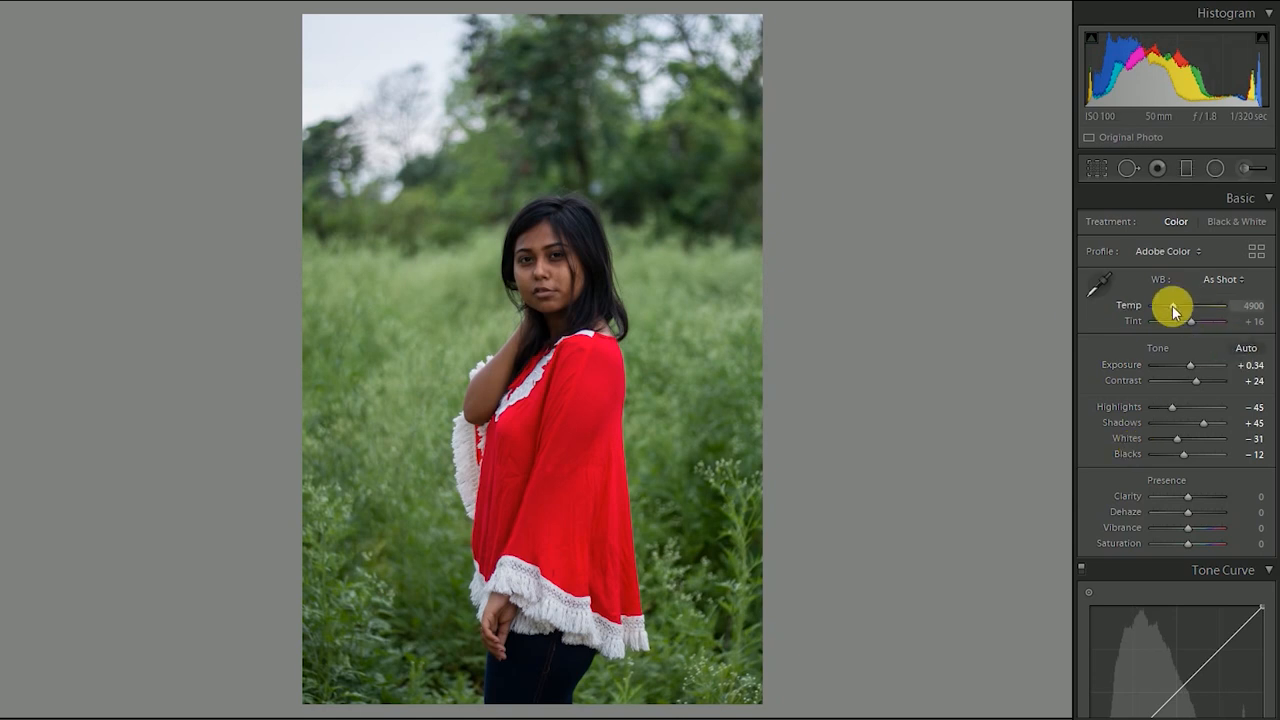
# - Warm the white balance to temperature 6046 and push tint to +39 magenta
pyautogui.moveTo(1190, 304); pyautogui.dragTo(1198, 304)
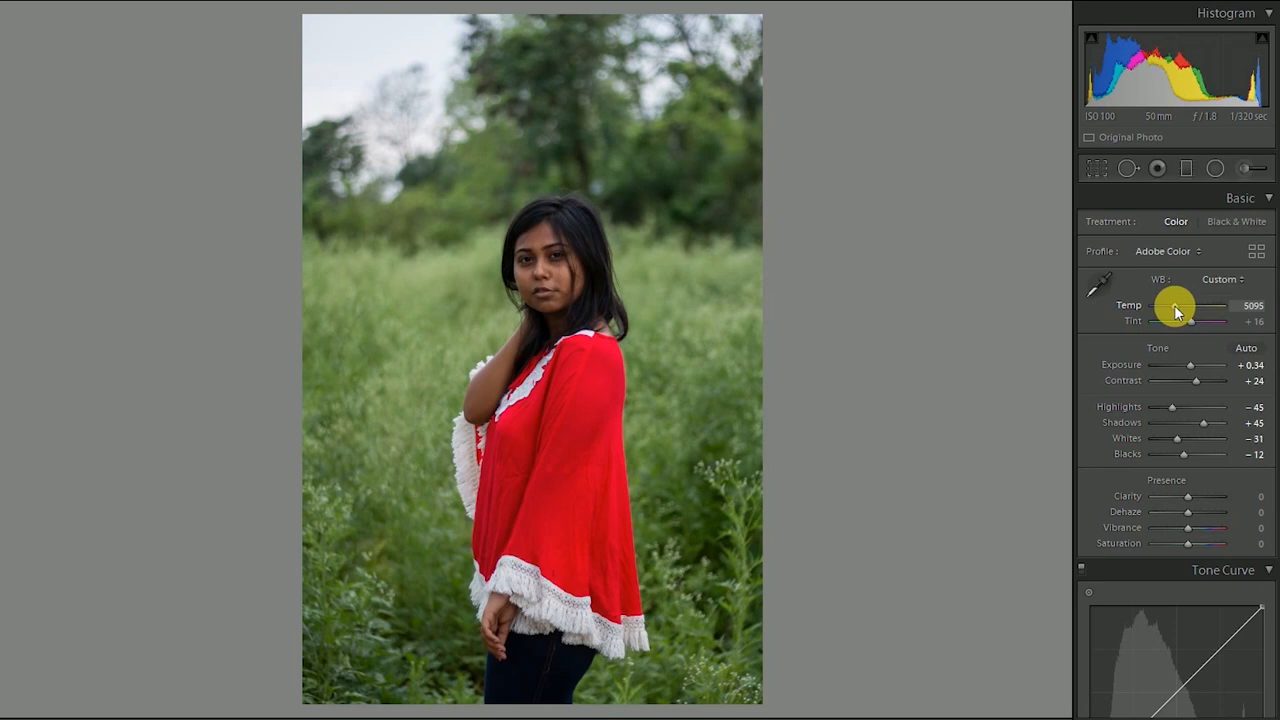
pyautogui.moveTo(1180, 304); pyautogui.dragTo(1200, 304)
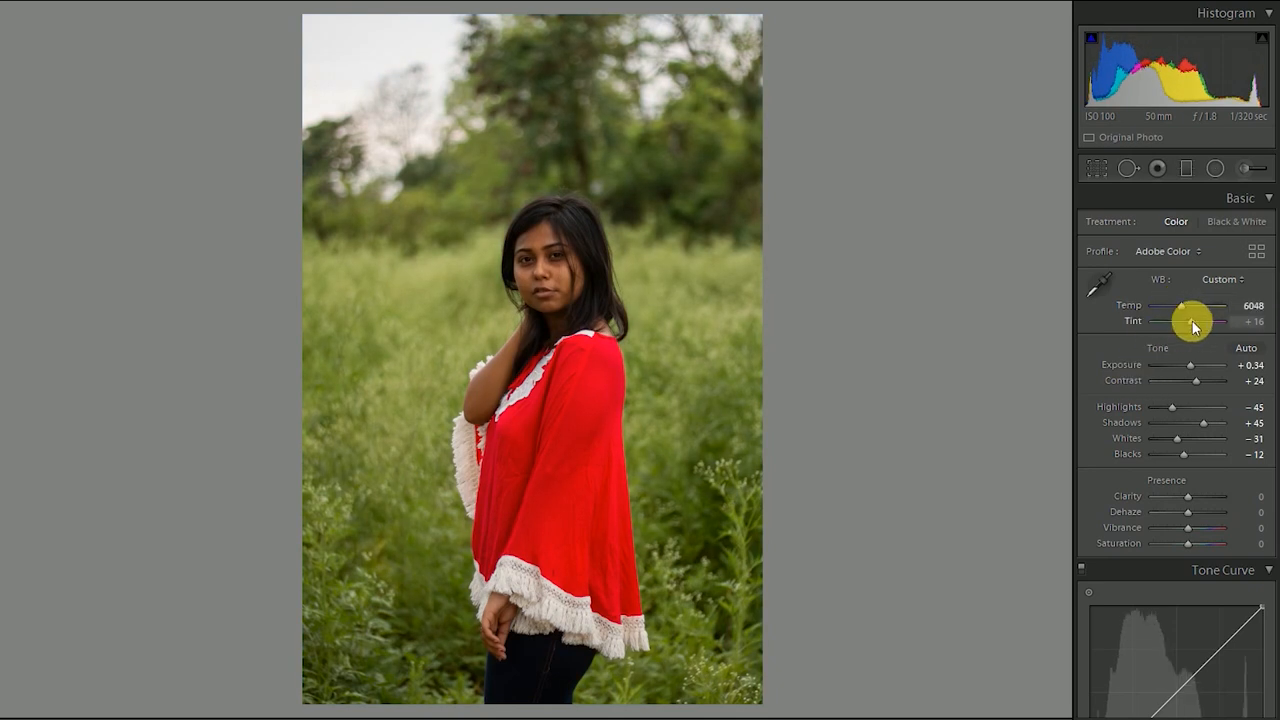
pyautogui.moveTo(1180, 320); pyautogui.dragTo(1210, 320)
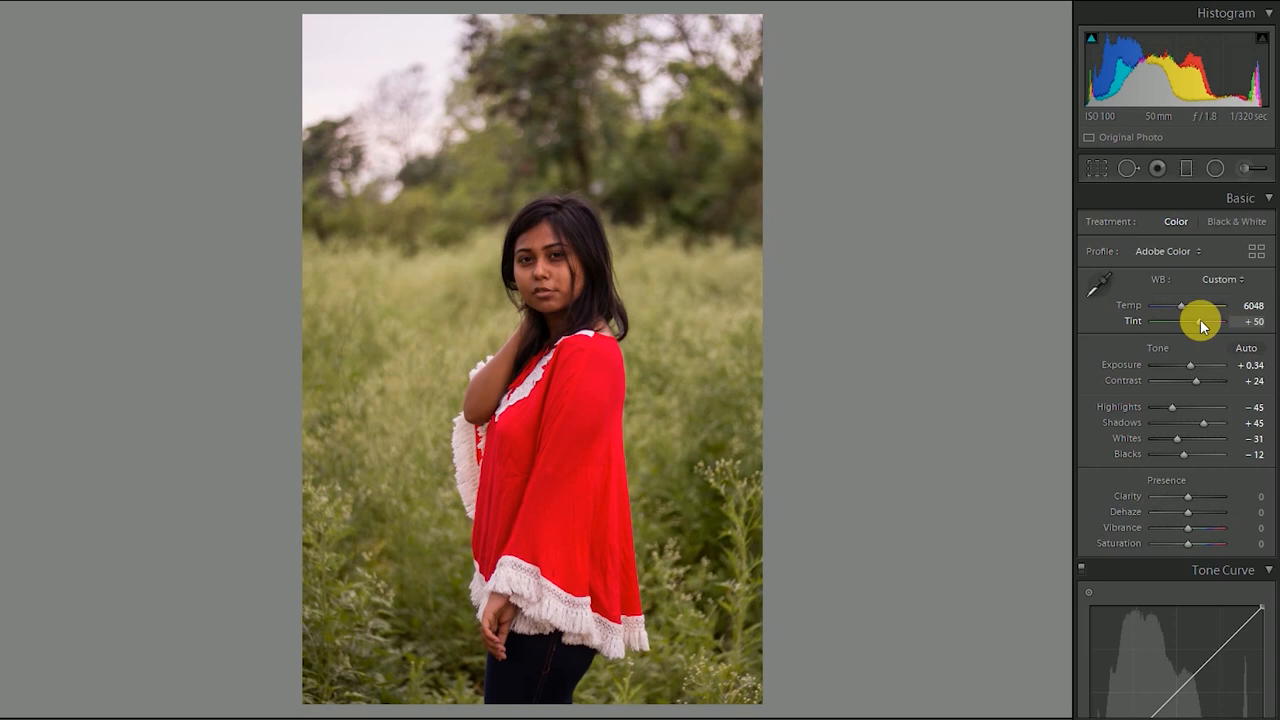
pyautogui.moveTo(1212, 320); pyautogui.dragTo(1196, 320)
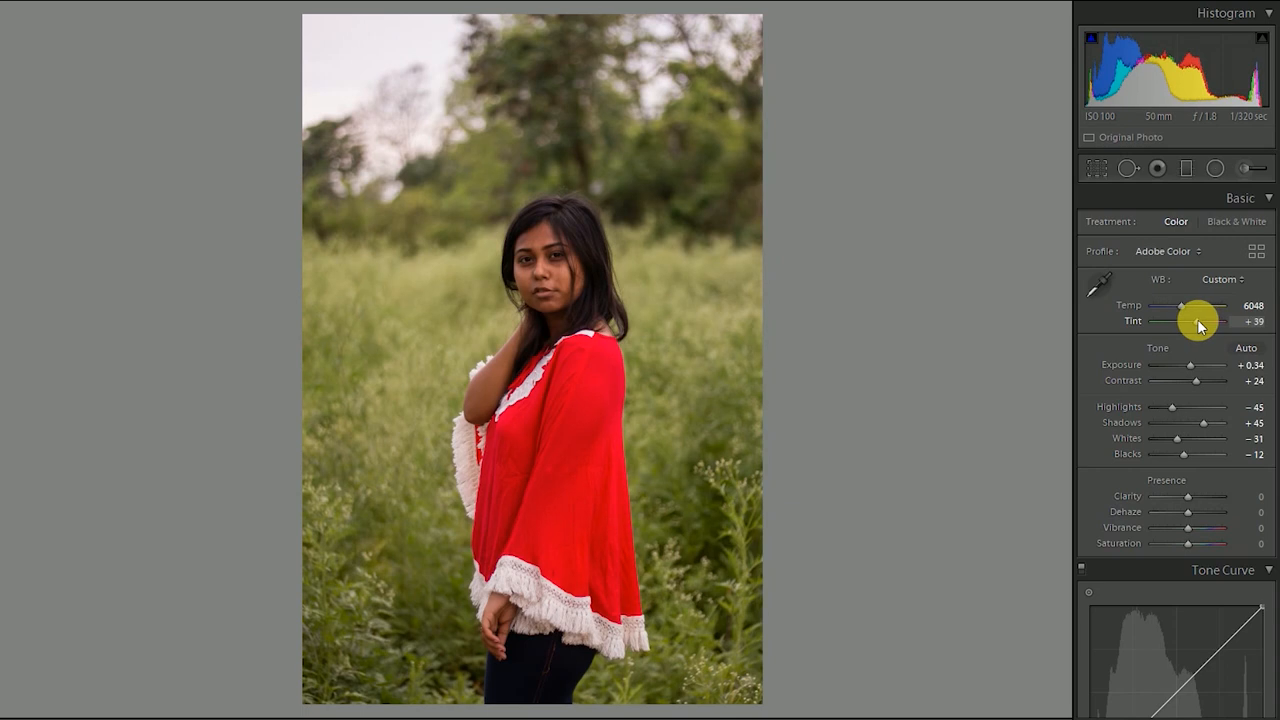
pyautogui.moveTo(1112, 408)
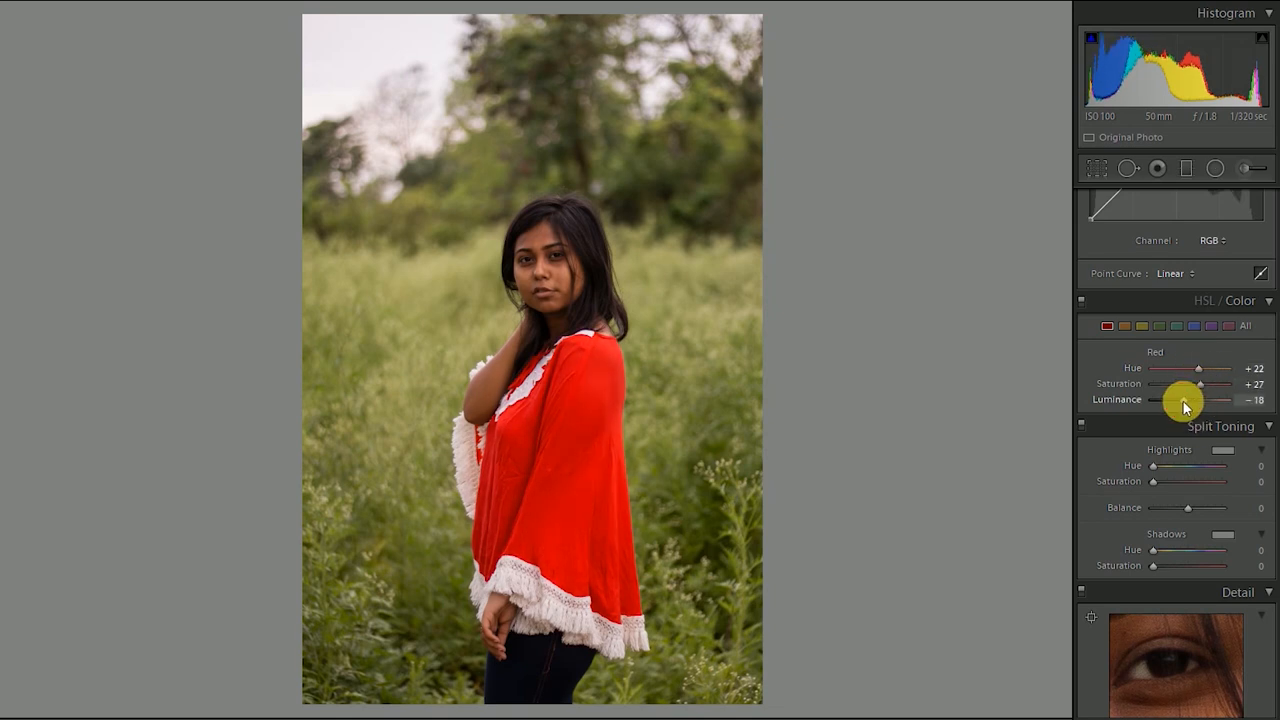
# - Brighten the red luminance, lower orange saturation and shift yellow hue to +56 with saturation +24
pyautogui.moveTo(1150, 400); pyautogui.dragTo(1196, 400)
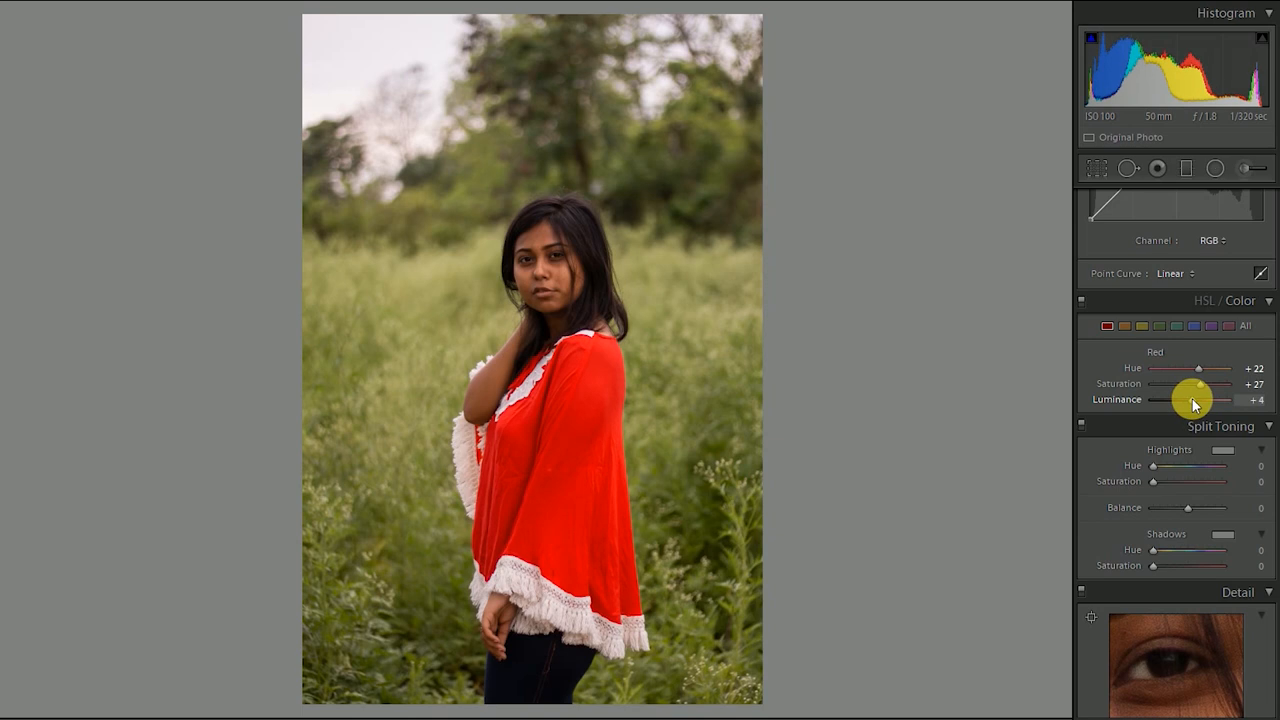
pyautogui.moveTo(1130, 326)
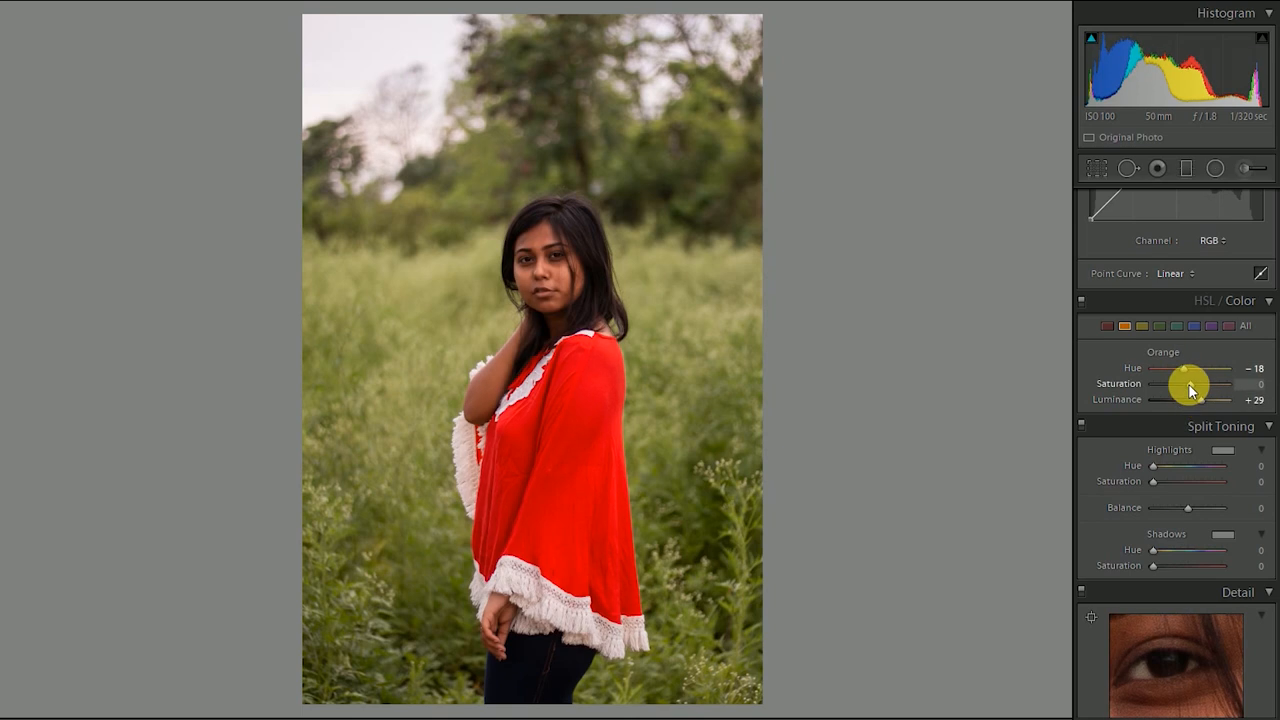
pyautogui.moveTo(1184, 384); pyautogui.dragTo(1180, 384)
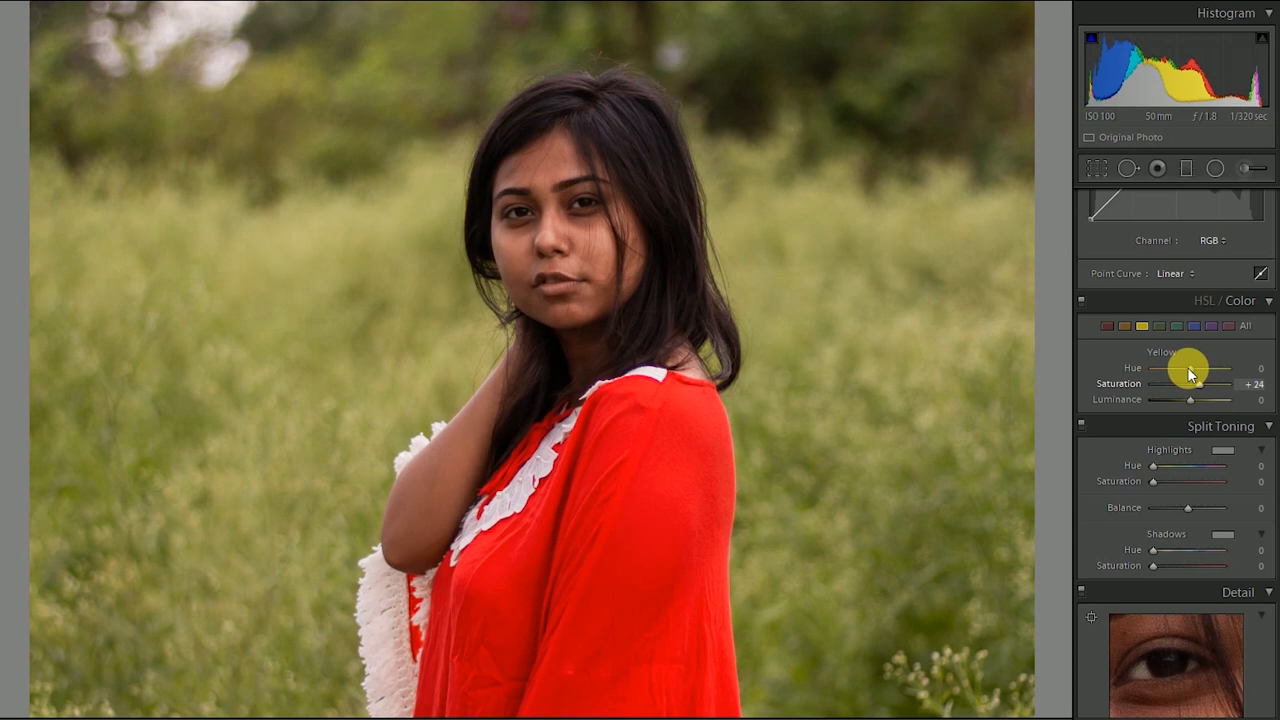
pyautogui.moveTo(1156, 368); pyautogui.dragTo(1216, 368)
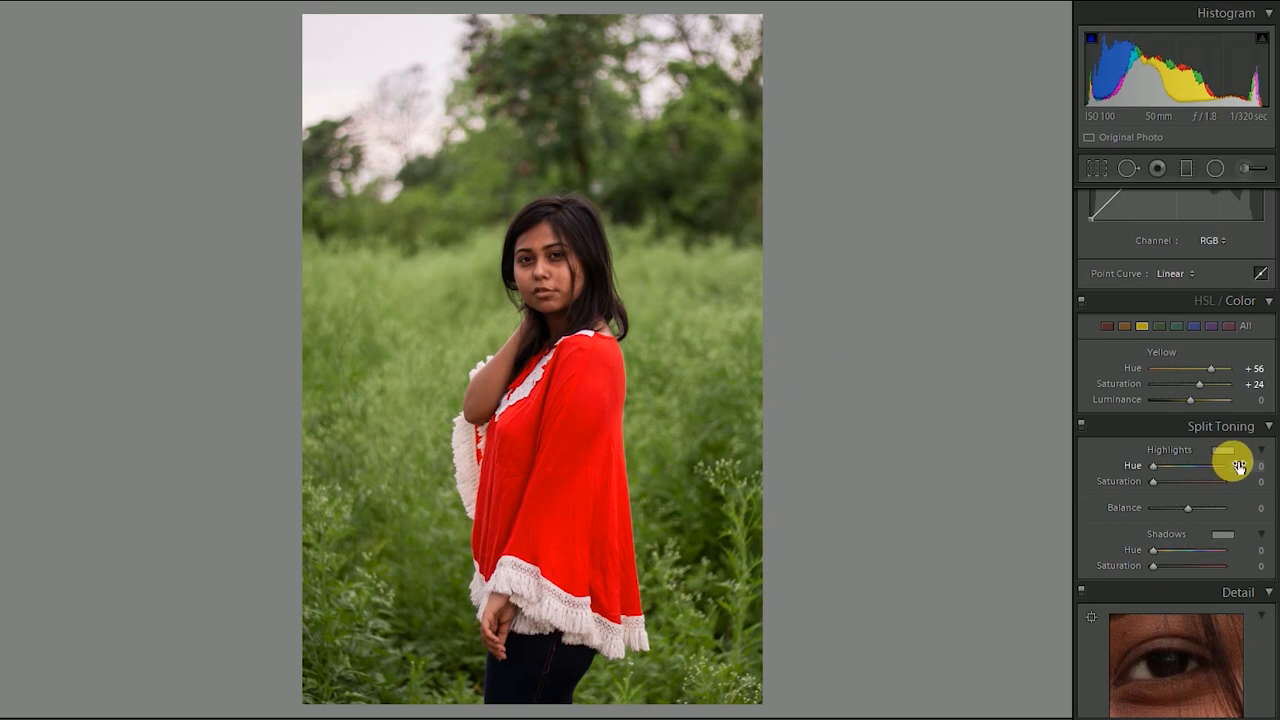
# - Set orange hue to −7 and boost green saturation to +18
pyautogui.click(1140, 324)
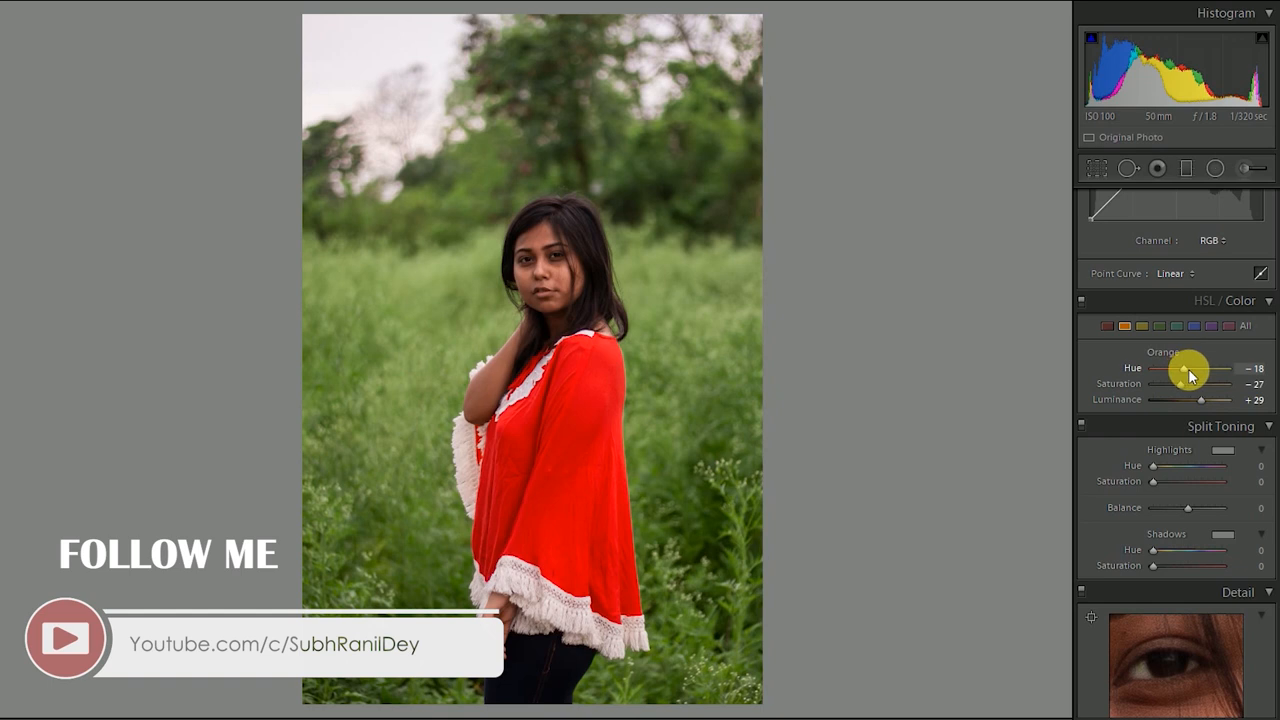
pyautogui.moveTo(1180, 368); pyautogui.dragTo(1200, 368)
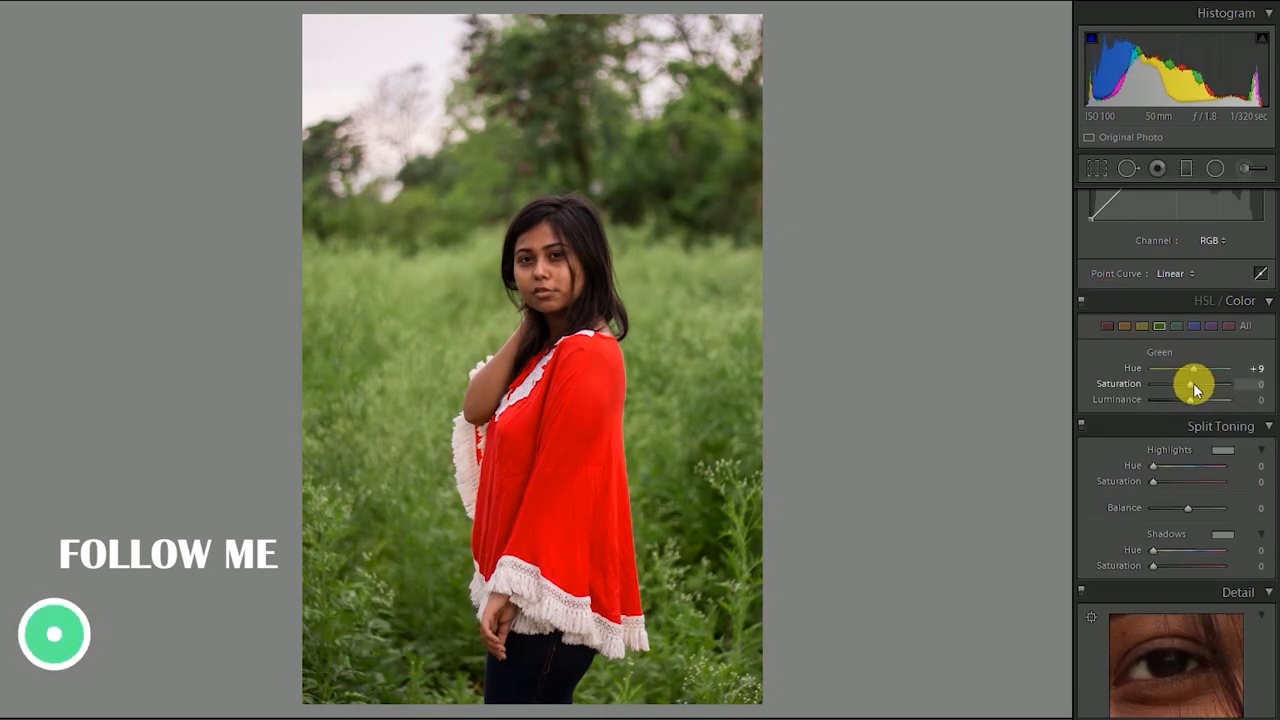
pyautogui.moveTo(1184, 384); pyautogui.dragTo(1210, 384)
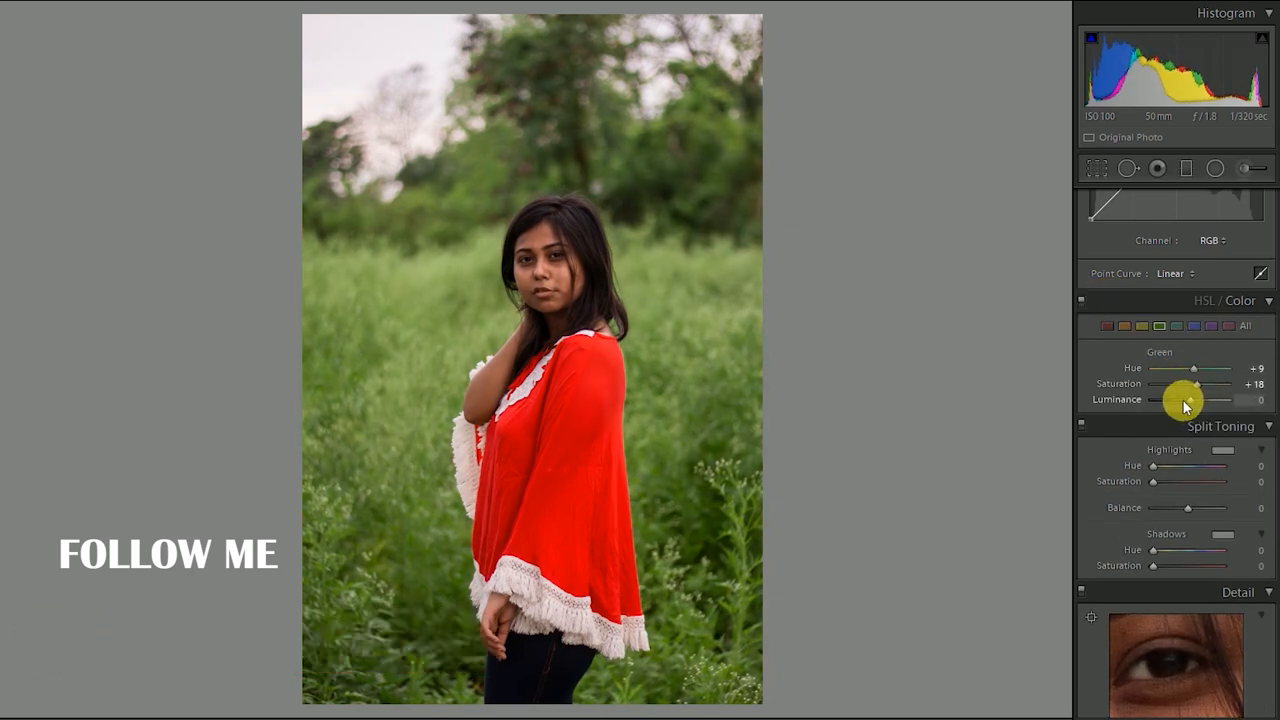
# - Shift blue hue to +100 and readjust orange luminance to +29, undoing one change
pyautogui.click(1192, 324)
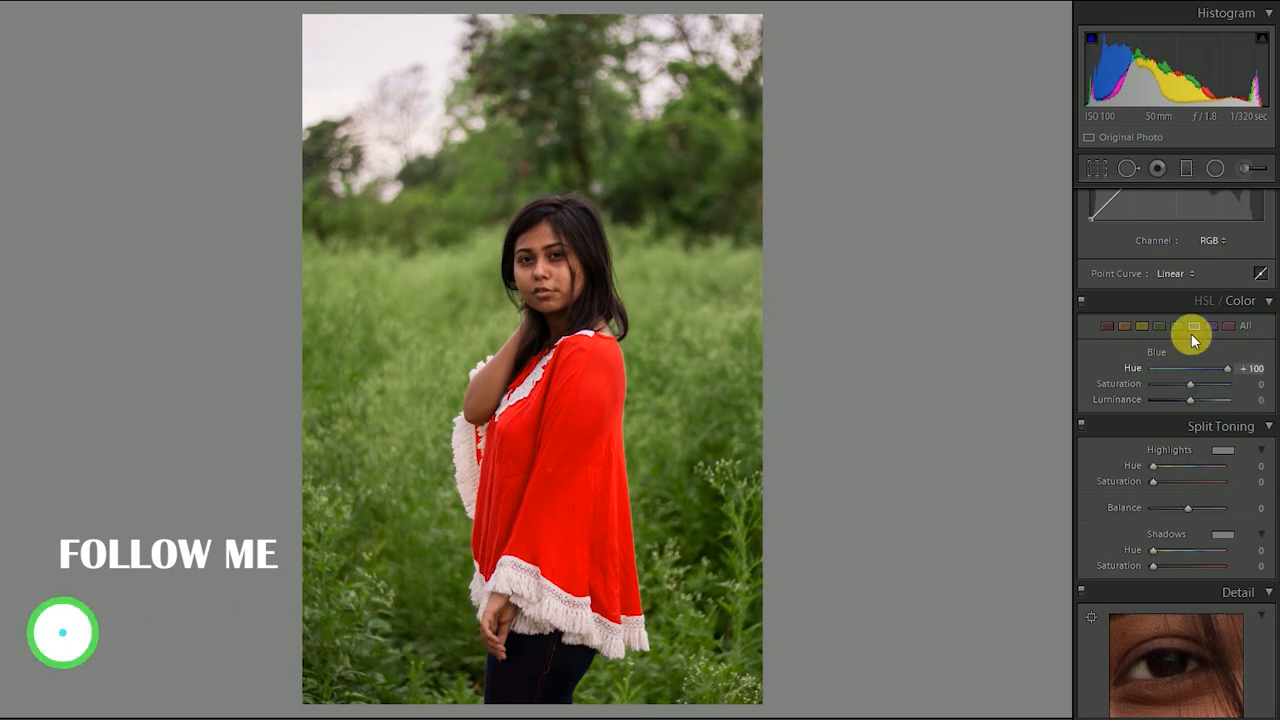
pyautogui.click(1212, 326)
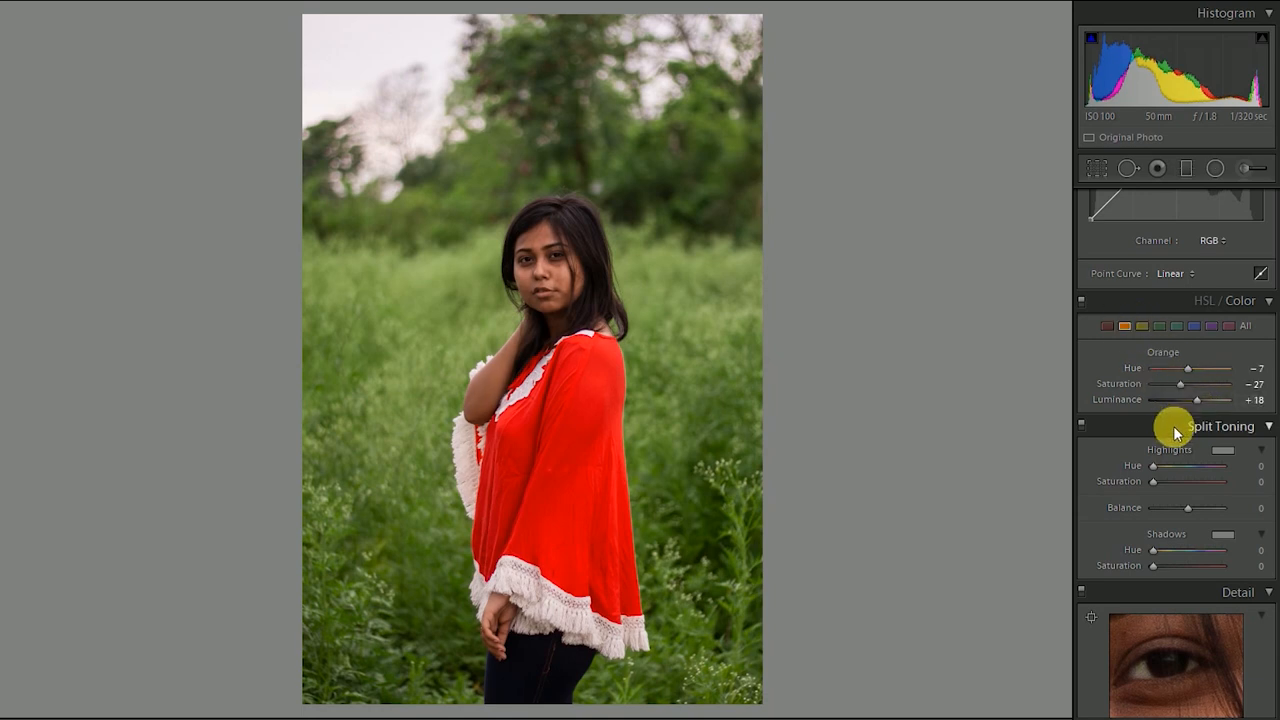
pyautogui.moveTo(1188, 400); pyautogui.dragTo(1200, 400)
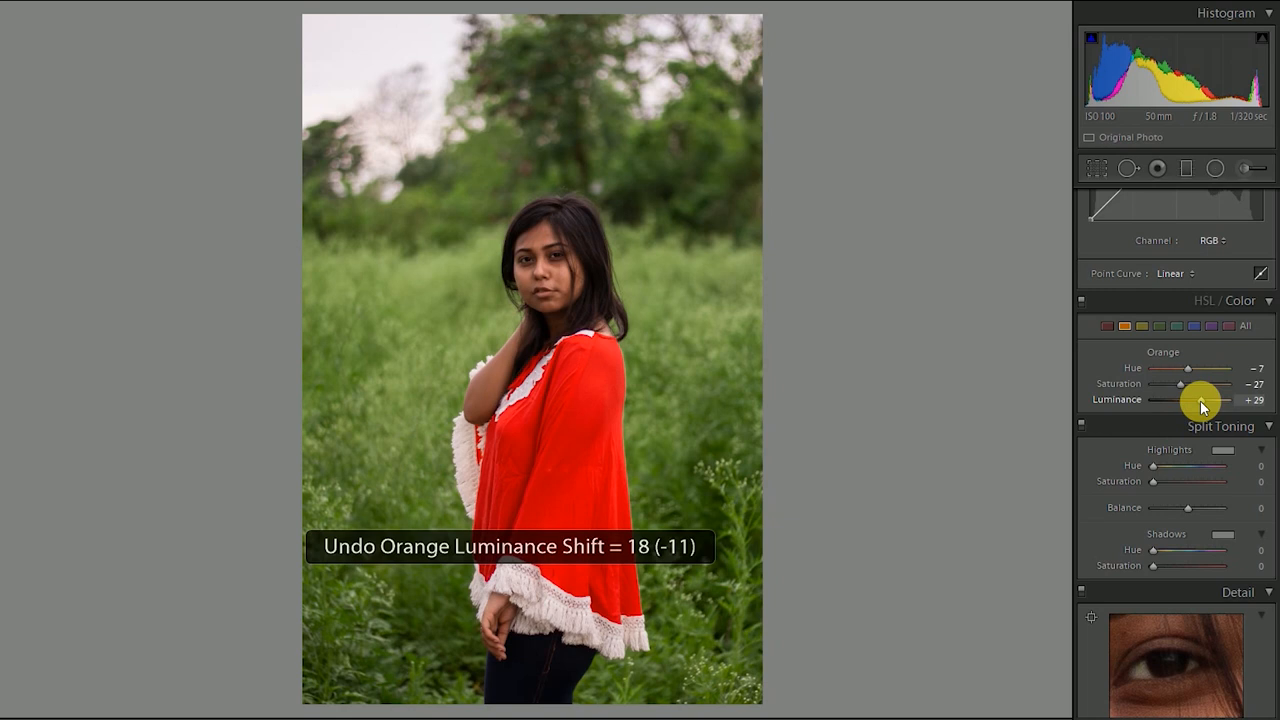
pyautogui.moveTo(1200, 400); pyautogui.dragTo(1188, 400)
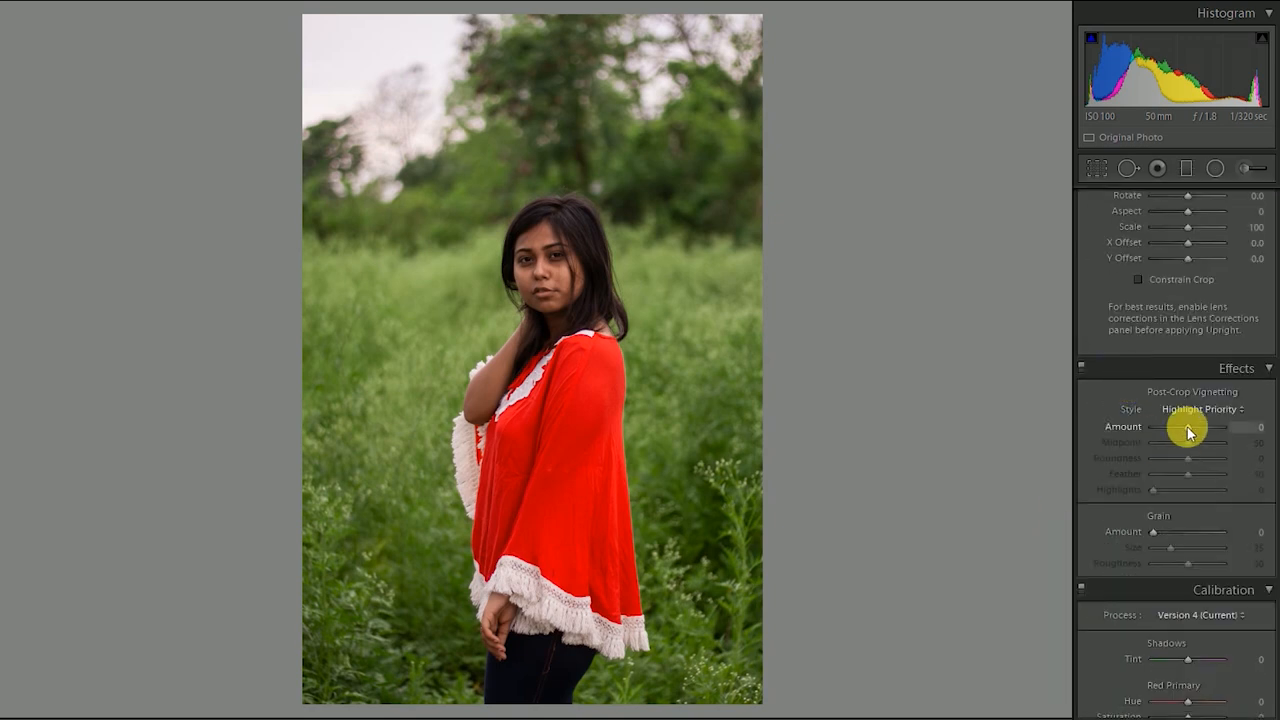
# - Add a darkening post-crop vignette with amount −14, roundness +48 and feather 100
pyautogui.moveTo(1212, 428); pyautogui.dragTo(1196, 428)
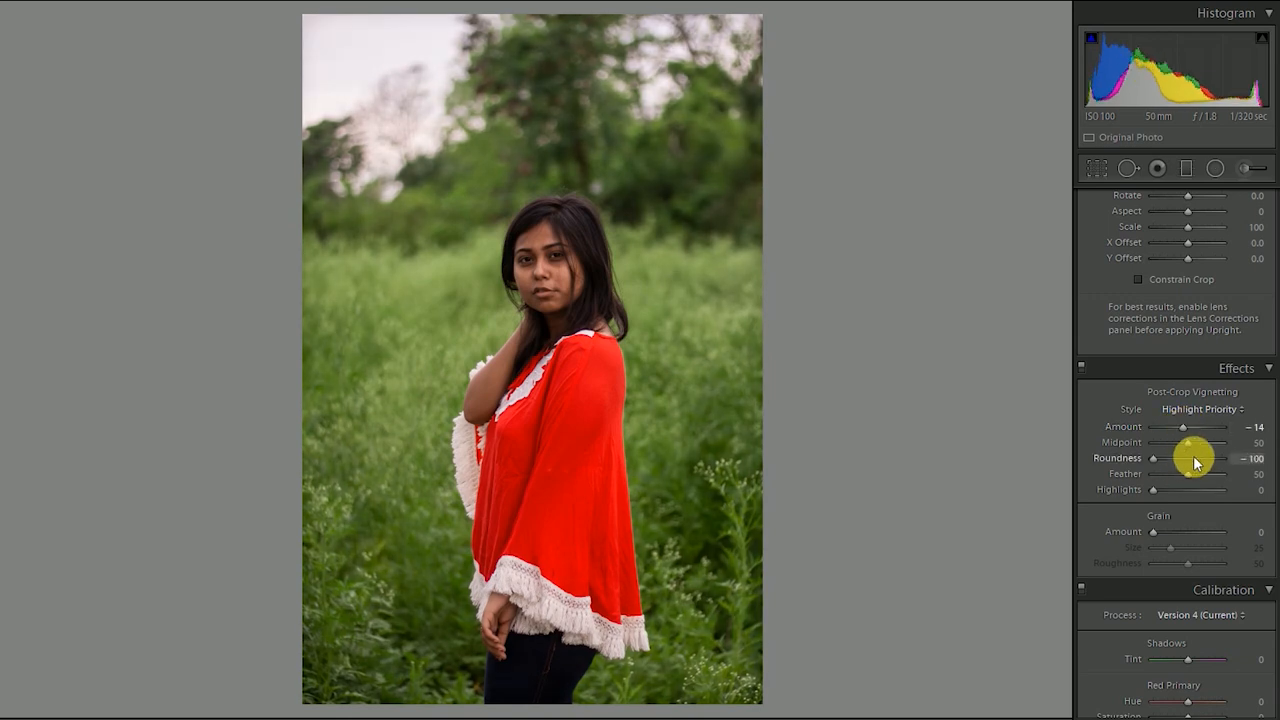
pyautogui.moveTo(1170, 458); pyautogui.dragTo(1204, 458)
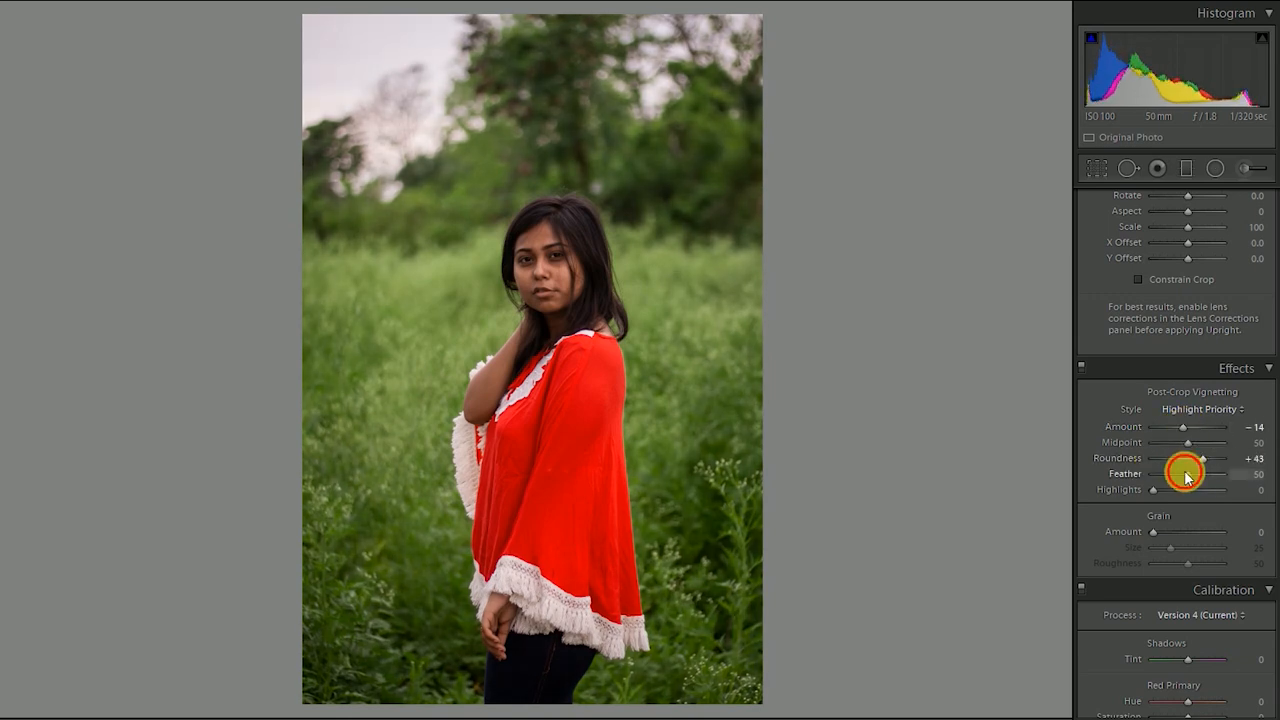
pyautogui.moveTo(1204, 472); pyautogui.dragTo(1230, 472)
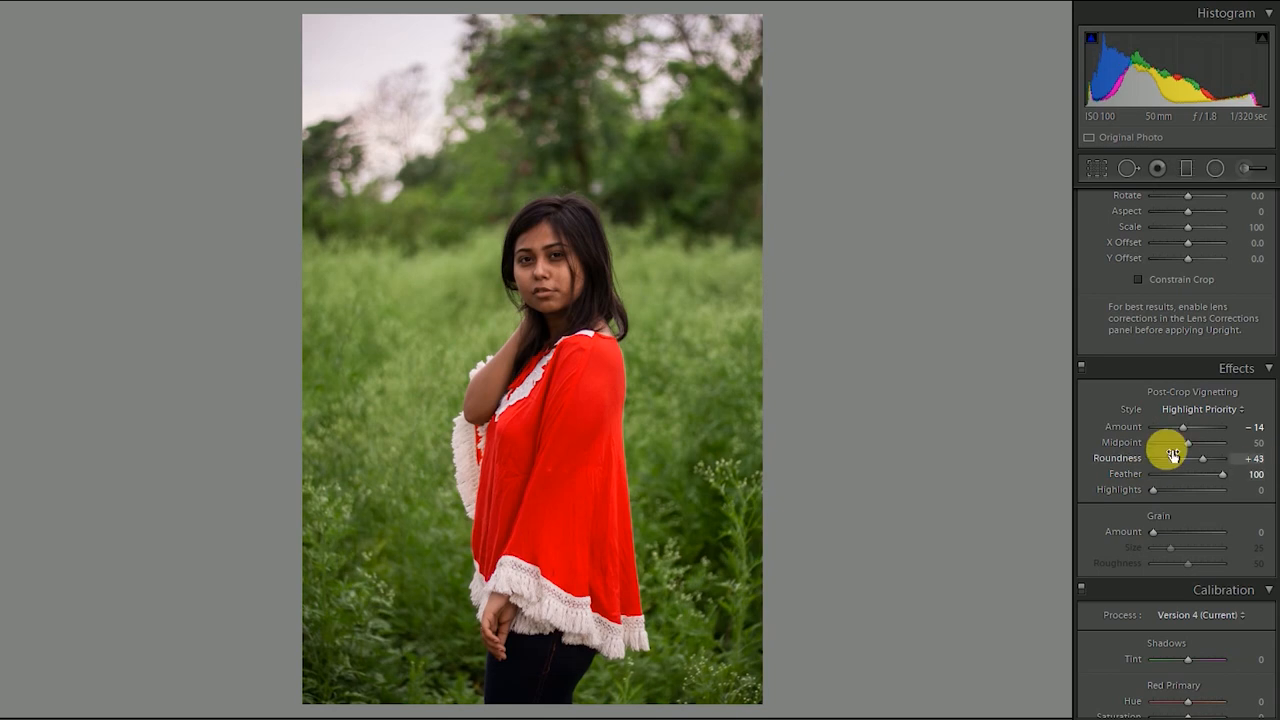
pyautogui.click(1216, 168)
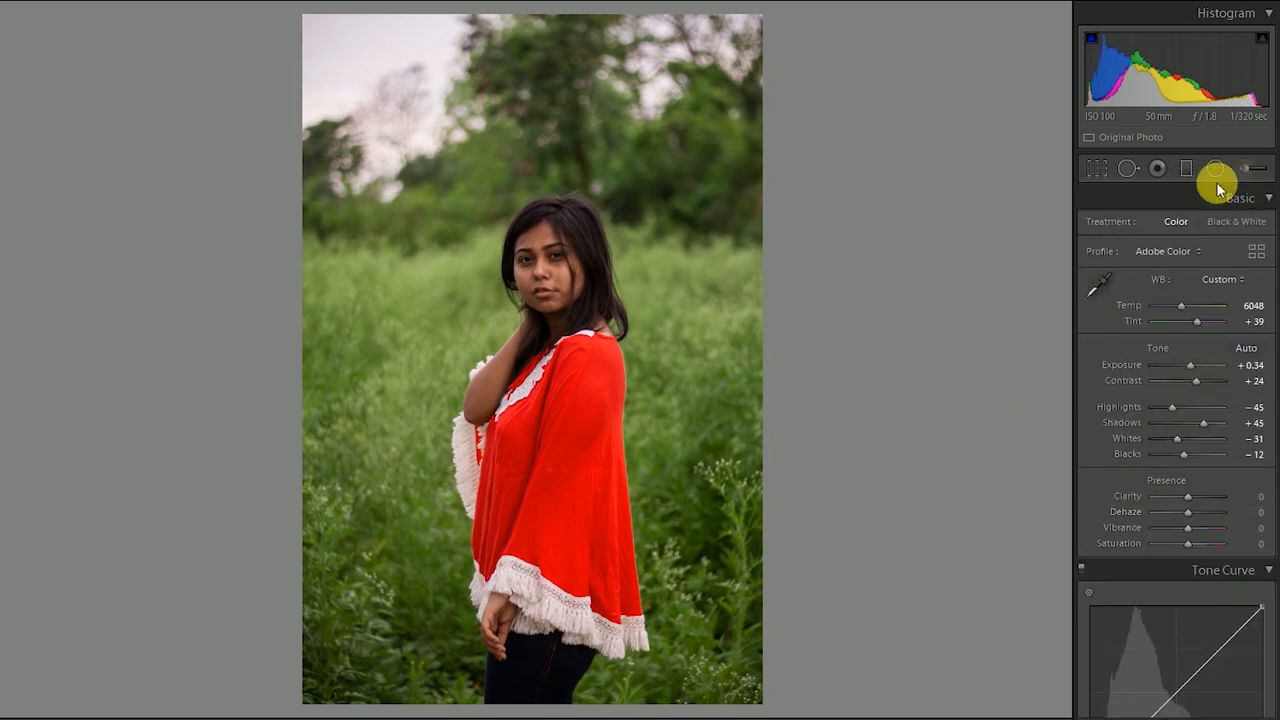
pyautogui.moveTo(1184, 168)
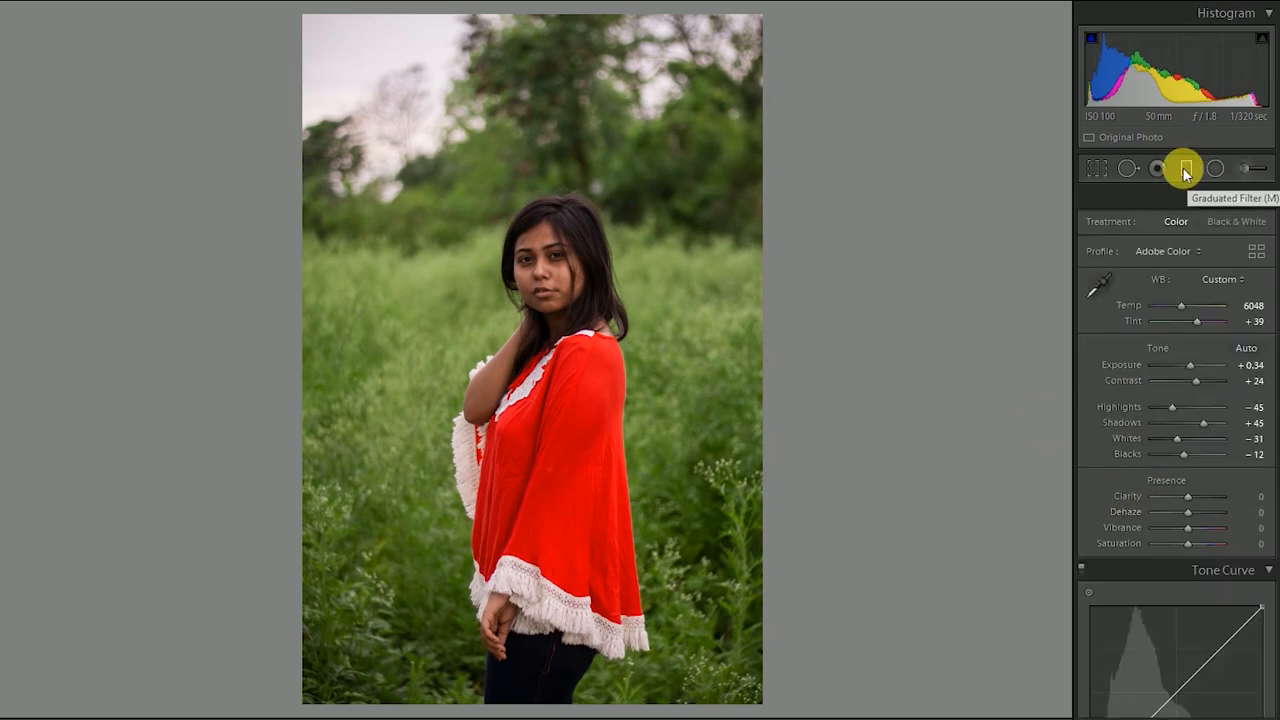
# - Place a graduated filter over the sky at the top edge, warming it and lowering exposure and whites
pyautogui.click(1184, 168)
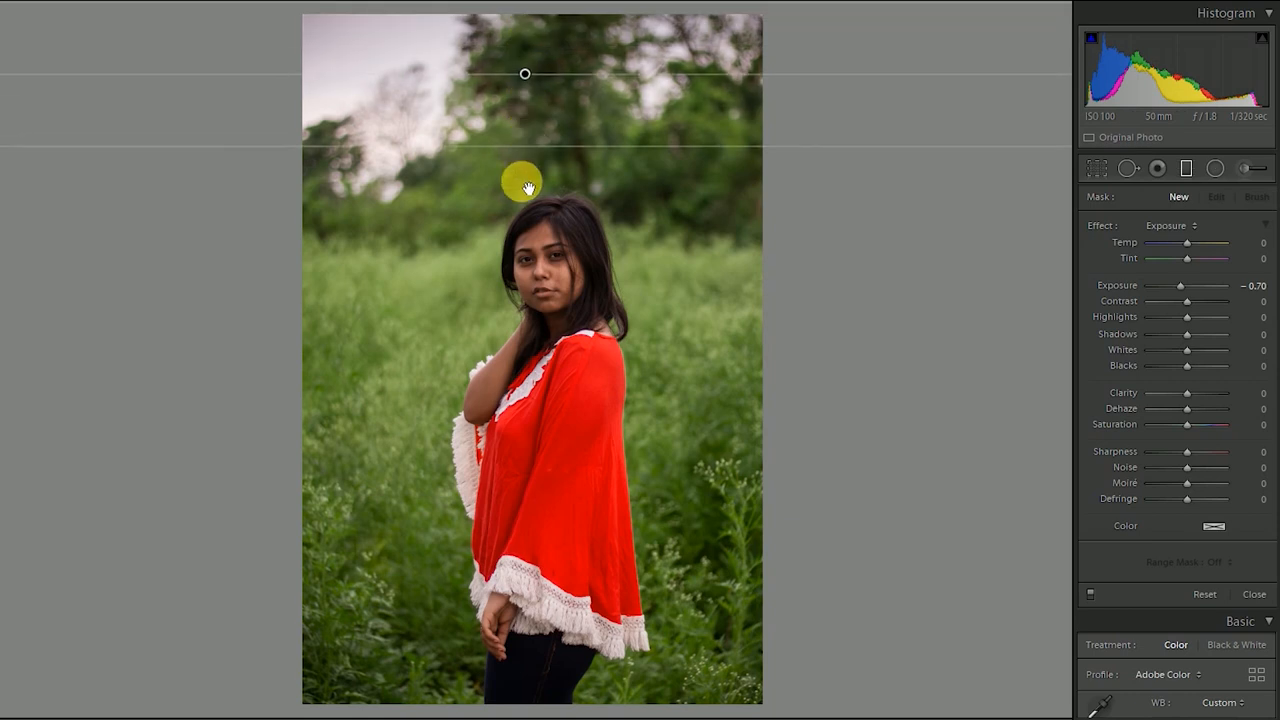
pyautogui.moveTo(524, 188); pyautogui.dragTo(536, 248)
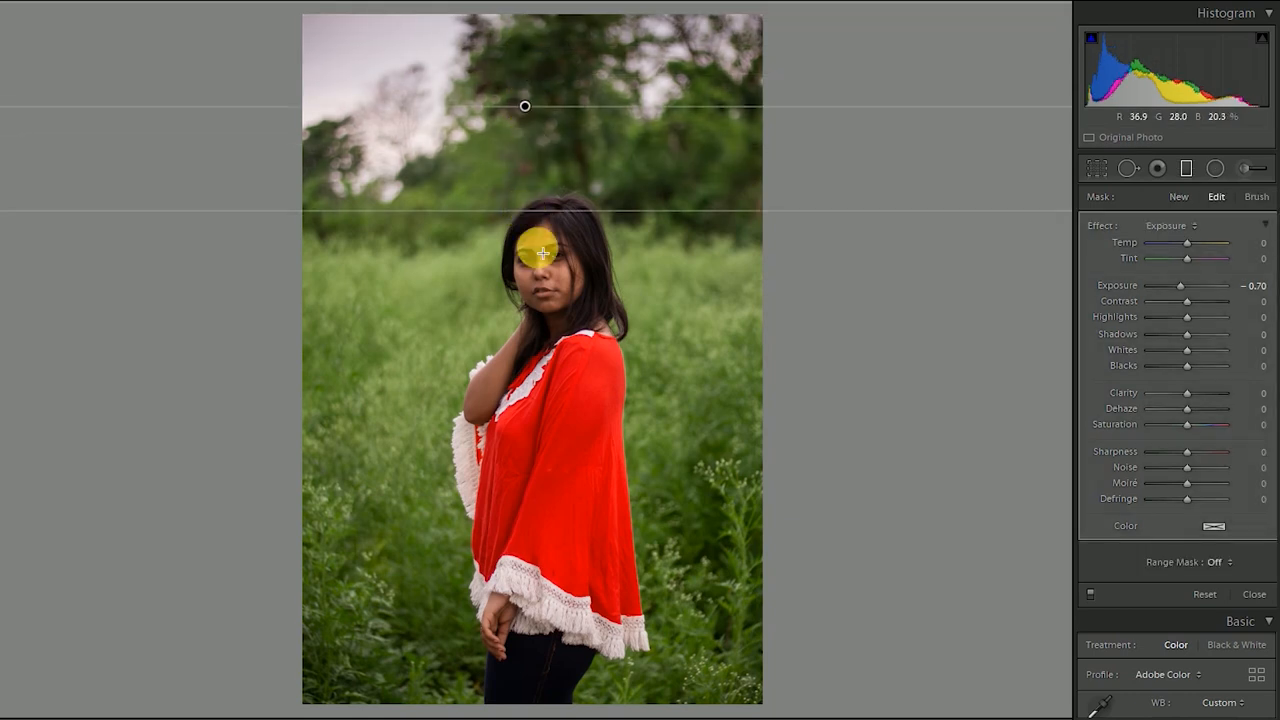
pyautogui.moveTo(524, 252); pyautogui.dragTo(524, 72)
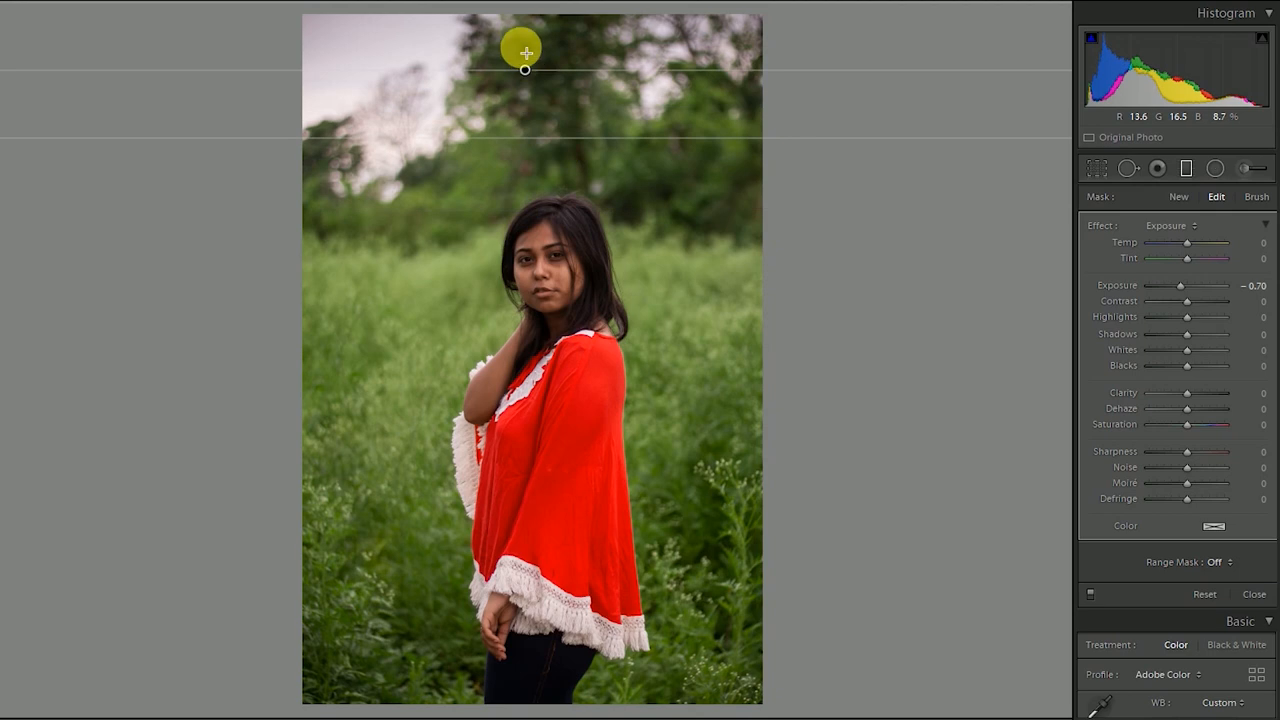
pyautogui.moveTo(528, 72)
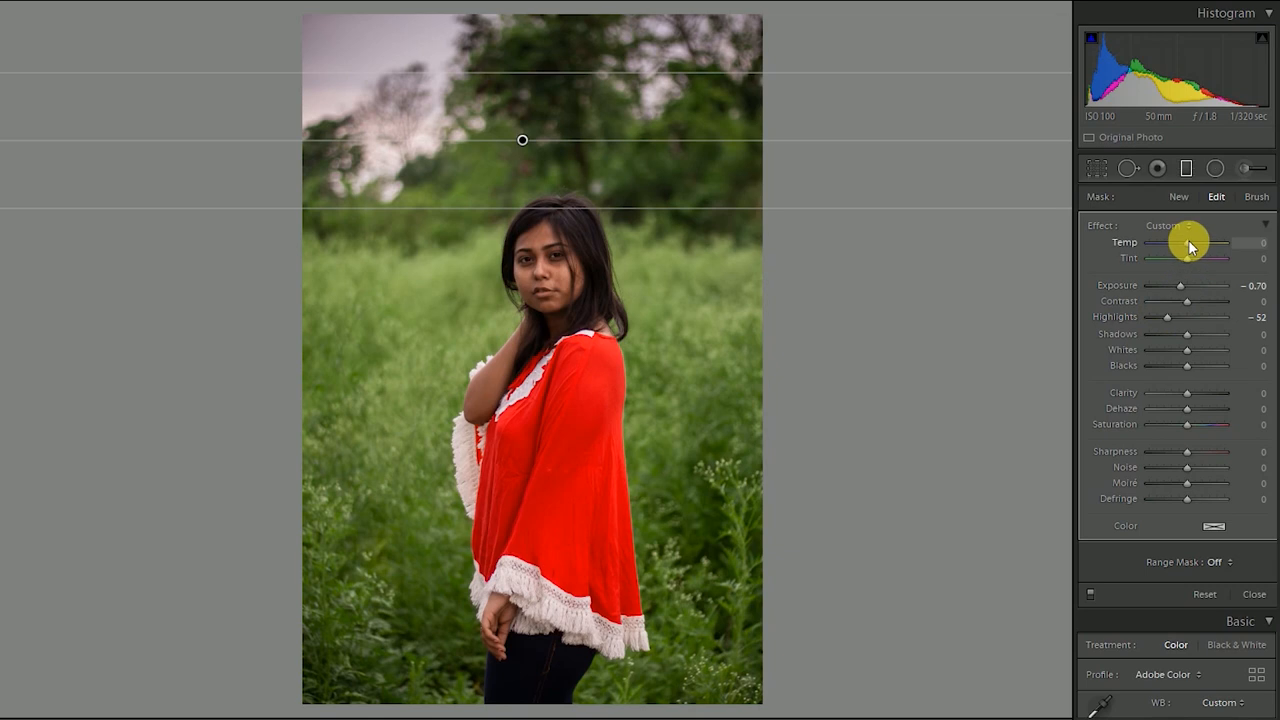
pyautogui.moveTo(1188, 244); pyautogui.dragTo(1200, 244)
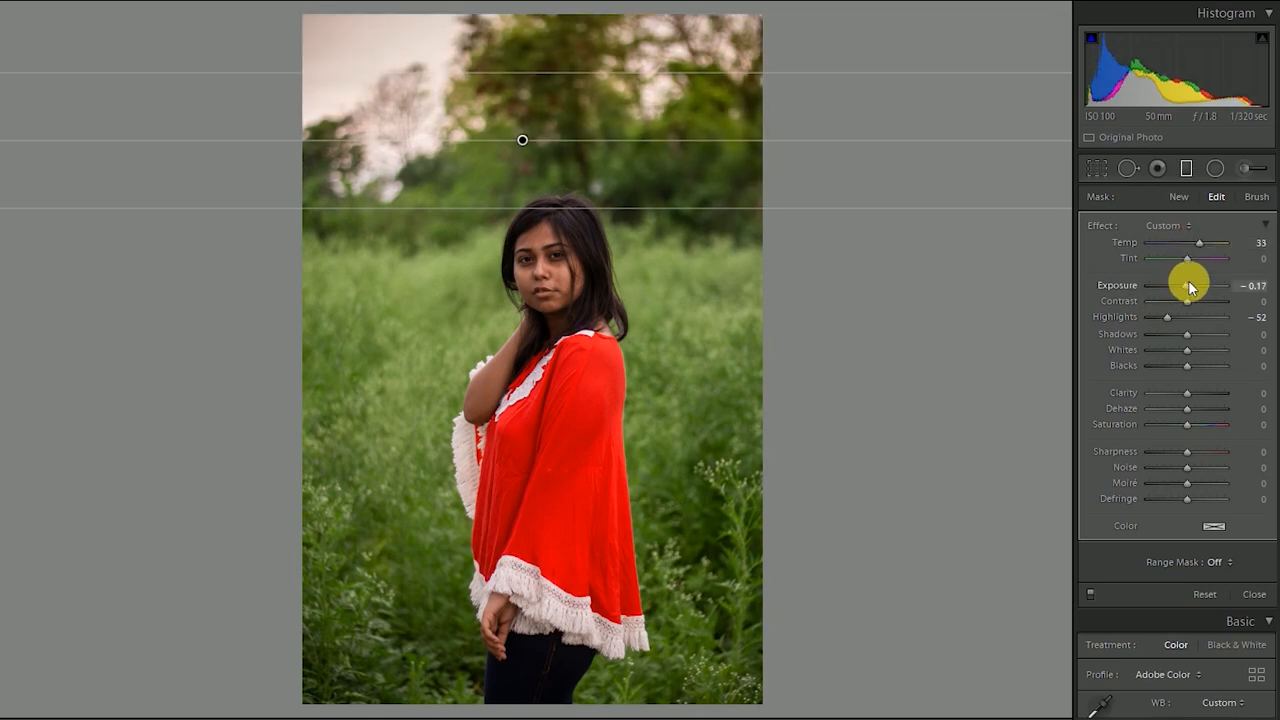
pyautogui.moveTo(1200, 284); pyautogui.dragTo(1184, 350)
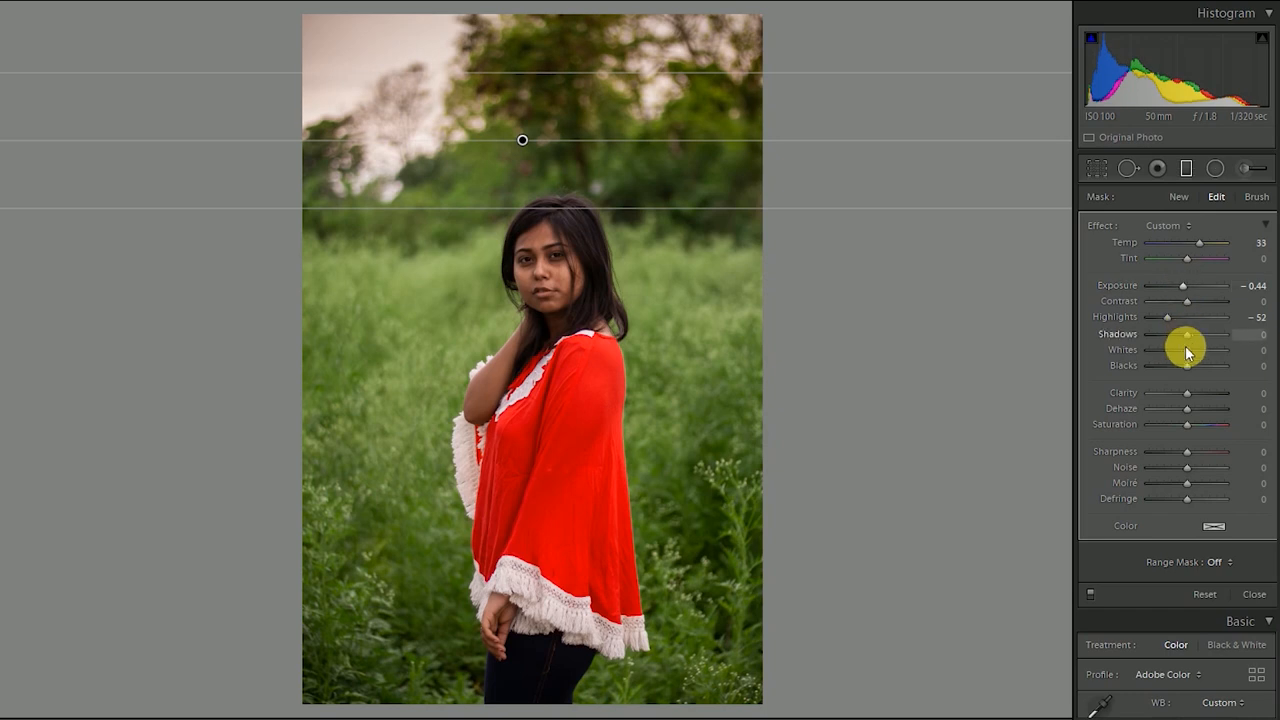
pyautogui.moveTo(1204, 350); pyautogui.dragTo(1178, 350)
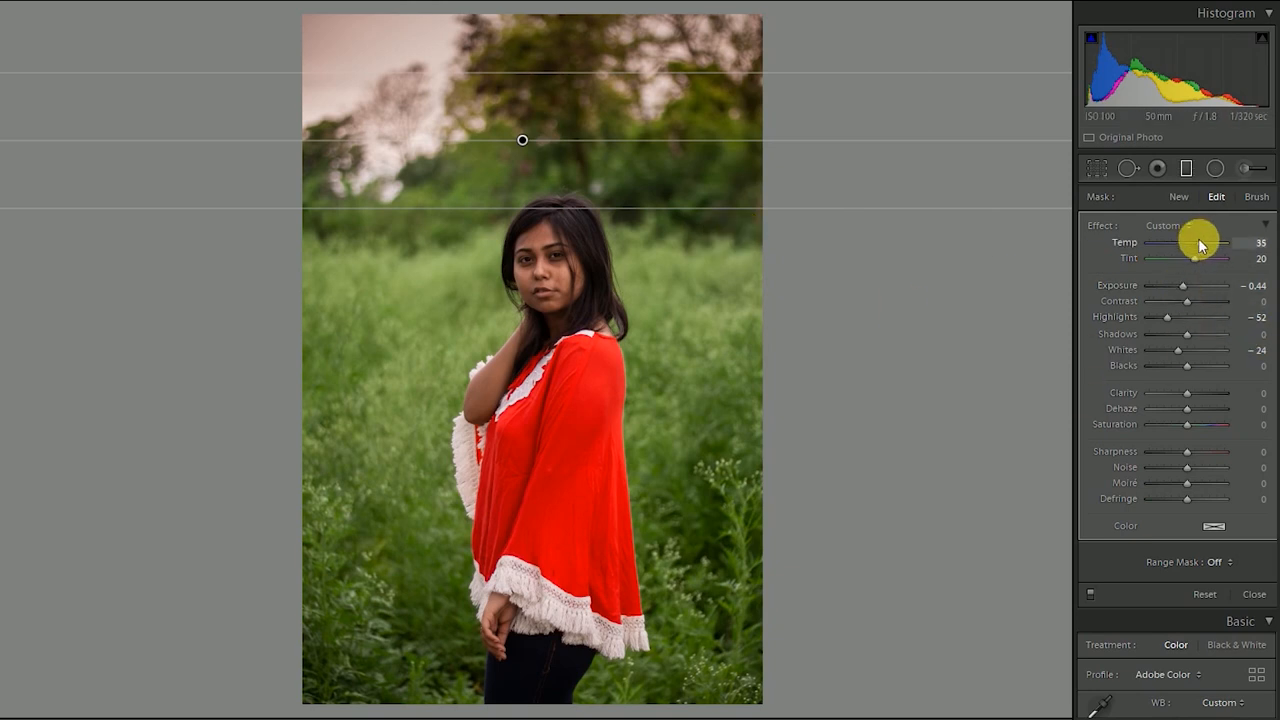
pyautogui.moveTo(1180, 352)
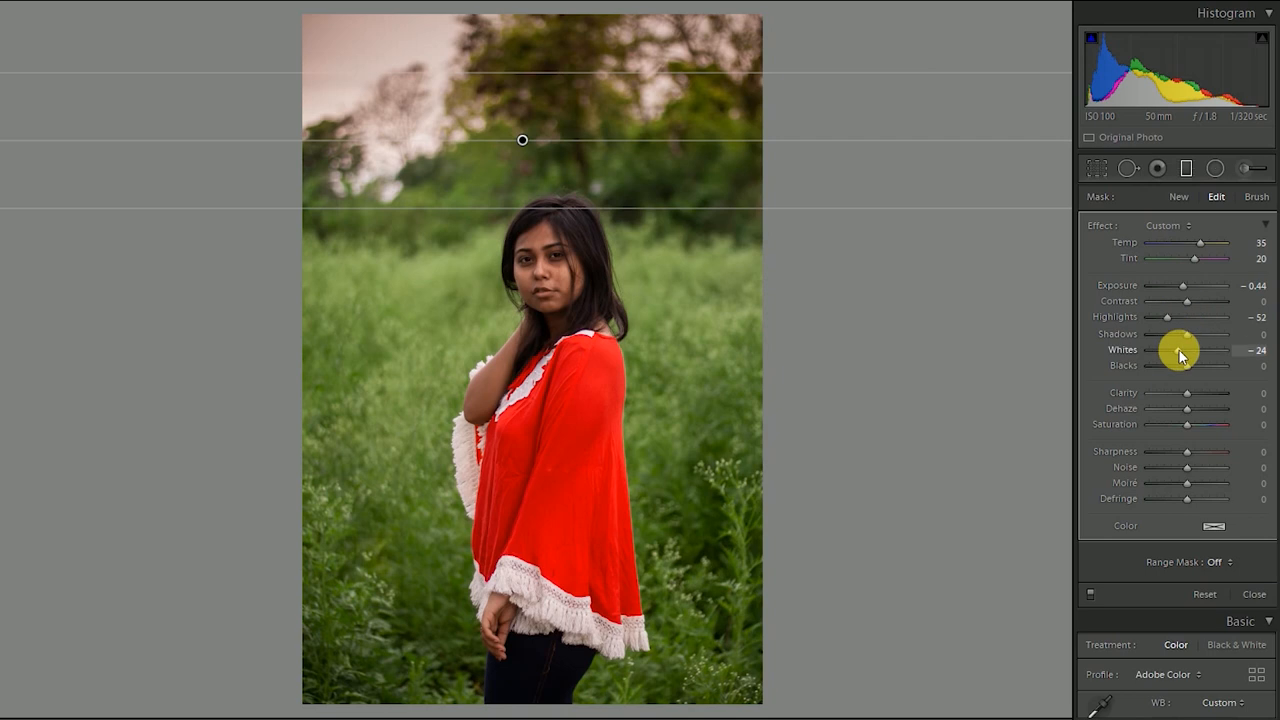
# - Refine the sky filter: darker whites and blacks, lower highlights, more magenta tint and tuned temperature
pyautogui.moveTo(1184, 352); pyautogui.dragTo(1188, 352)
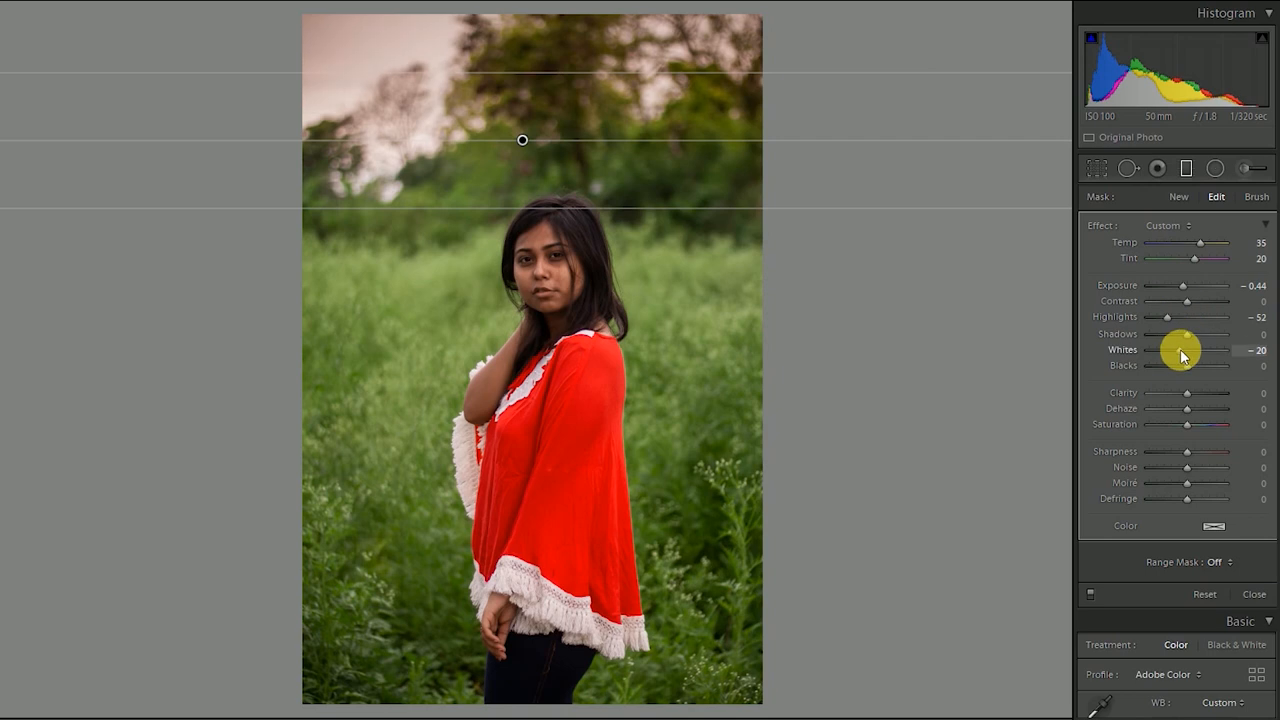
pyautogui.moveTo(1188, 350); pyautogui.dragTo(1182, 350)
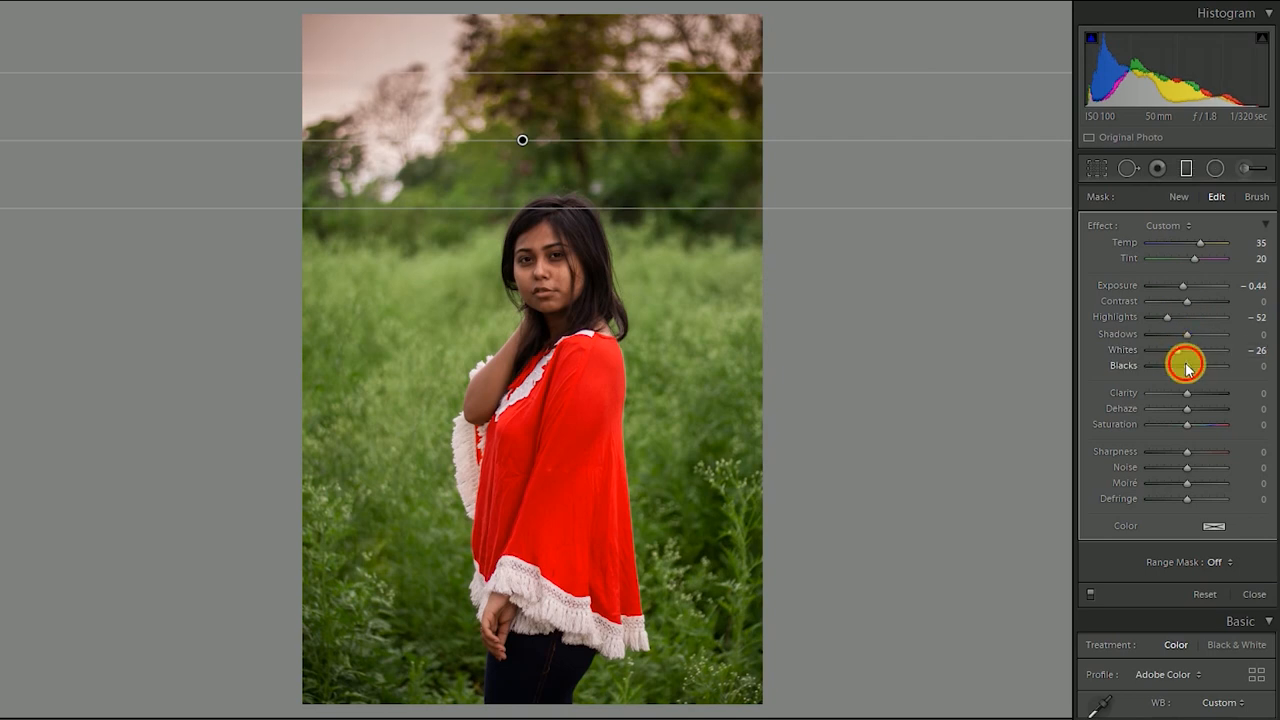
pyautogui.moveTo(1192, 364); pyautogui.dragTo(1184, 364)
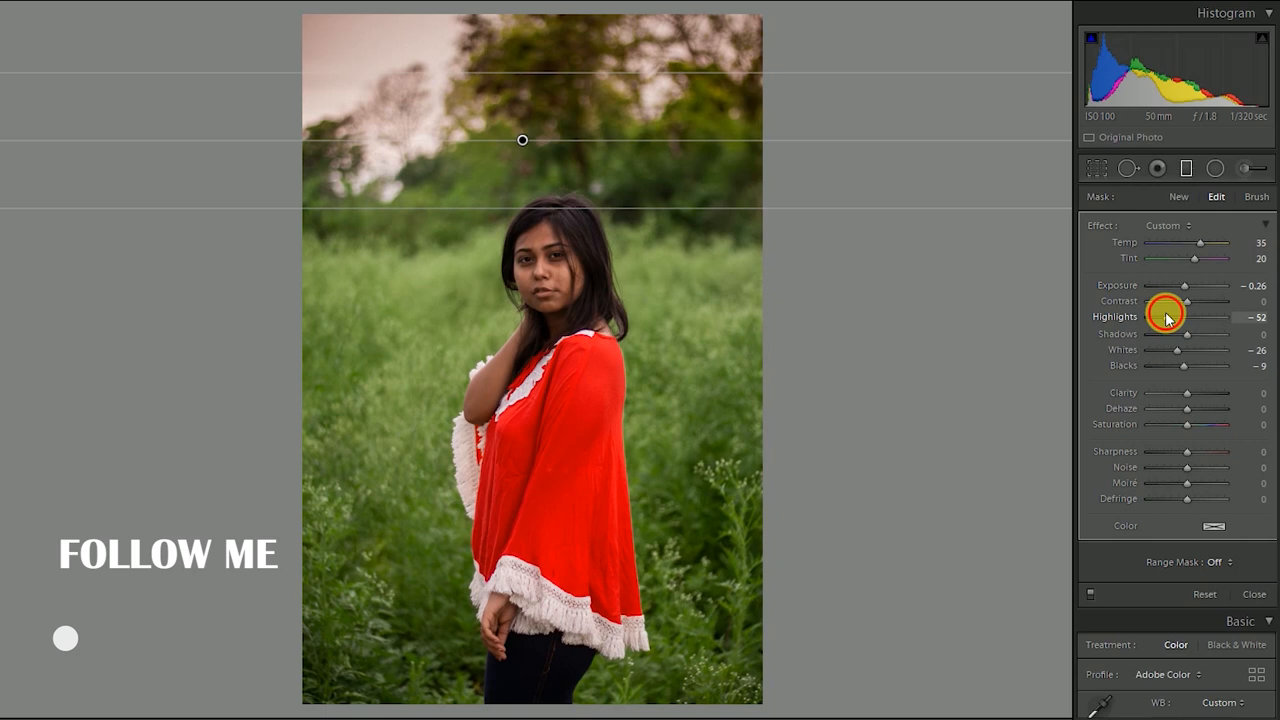
pyautogui.moveTo(1200, 316); pyautogui.dragTo(1184, 316)
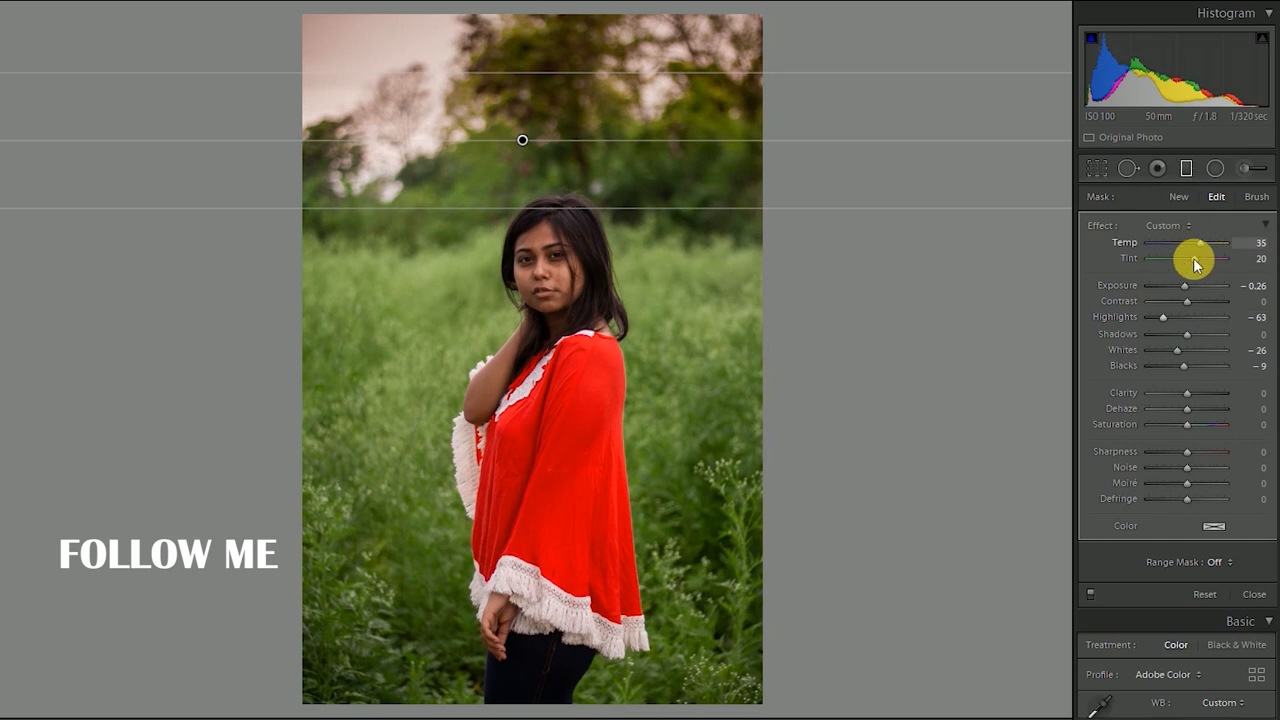
pyautogui.moveTo(1190, 258); pyautogui.dragTo(1200, 258)
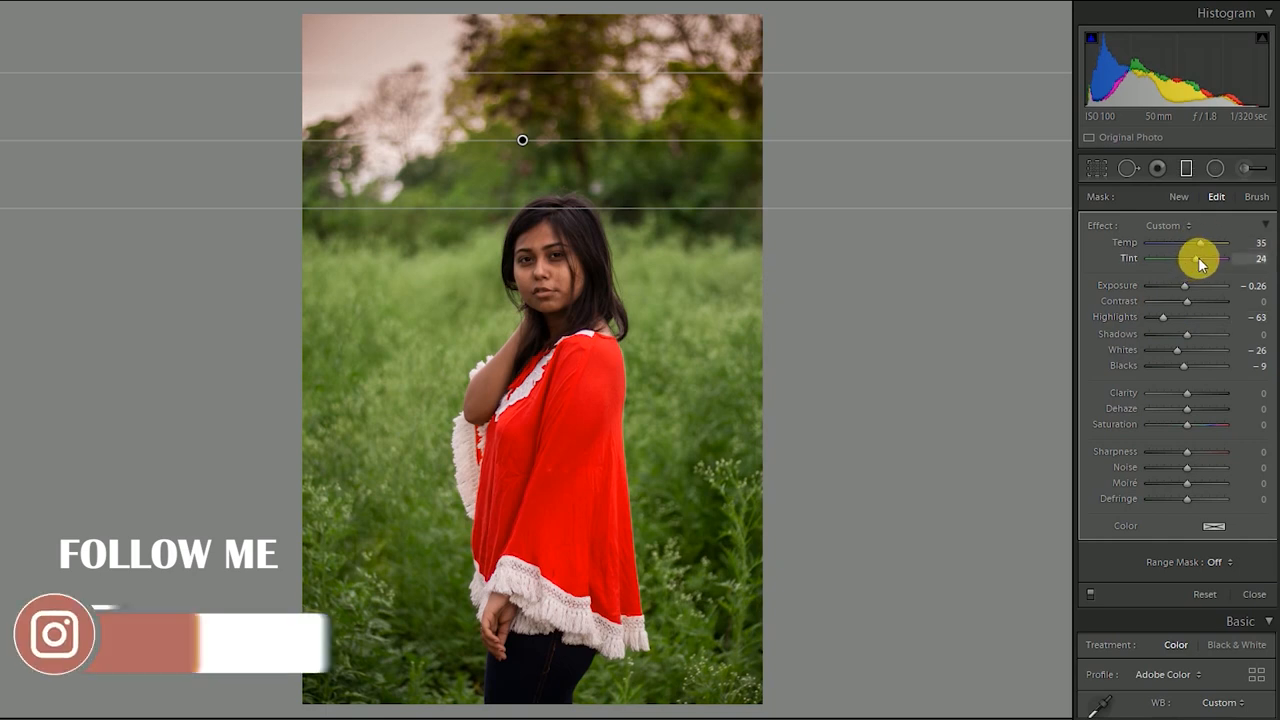
pyautogui.moveTo(1210, 242); pyautogui.dragTo(1196, 242)
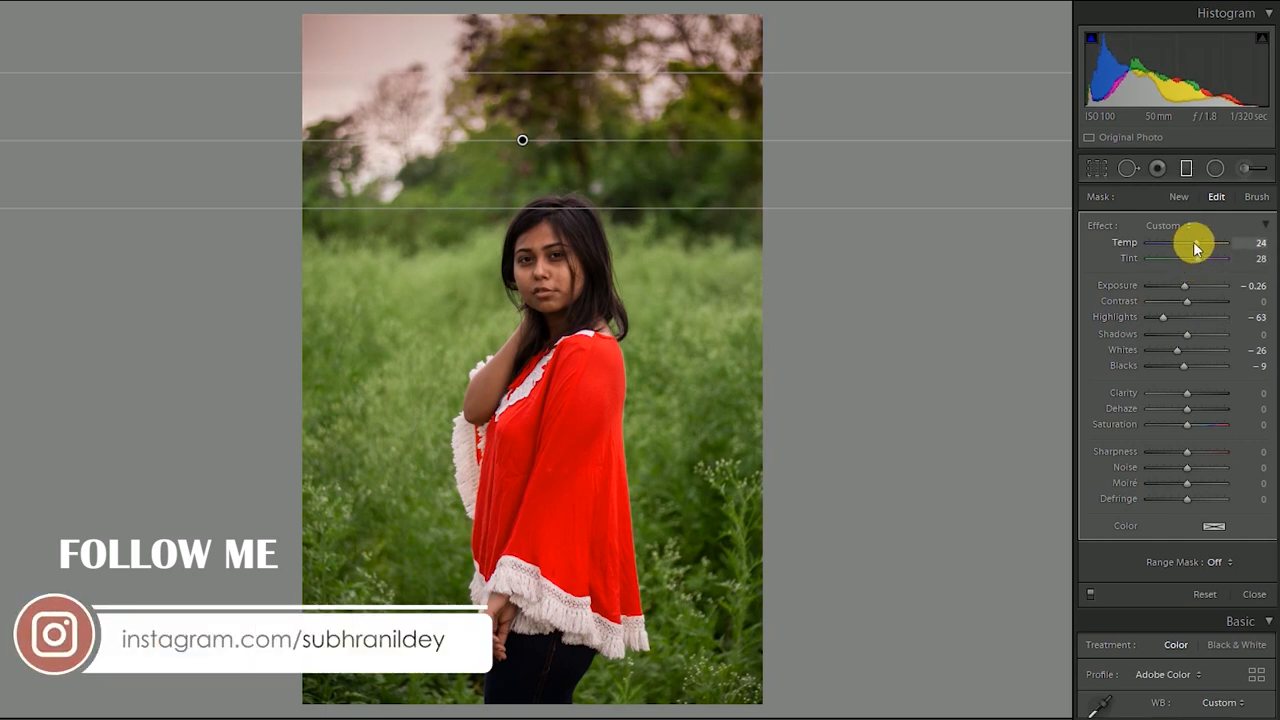
pyautogui.moveTo(1196, 244); pyautogui.dragTo(1216, 244)
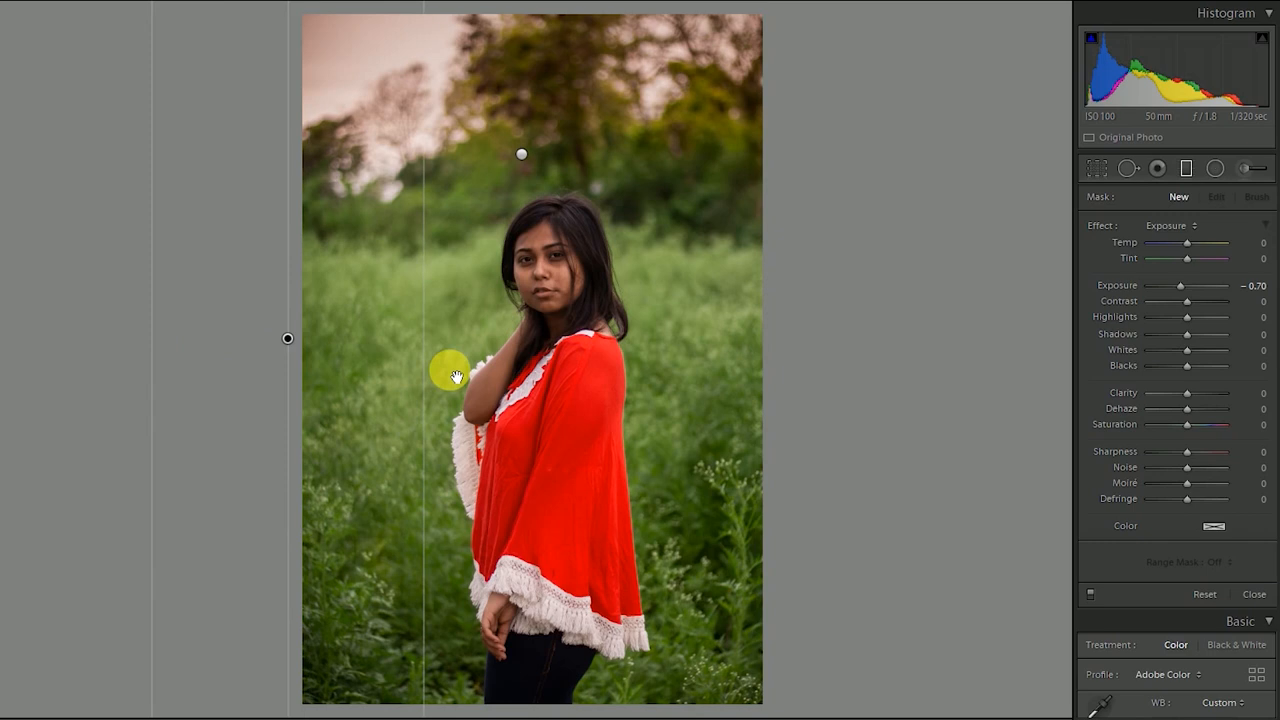
# - Add a left-edge graduated filter with exposure −0.70, contrast +50, blacks and shadows −35
pyautogui.moveTo(456, 376); pyautogui.dragTo(520, 376)
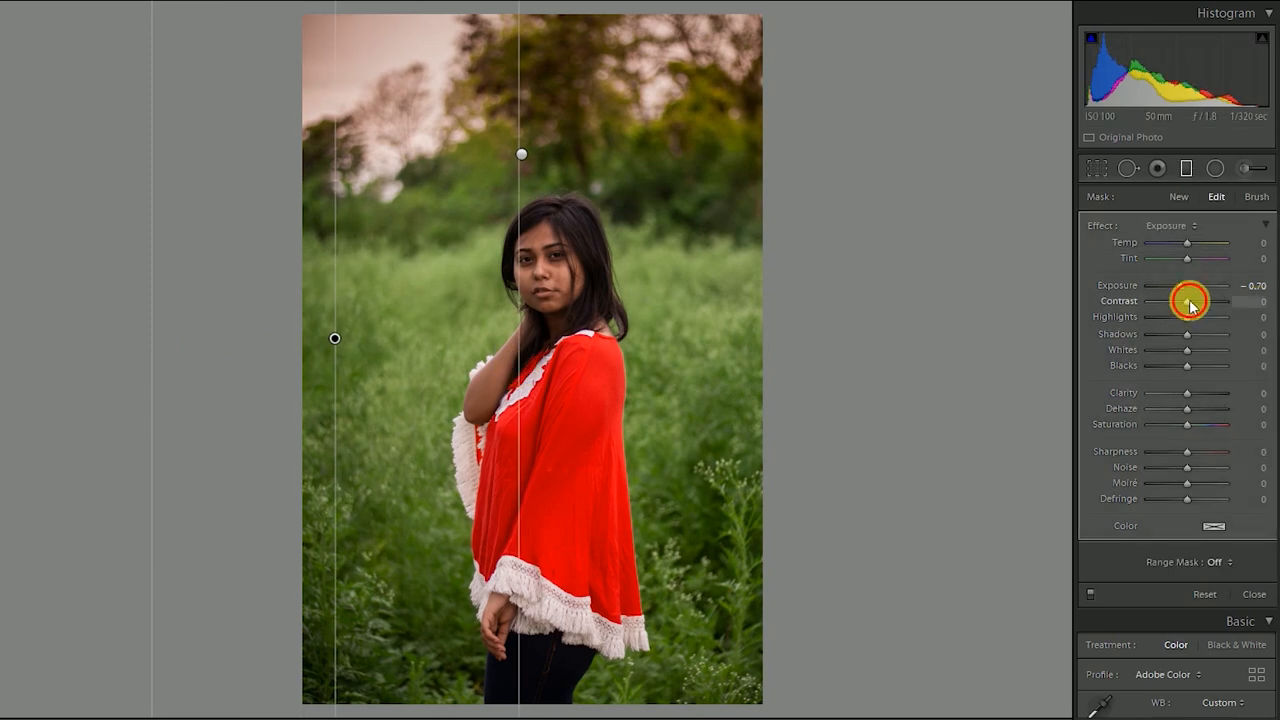
pyautogui.moveTo(1184, 300); pyautogui.dragTo(1208, 300)
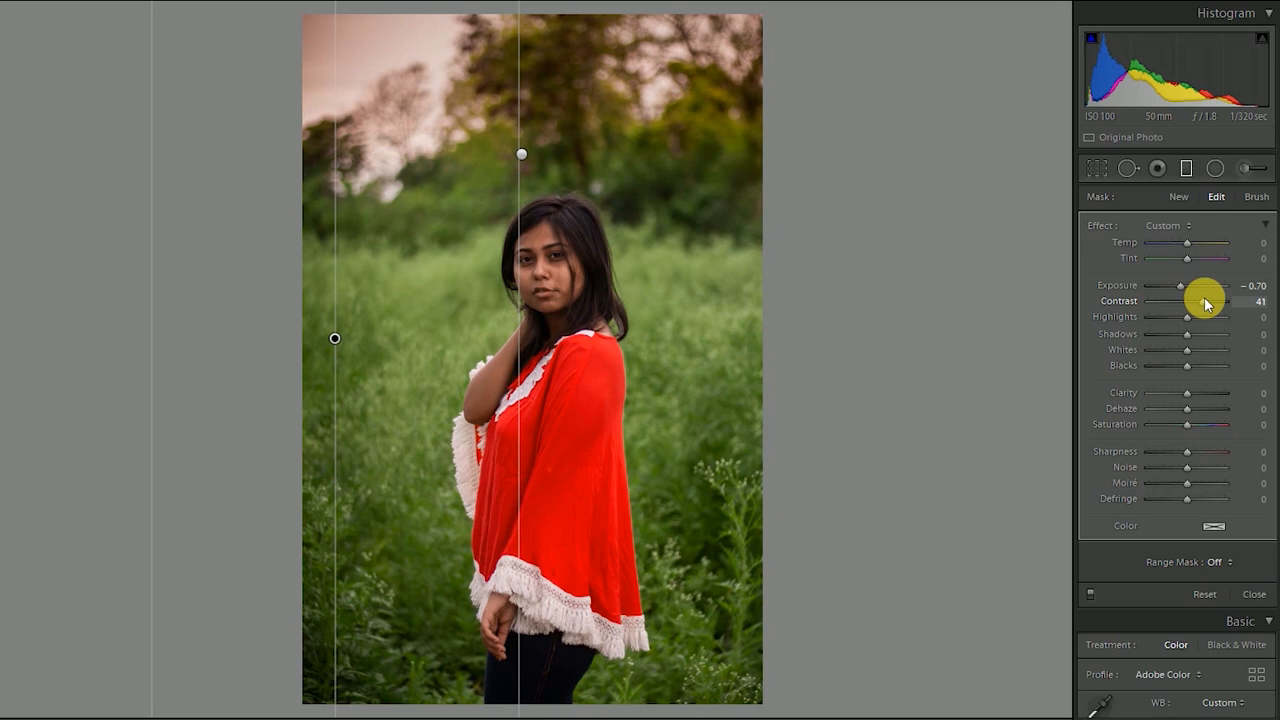
pyautogui.moveTo(1200, 300); pyautogui.dragTo(1210, 300)
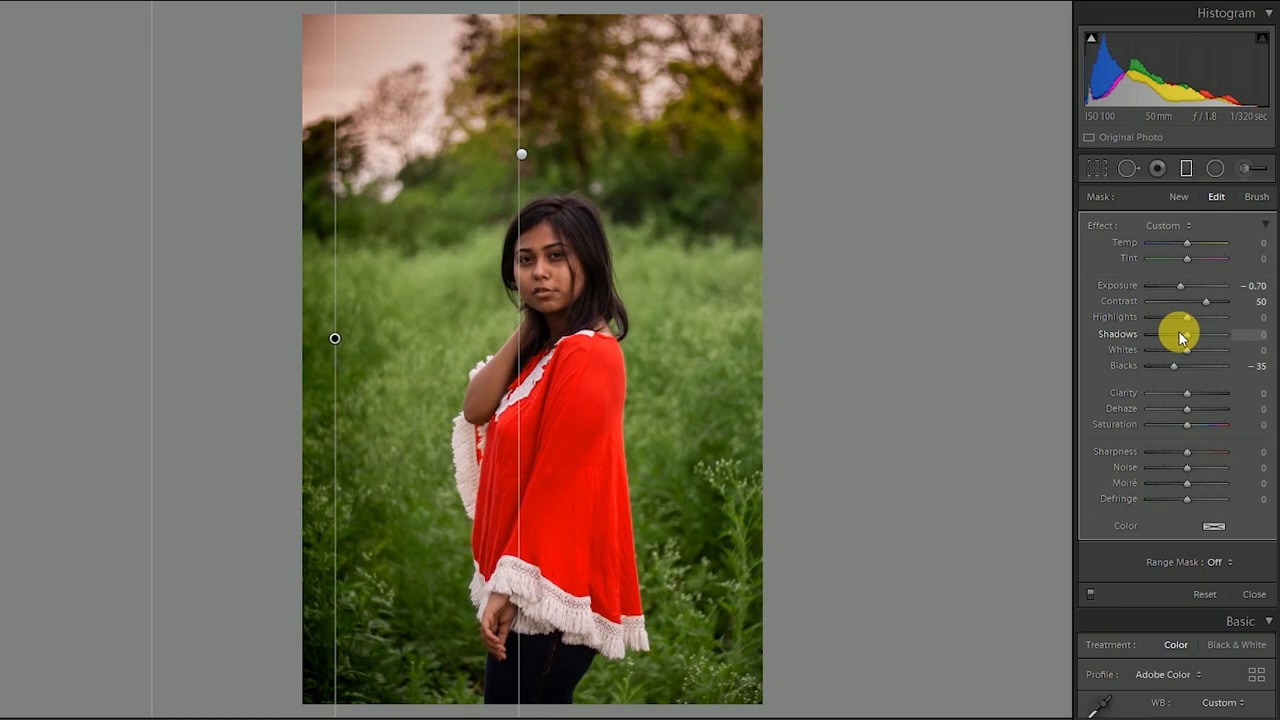
pyautogui.moveTo(1204, 334); pyautogui.dragTo(1184, 334)
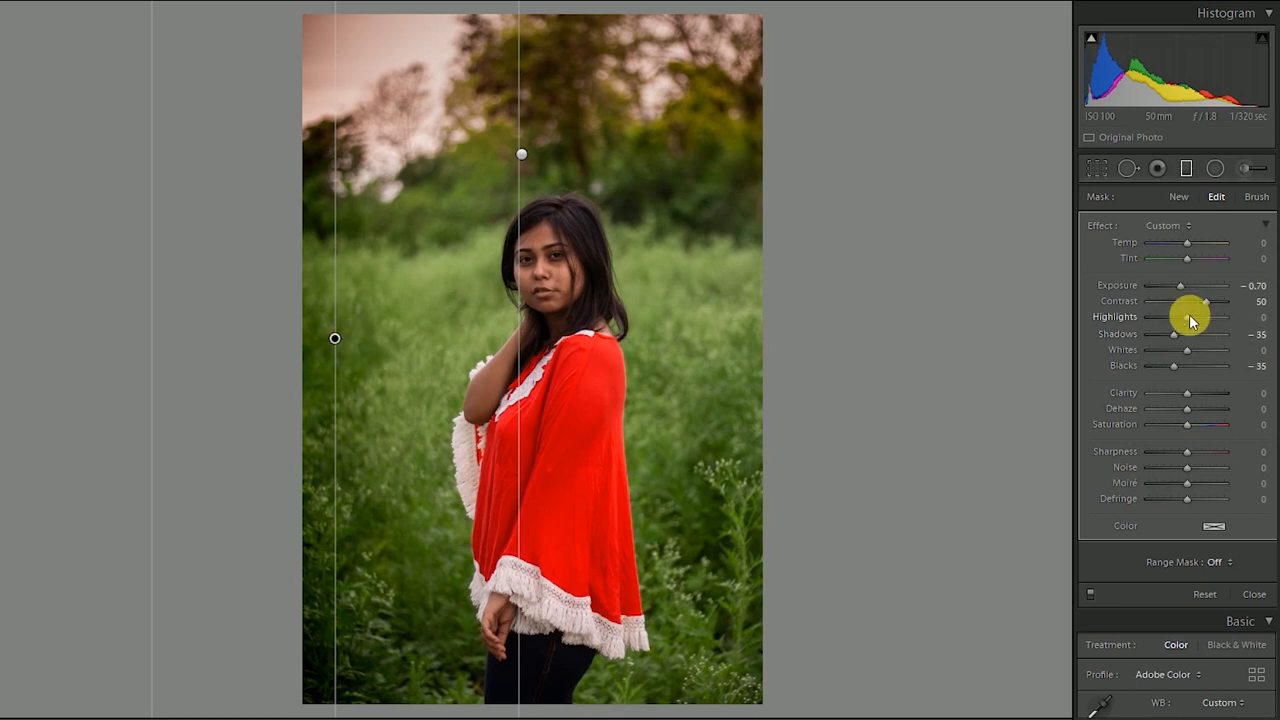
# - Lower the left filter's highlights and whites to complete its darkening
pyautogui.moveTo(1210, 316); pyautogui.dragTo(1184, 316)
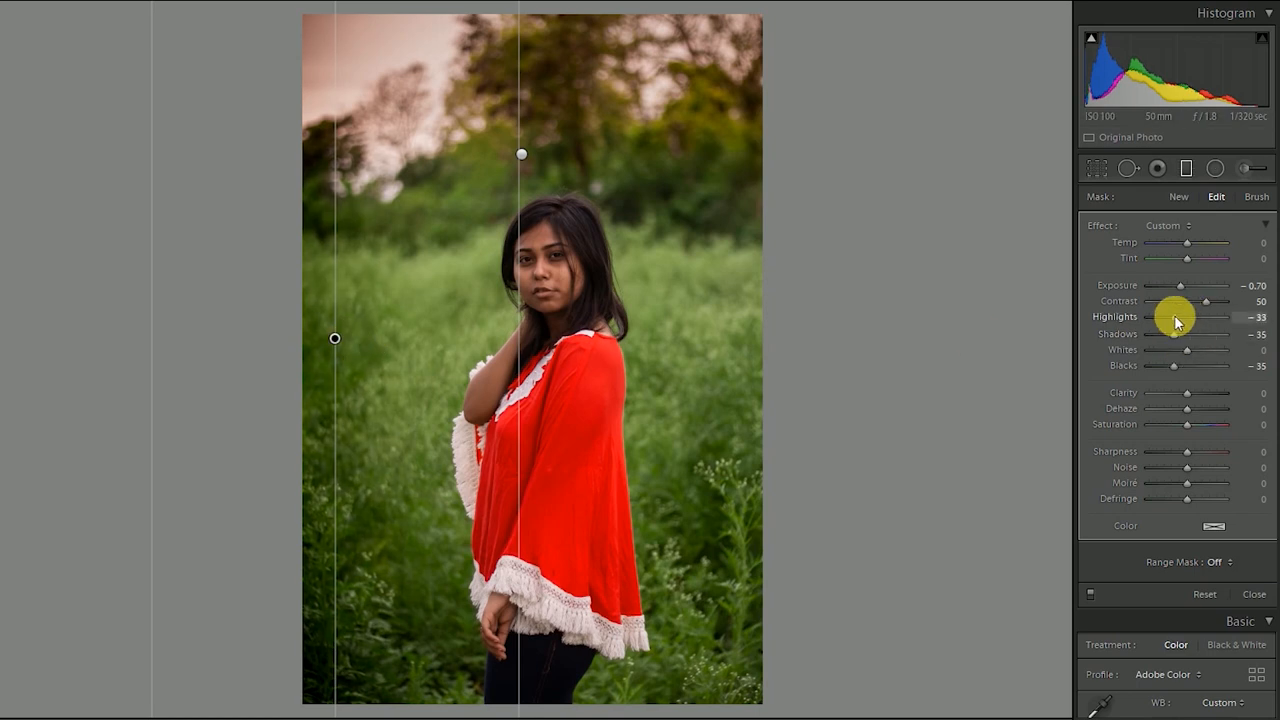
pyautogui.moveTo(1204, 316); pyautogui.dragTo(1196, 316)
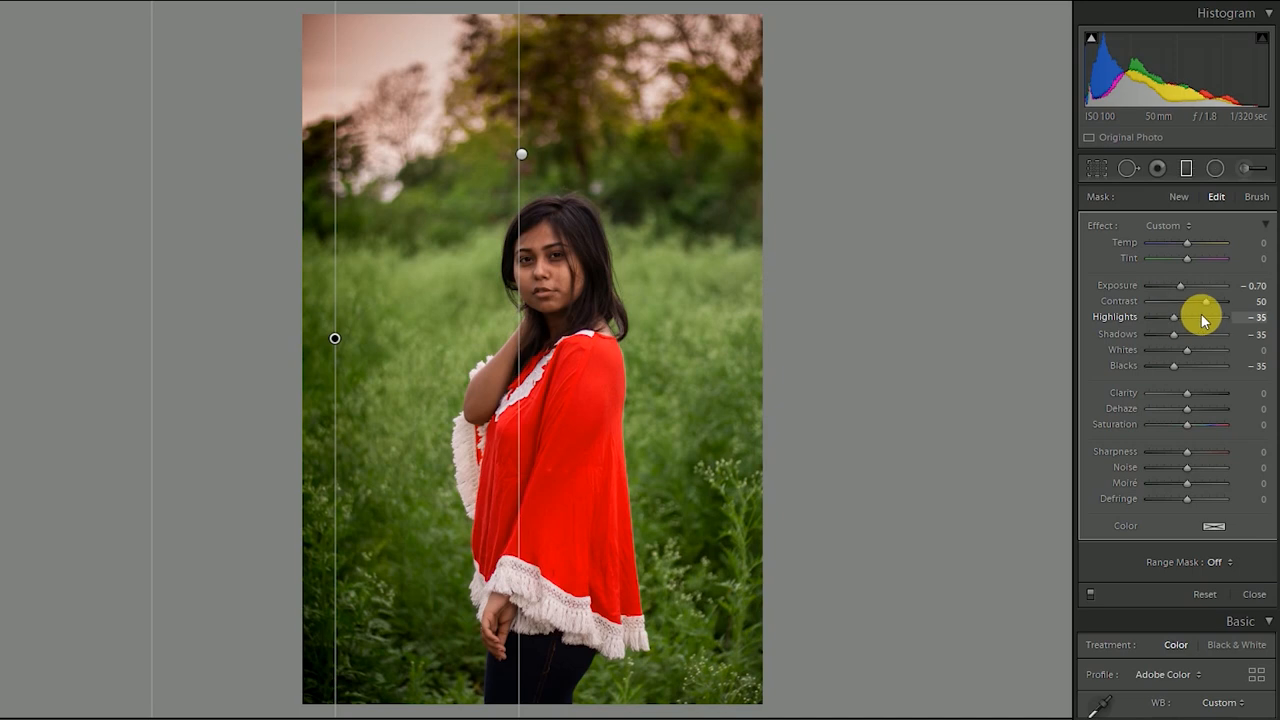
pyautogui.moveTo(1170, 316); pyautogui.dragTo(1200, 316)
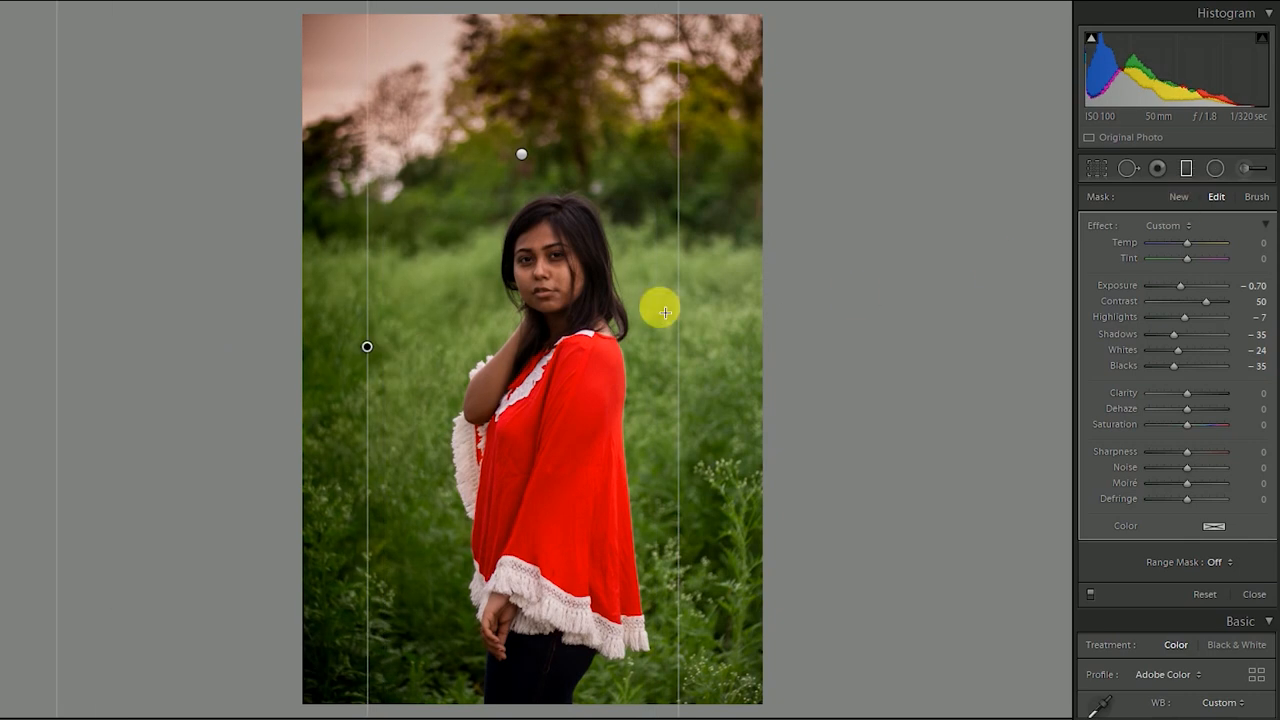
# - Add a matching right-edge darkening filter and reposition both side filters' transitions around the woman
pyautogui.moveTo(664, 310); pyautogui.dragTo(588, 316)
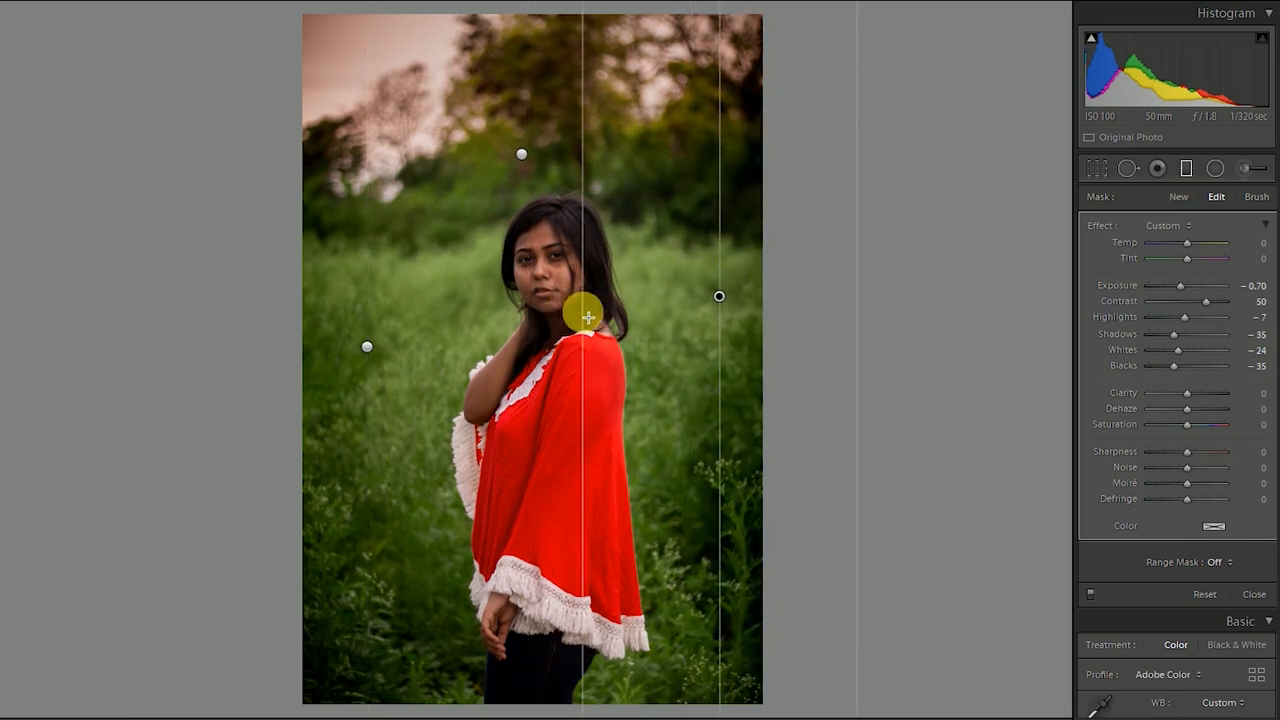
pyautogui.moveTo(588, 316); pyautogui.dragTo(420, 368)
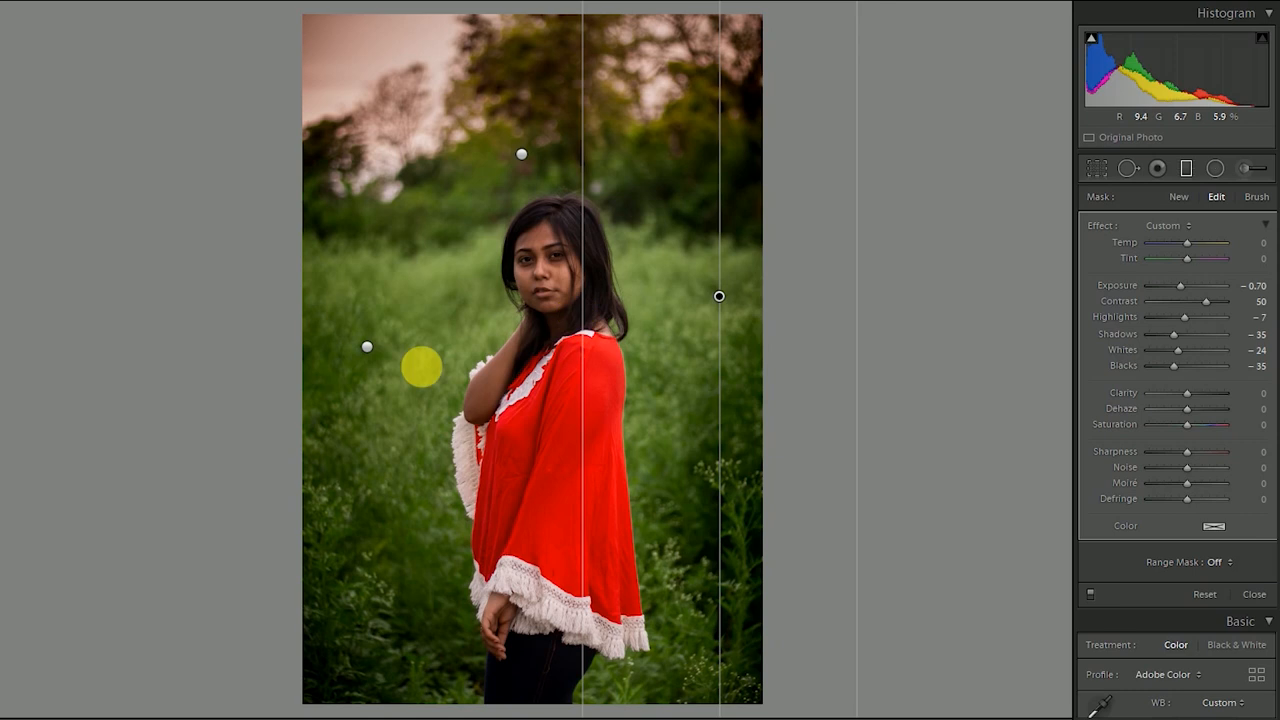
pyautogui.moveTo(420, 368); pyautogui.dragTo(680, 336)
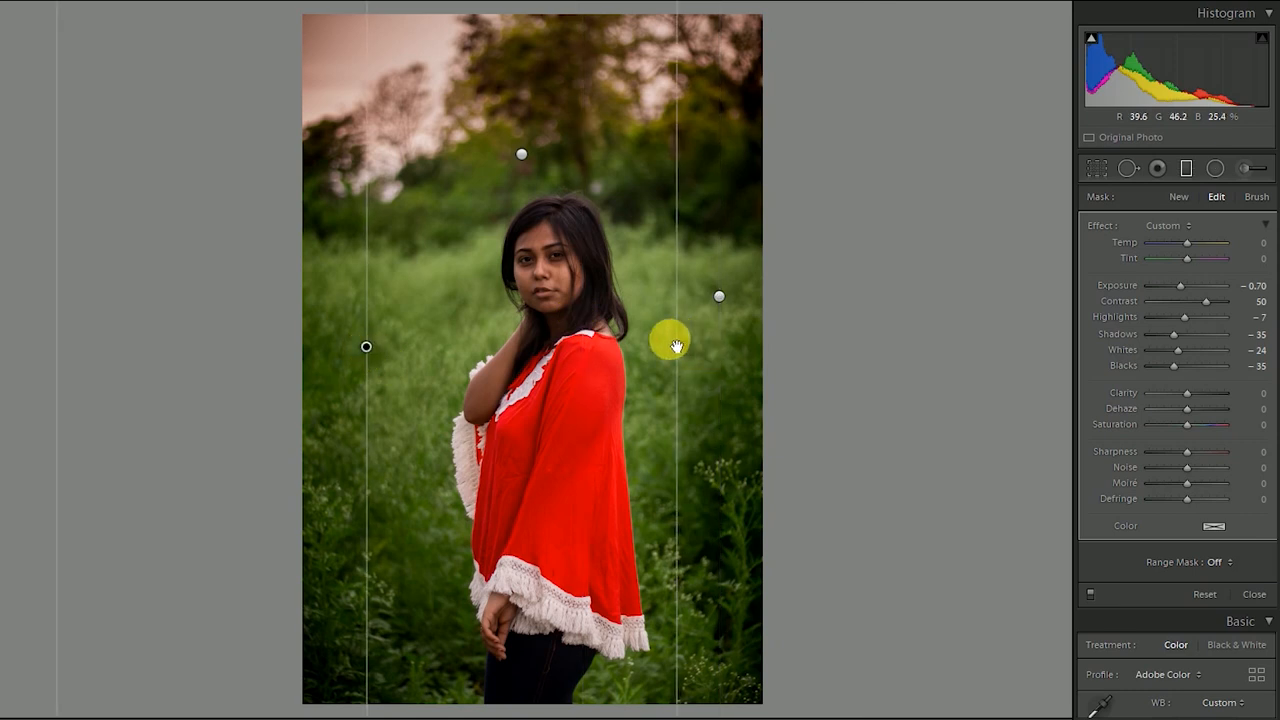
pyautogui.moveTo(670, 340); pyautogui.dragTo(308, 352)
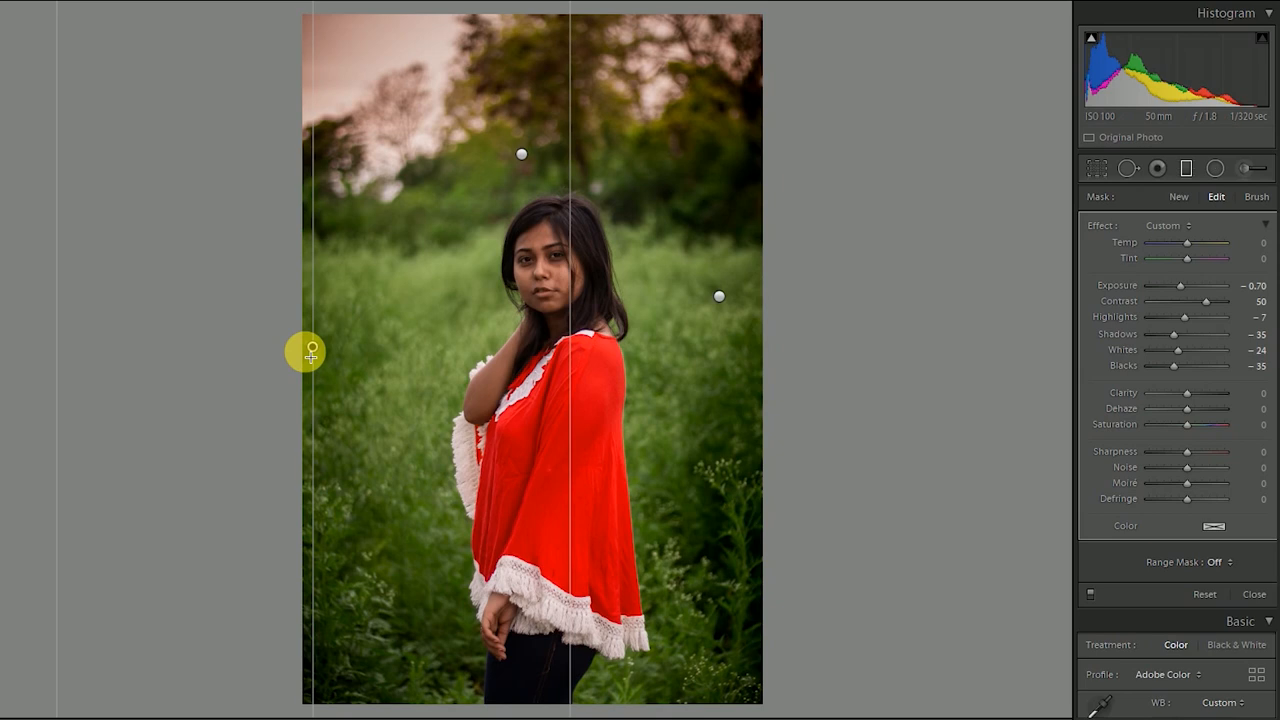
pyautogui.moveTo(308, 352); pyautogui.dragTo(358, 344)
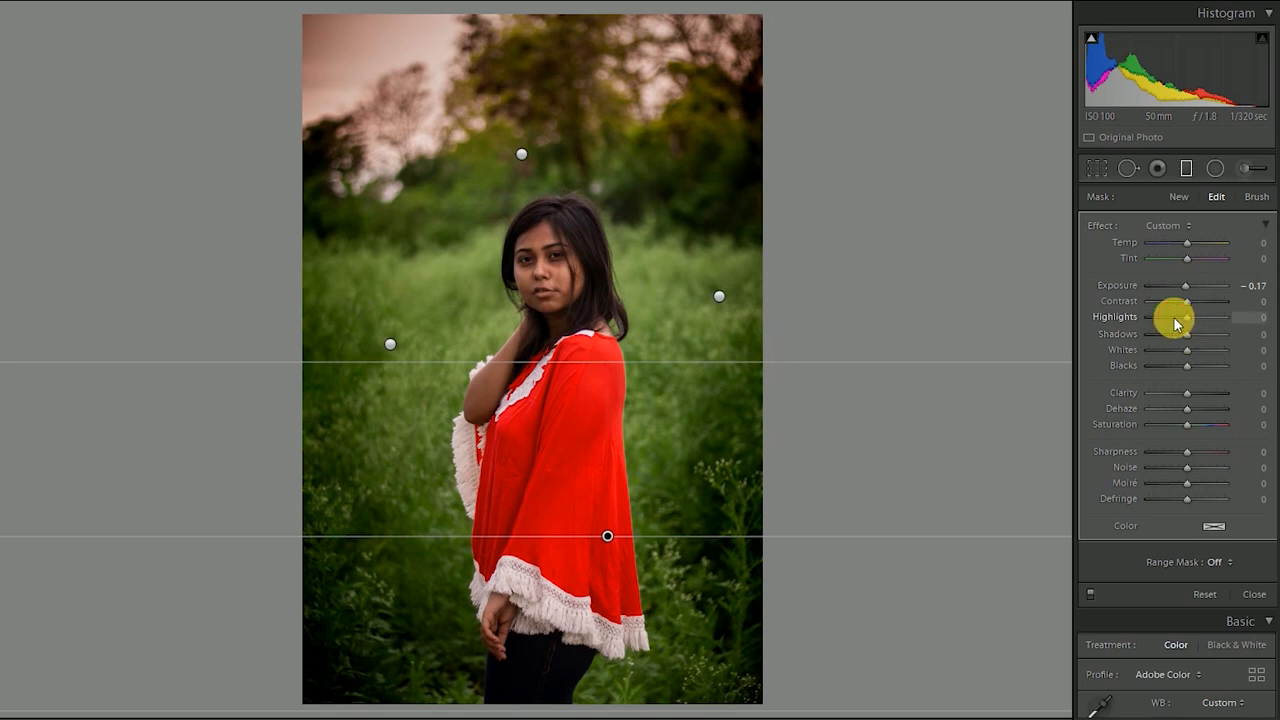
# - Set the foreground filter's highlights, whites +26 and blacks, then recheck the right filter's exposure
pyautogui.moveTo(1186, 316); pyautogui.dragTo(1192, 316)
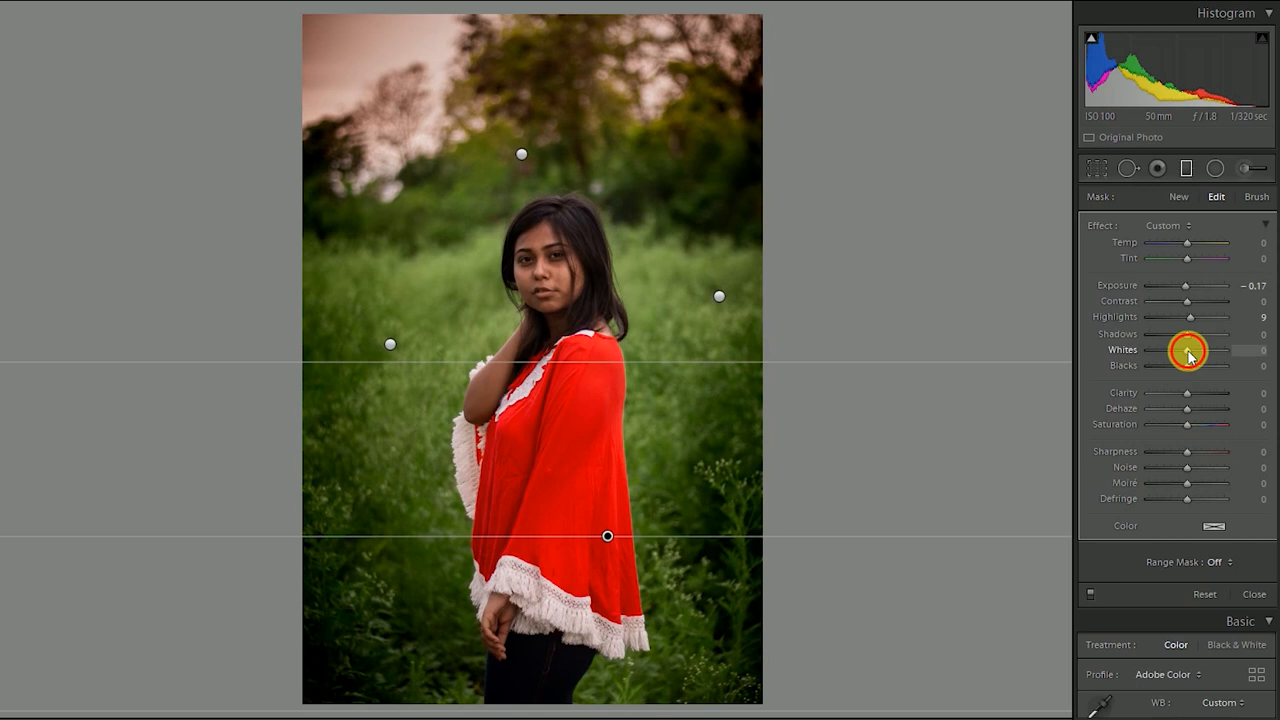
pyautogui.moveTo(1188, 350); pyautogui.dragTo(1196, 364)
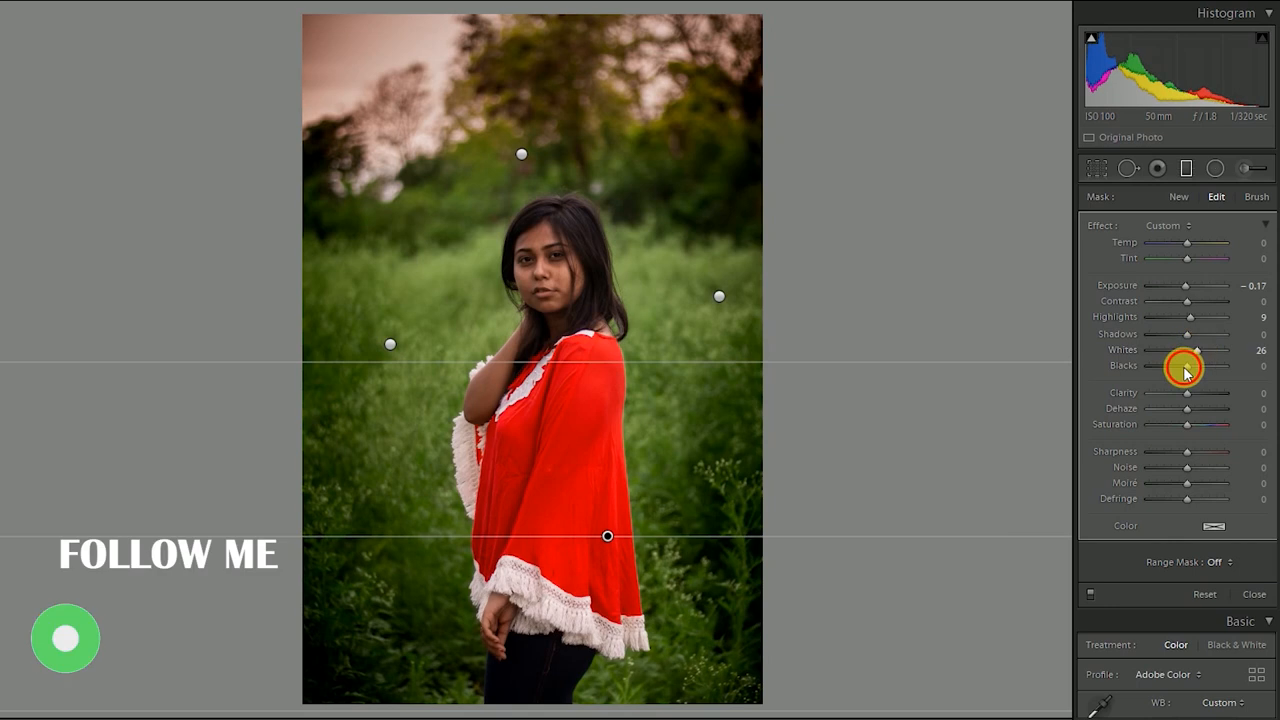
pyautogui.moveTo(1210, 364); pyautogui.dragTo(1188, 364)
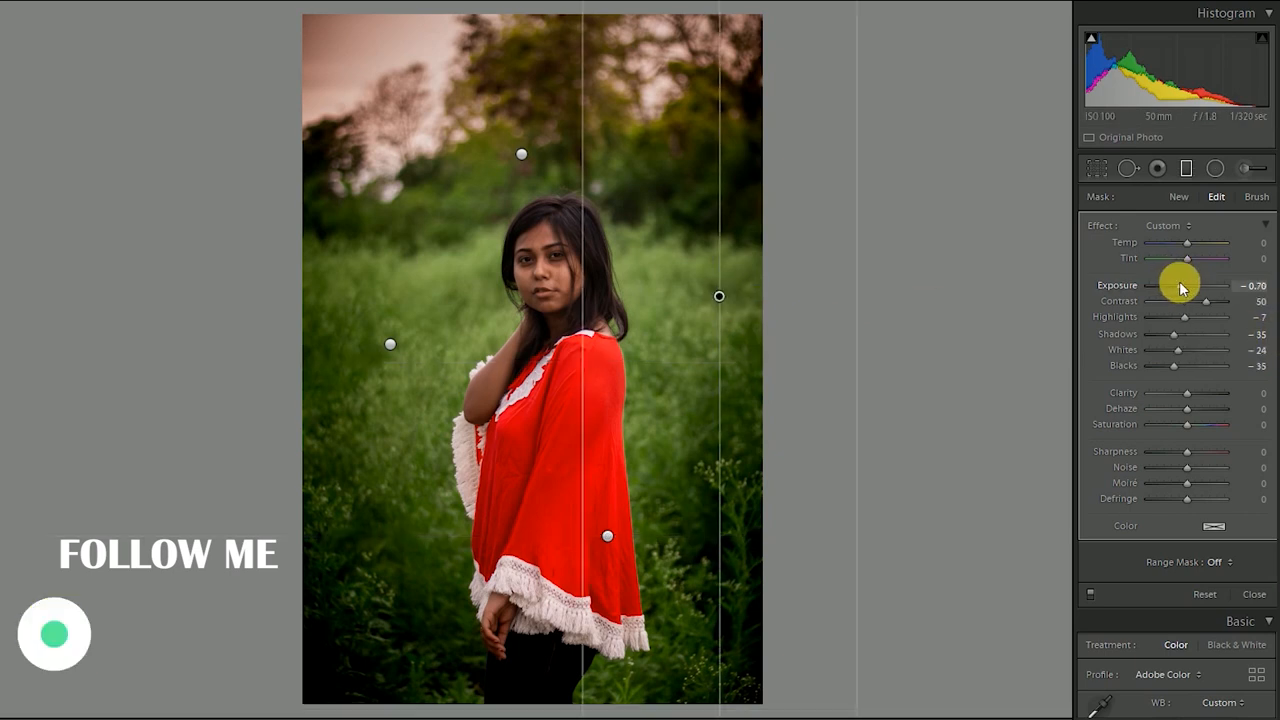
pyautogui.moveTo(1210, 284); pyautogui.dragTo(1180, 284)
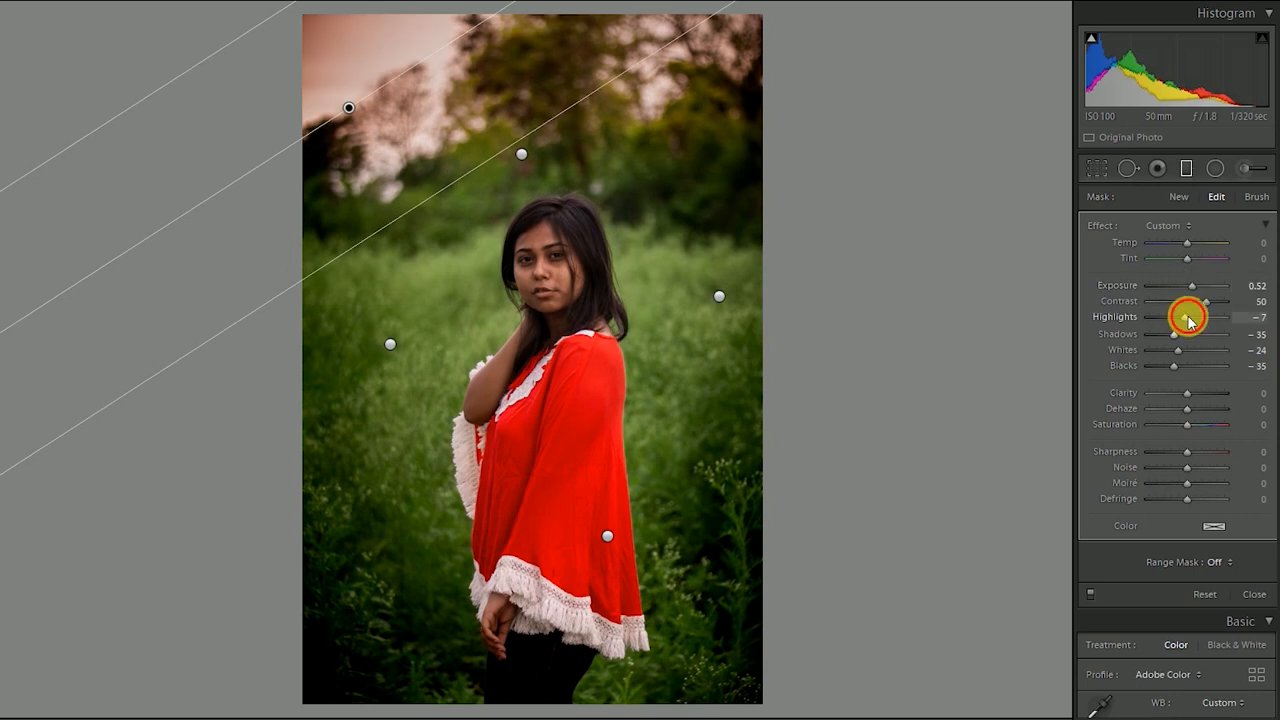
# - Give the top-left diagonal filter highlights +74, lower whites and exposure +0.26, then close filter editing
pyautogui.moveTo(1190, 316); pyautogui.dragTo(1220, 316)
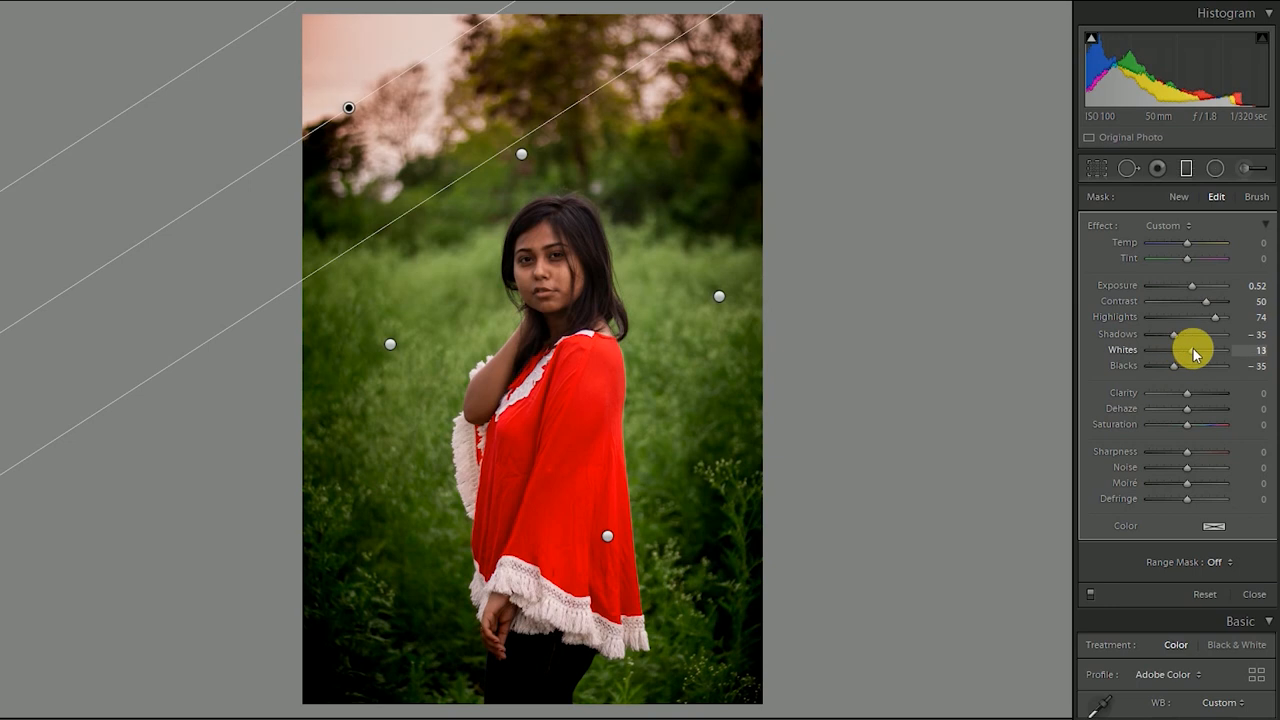
pyautogui.moveTo(1220, 350); pyautogui.dragTo(1180, 350)
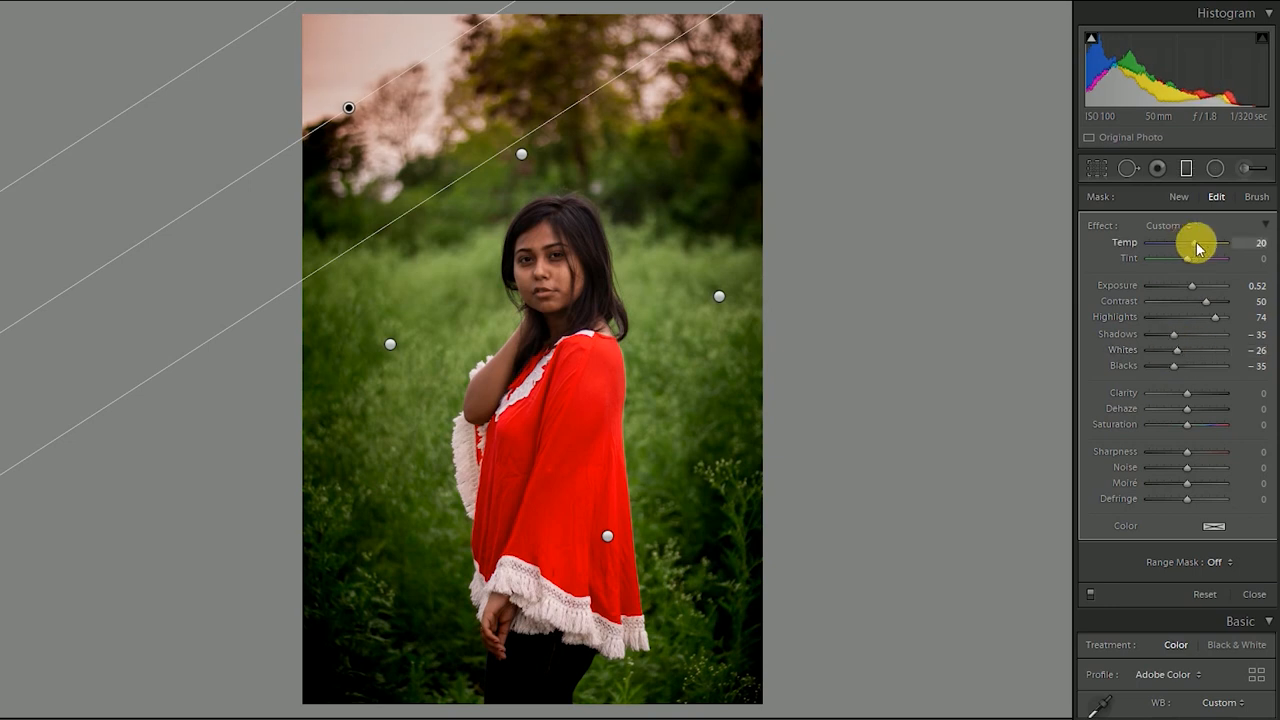
pyautogui.moveTo(1190, 262)
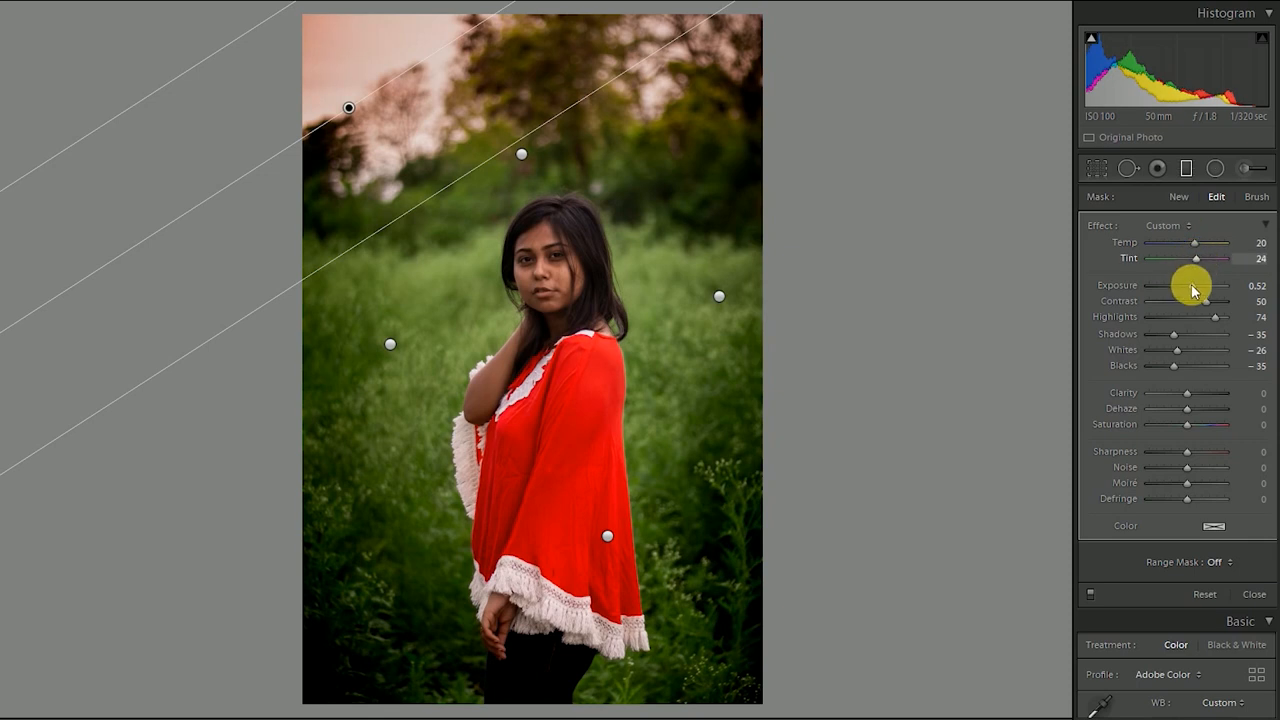
pyautogui.moveTo(1224, 284); pyautogui.dragTo(1210, 284)
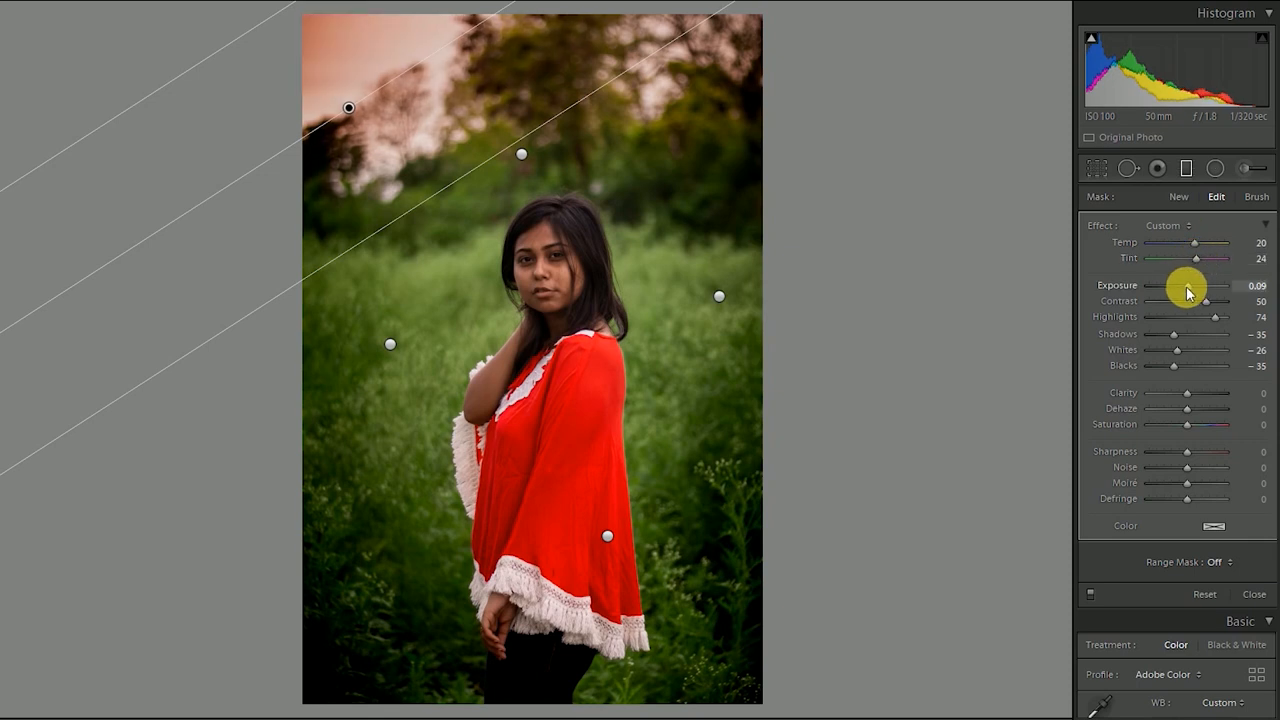
pyautogui.moveTo(1188, 284); pyautogui.dragTo(1200, 284)
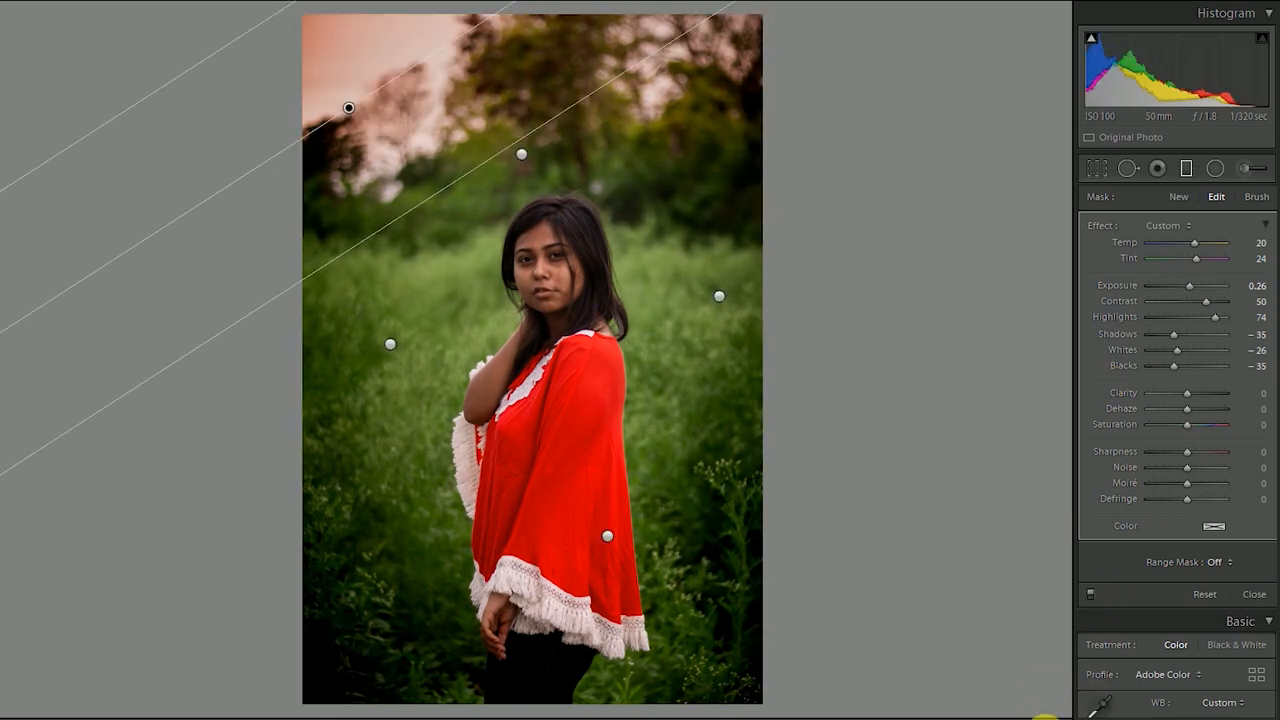
pyautogui.click(1252, 592)
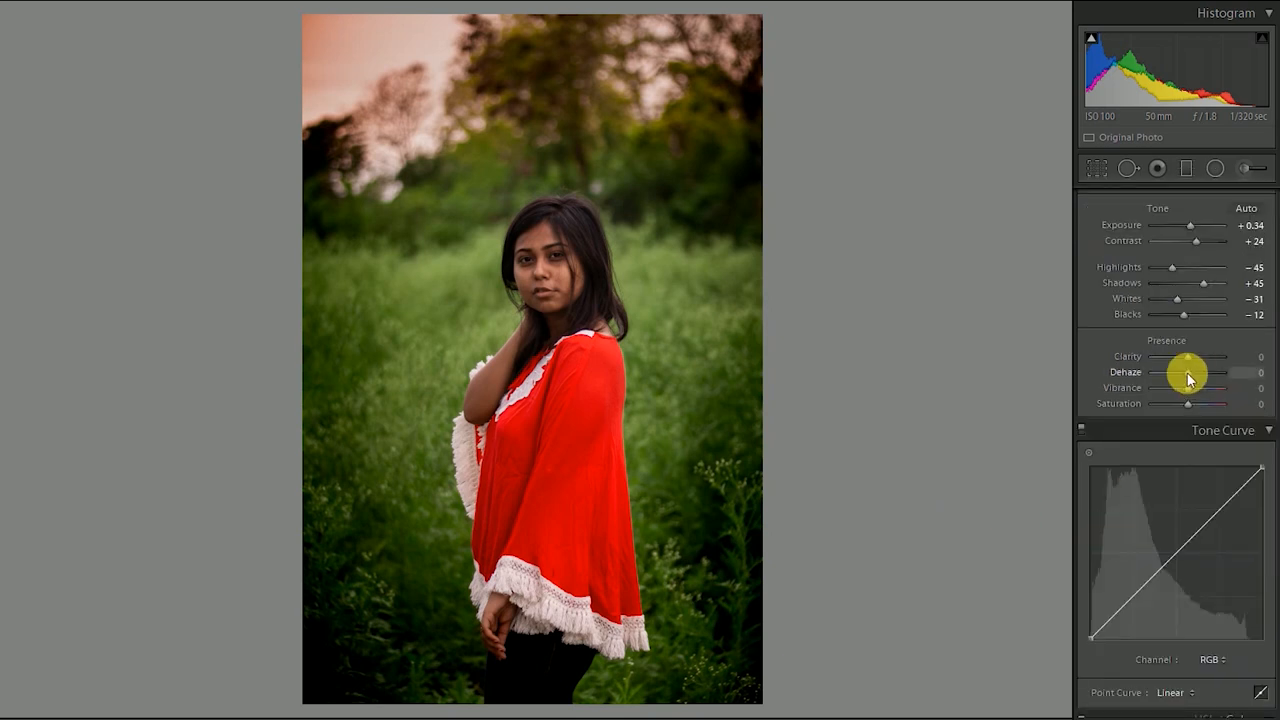
# - Set Clarity to about +2 and ease the Tint down from +39 to +29
pyautogui.moveTo(1180, 356); pyautogui.dragTo(1200, 356)
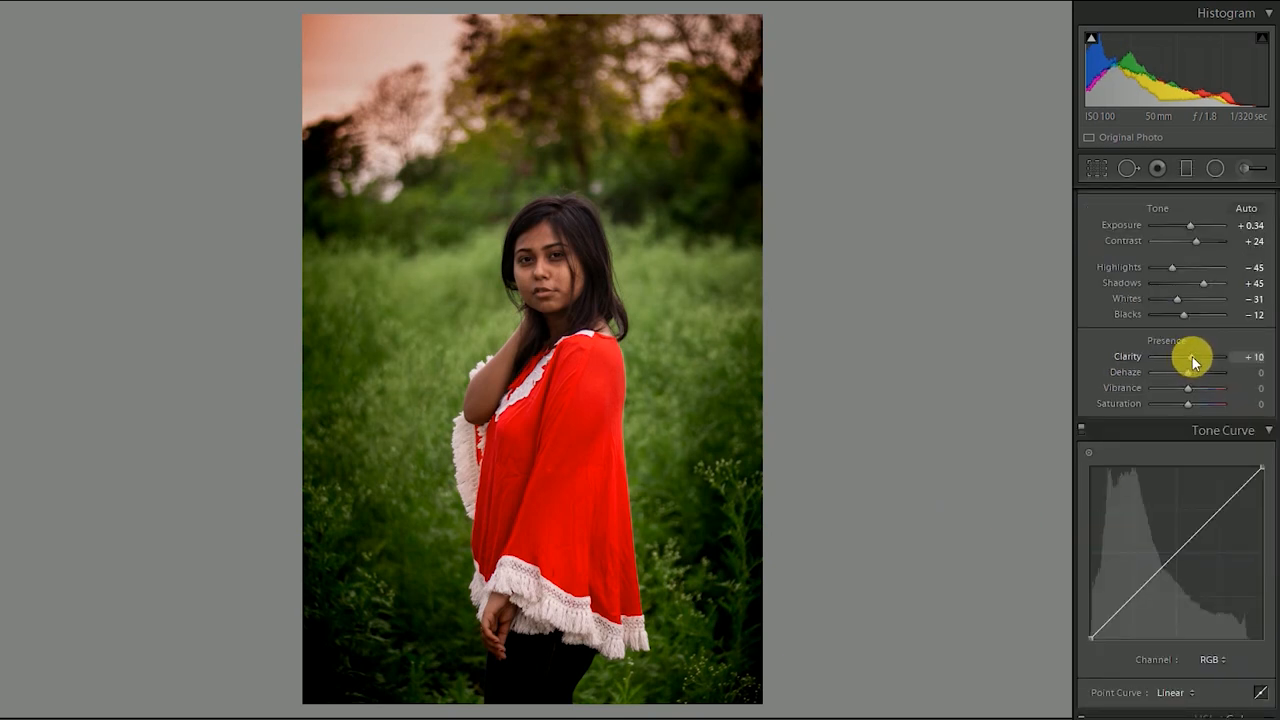
pyautogui.moveTo(1188, 356); pyautogui.dragTo(1196, 356)
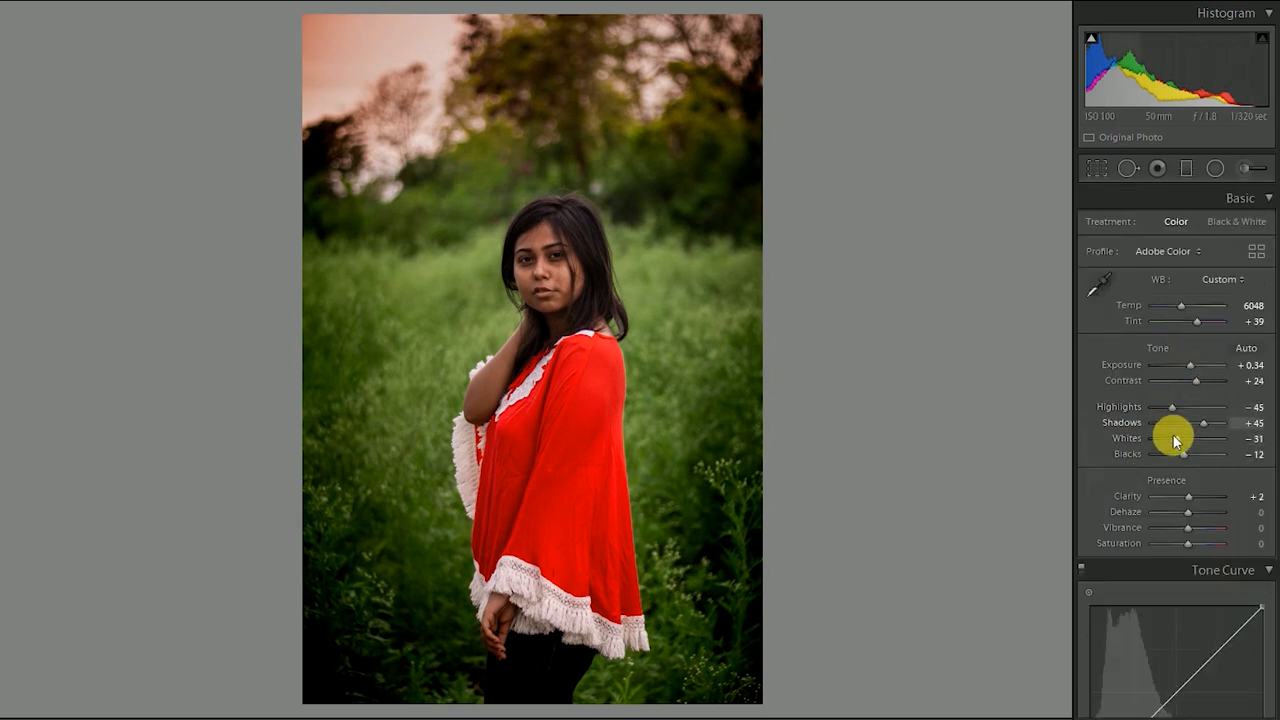
pyautogui.moveTo(1200, 328)
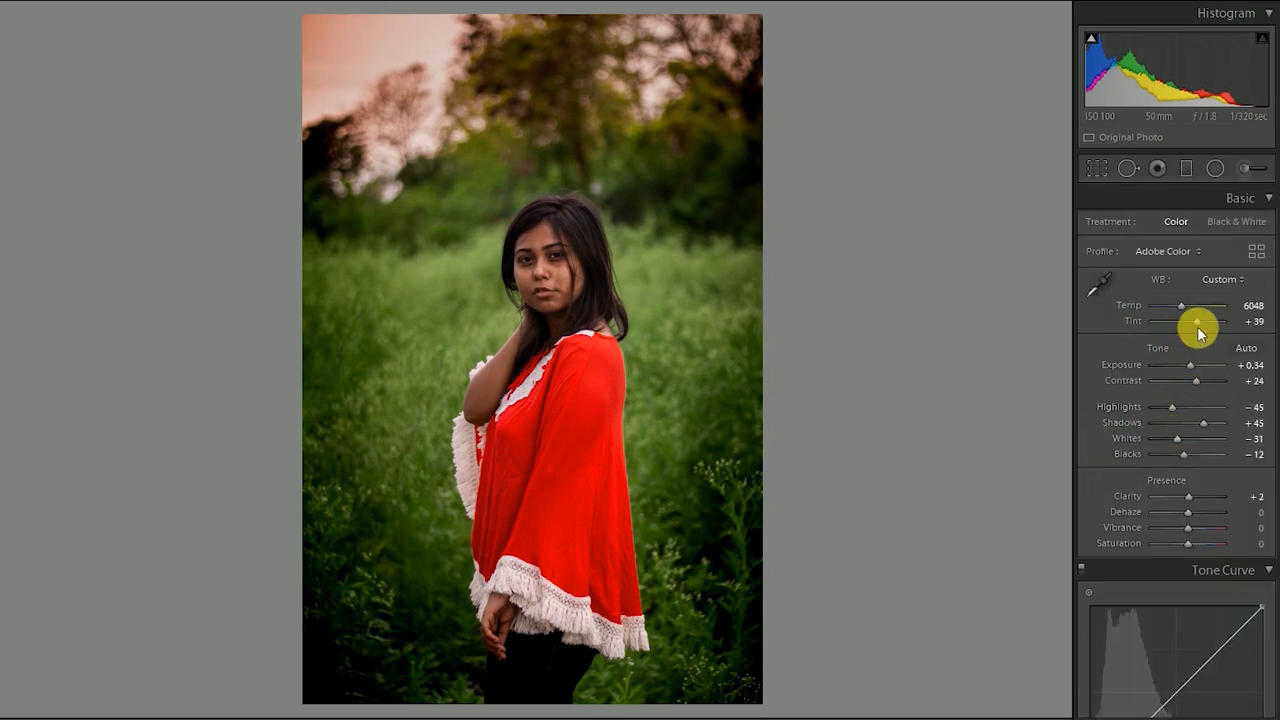
pyautogui.moveTo(1196, 320); pyautogui.dragTo(1180, 320)
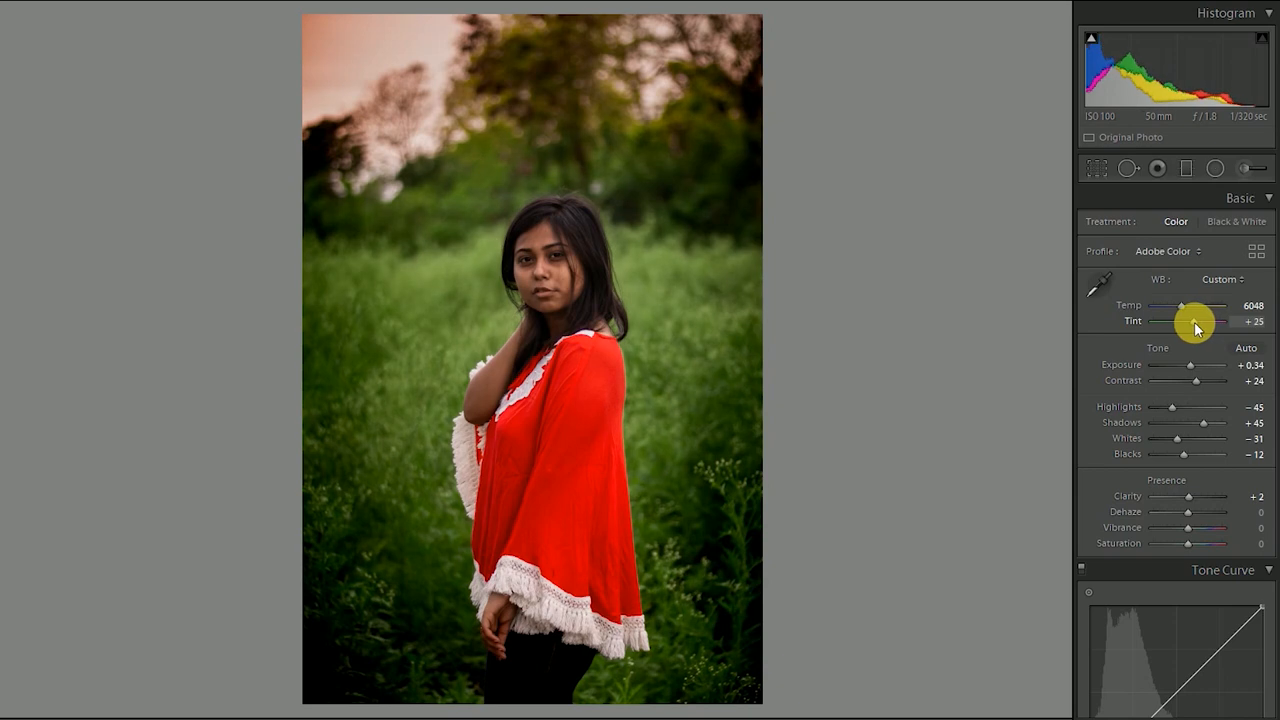
pyautogui.moveTo(1186, 320); pyautogui.dragTo(1192, 320)
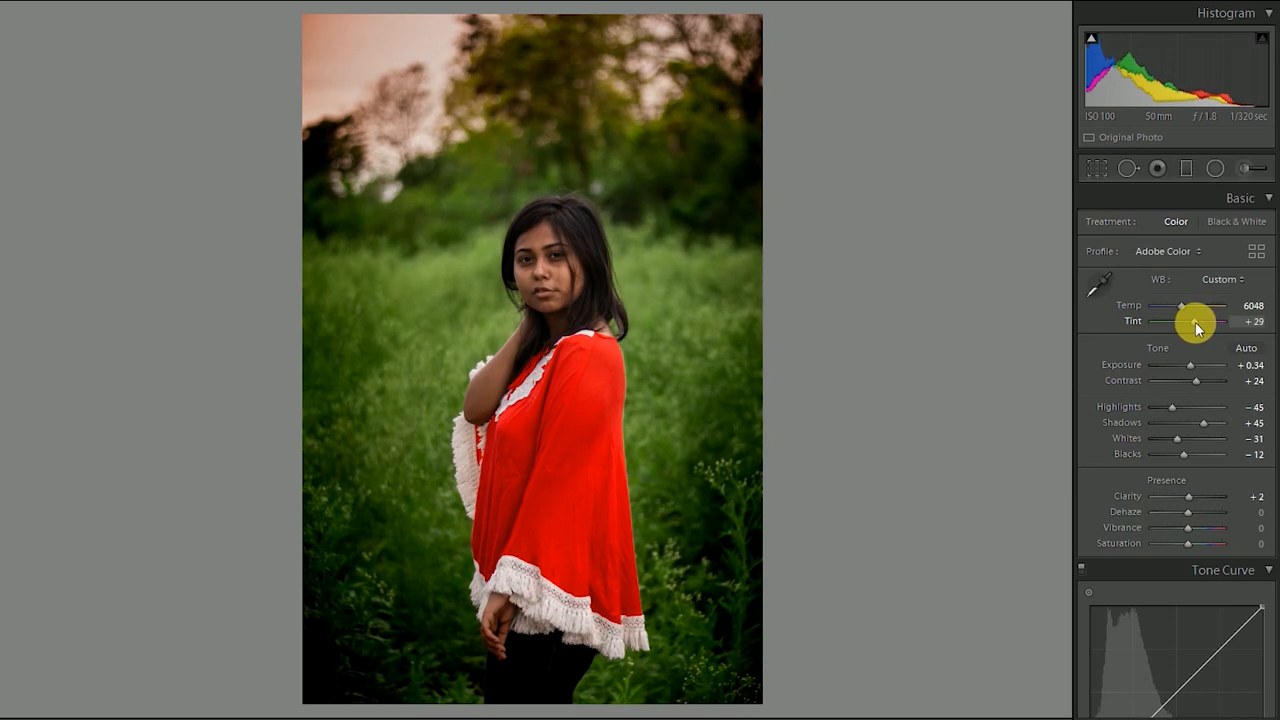
pyautogui.moveTo(1178, 320); pyautogui.dragTo(1184, 320)
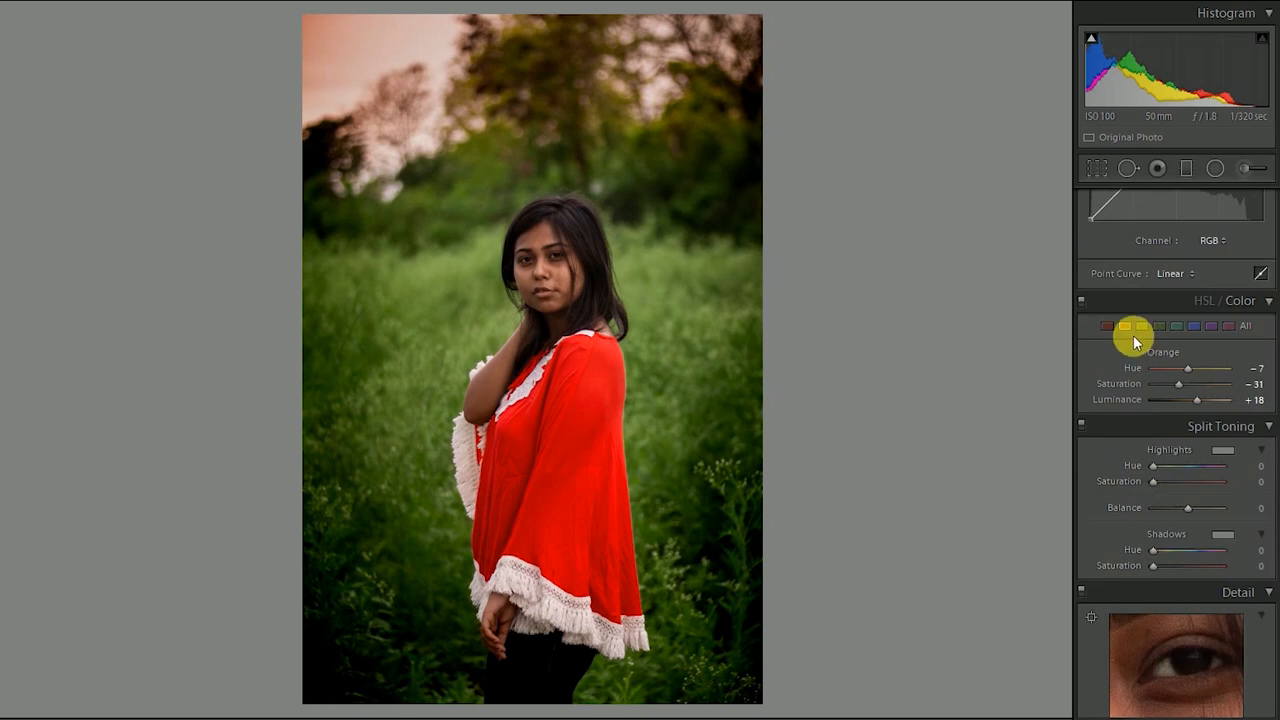
# - Pull Orange saturation down further, from −31 to about −44, in HSL/Color
pyautogui.click(1244, 324)
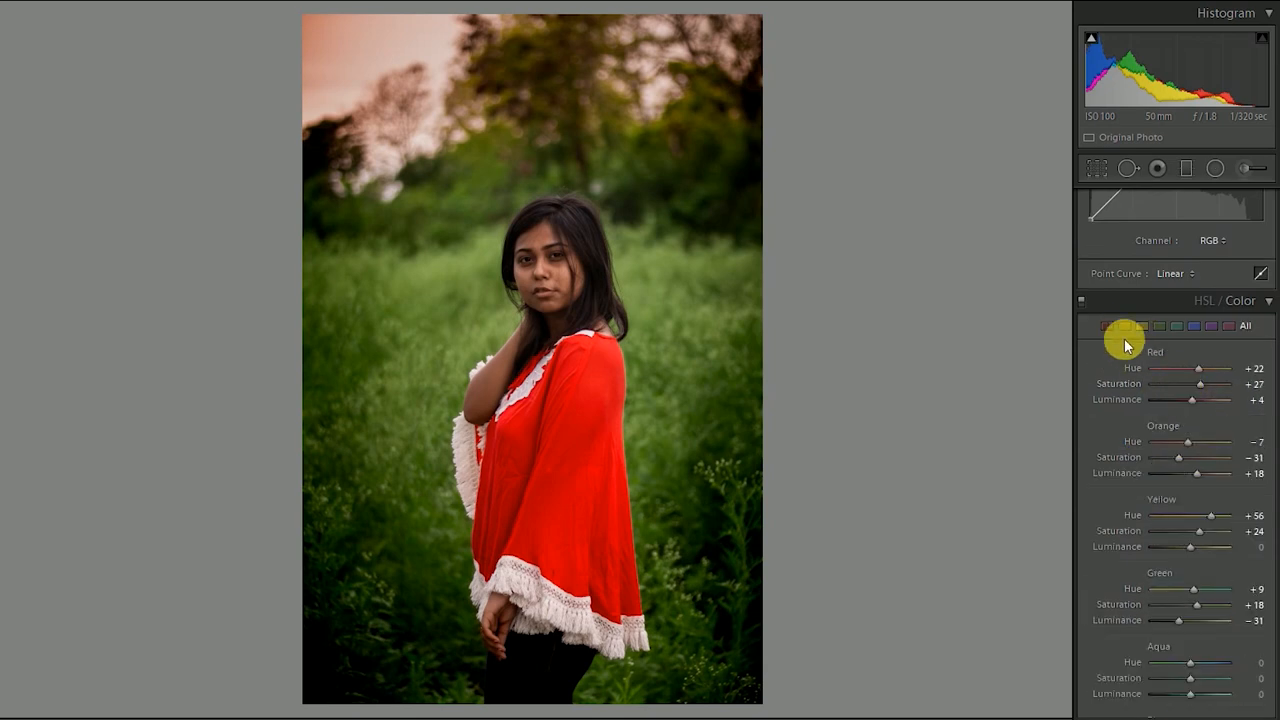
pyautogui.click(1124, 324)
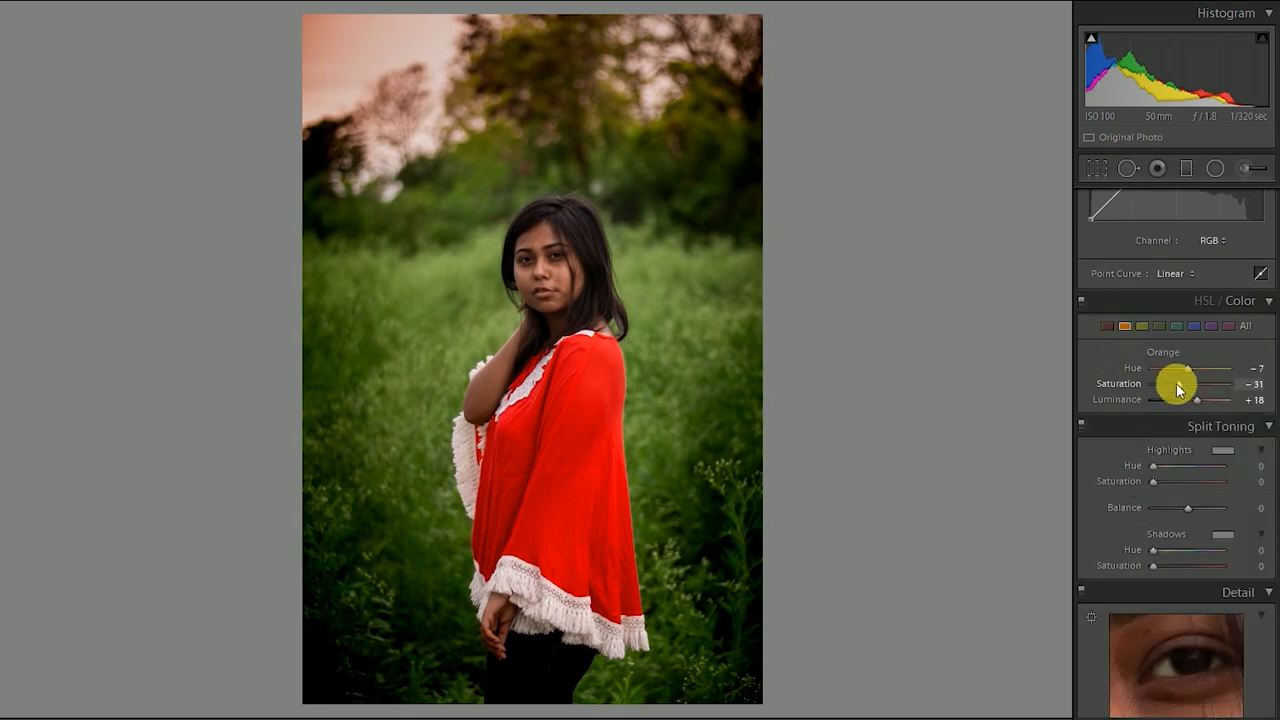
pyautogui.moveTo(1200, 384); pyautogui.dragTo(1192, 384)
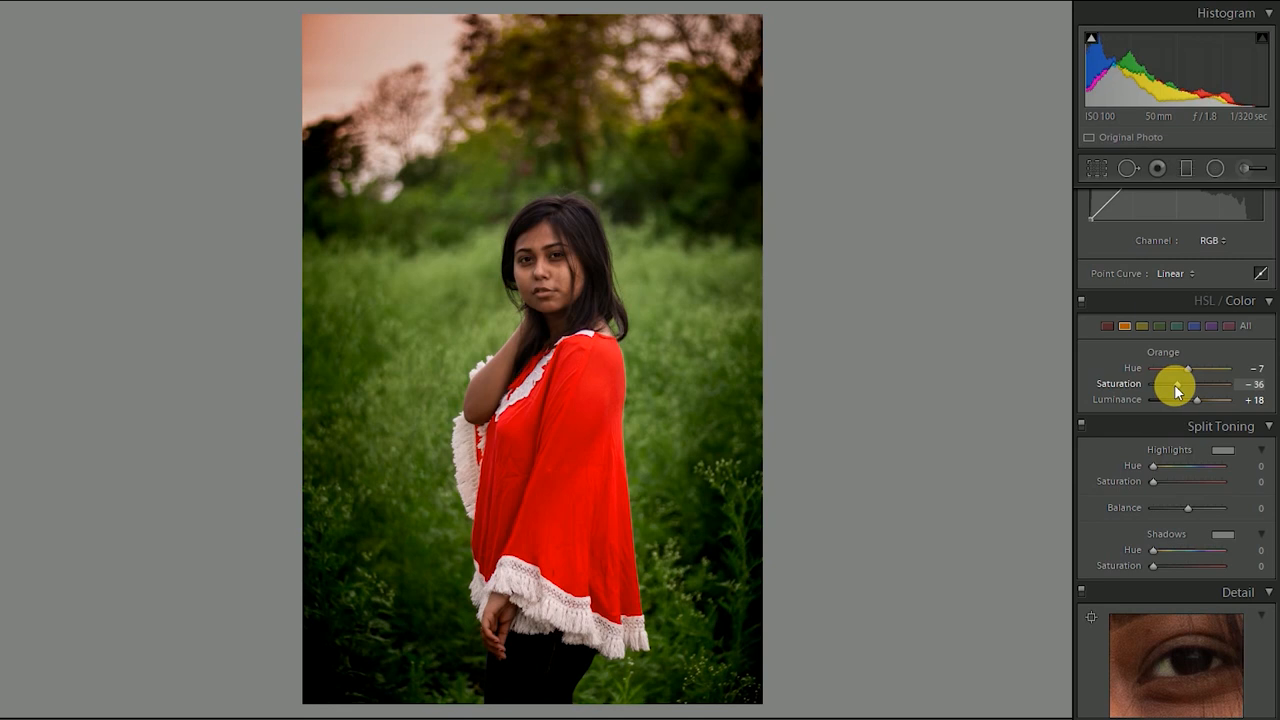
pyautogui.moveTo(1200, 384); pyautogui.dragTo(1194, 384)
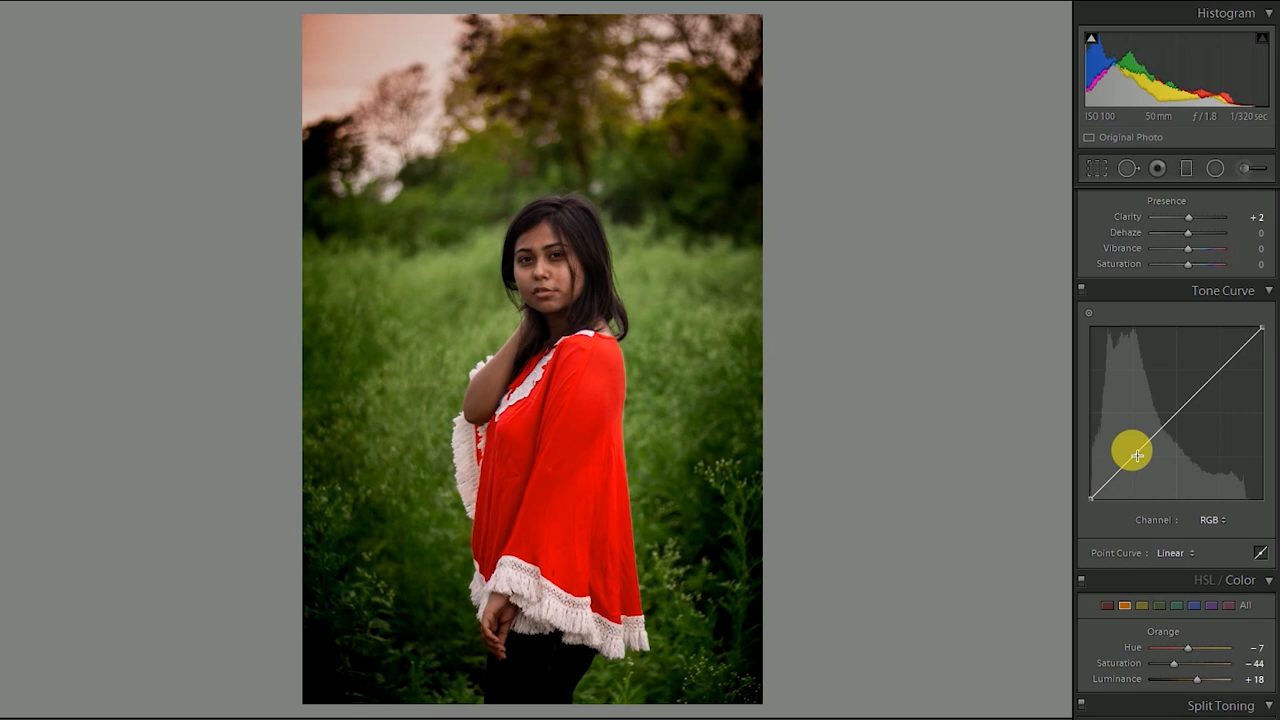
# - Add shadow and highlight points to the RGB tone curve and settle the shadow point position
pyautogui.moveTo(1136, 452); pyautogui.dragTo(1224, 388)
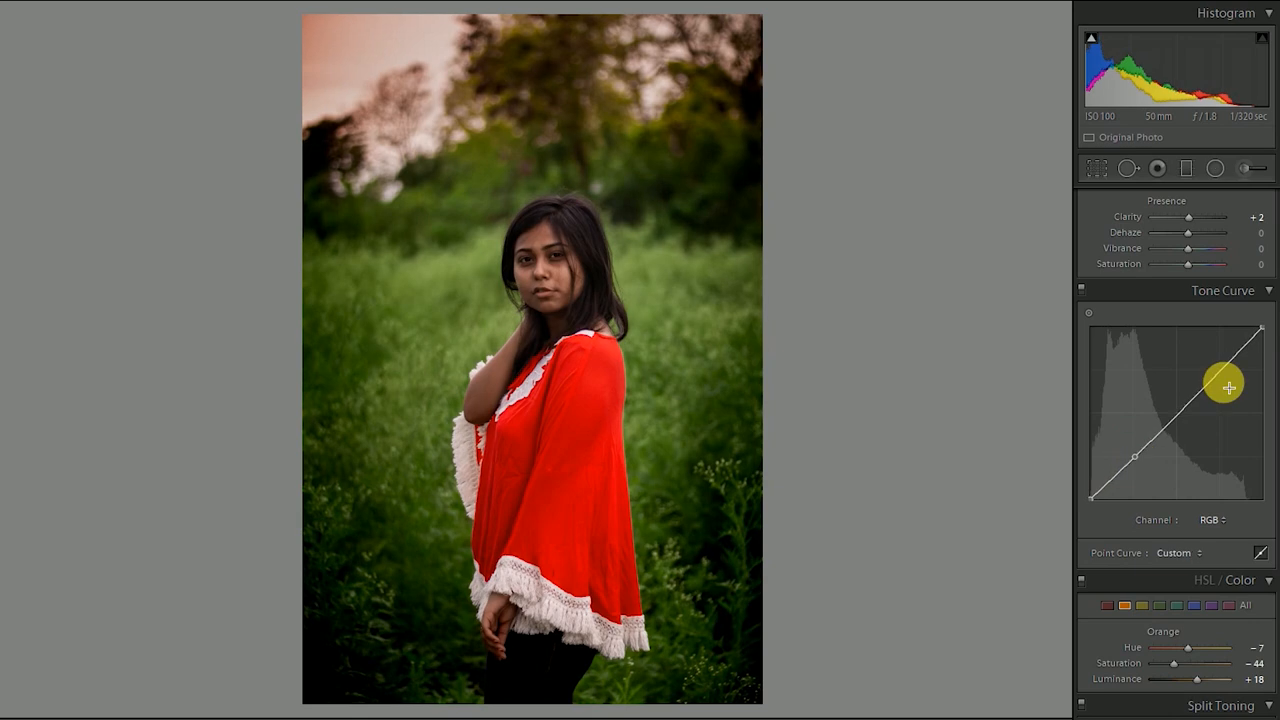
pyautogui.moveTo(1228, 388); pyautogui.dragTo(1100, 504)
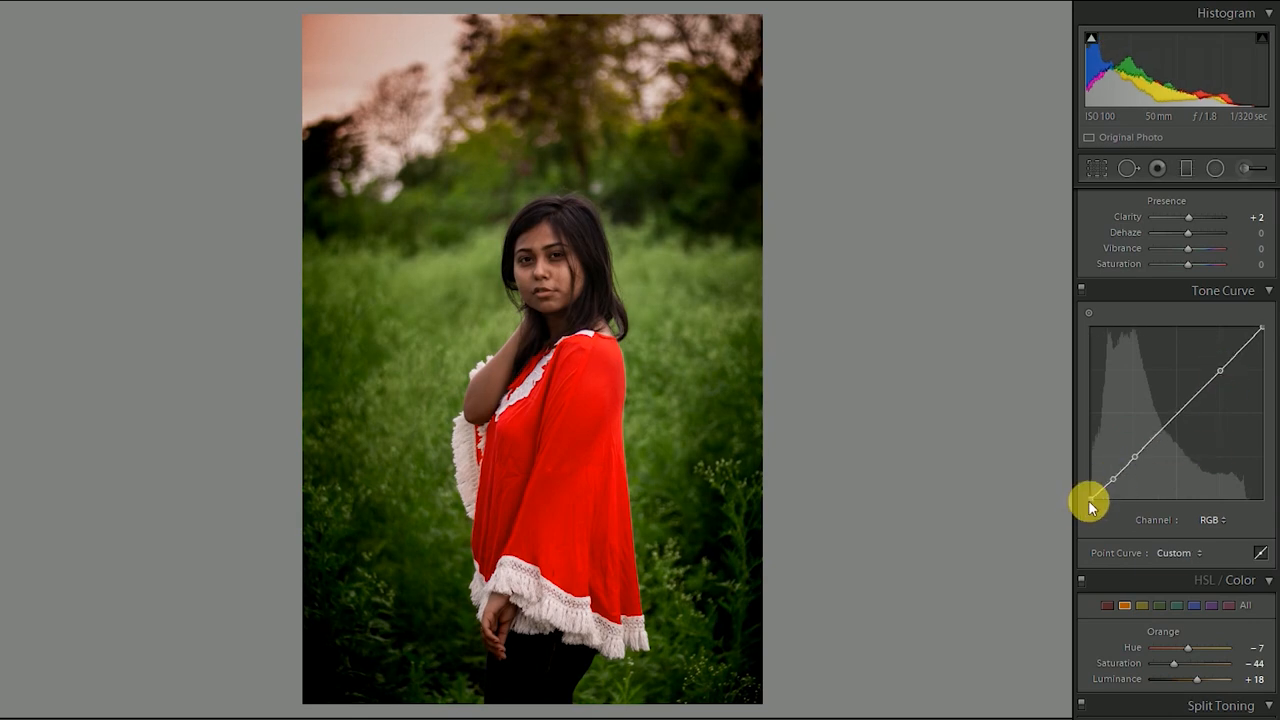
pyautogui.moveTo(1090, 500); pyautogui.dragTo(1088, 490)
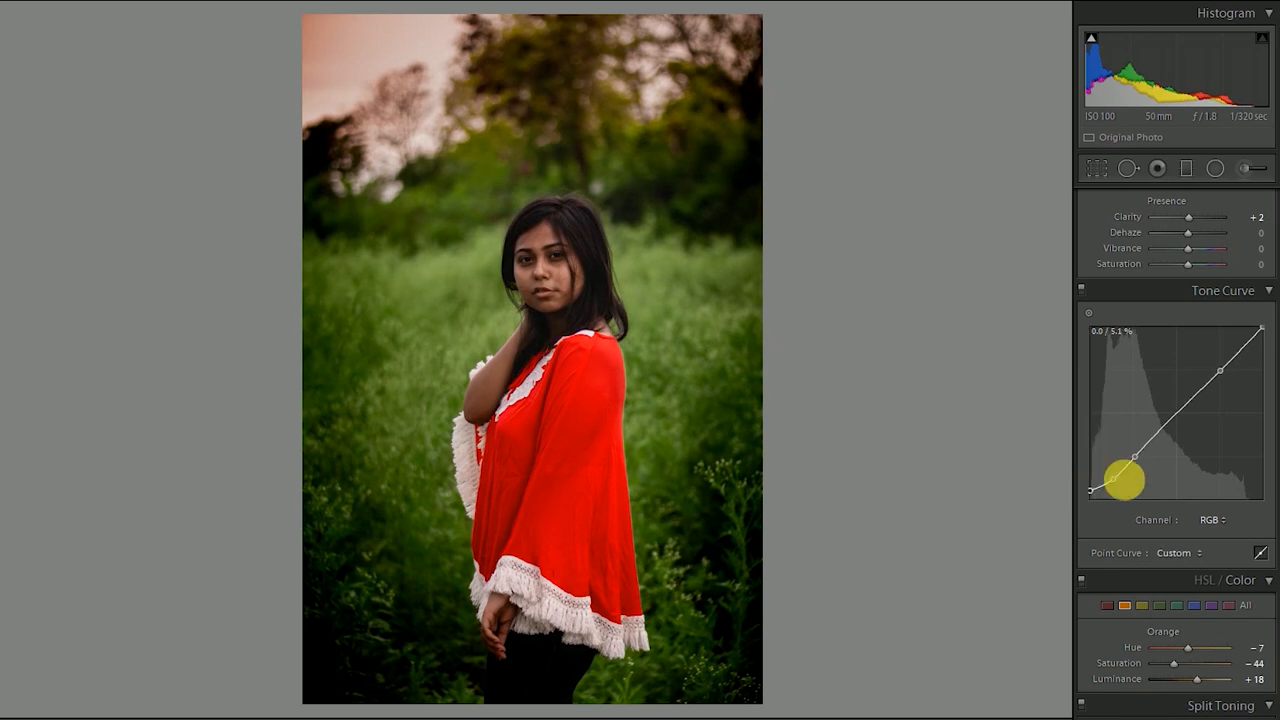
pyautogui.moveTo(1124, 480); pyautogui.dragTo(1136, 460)
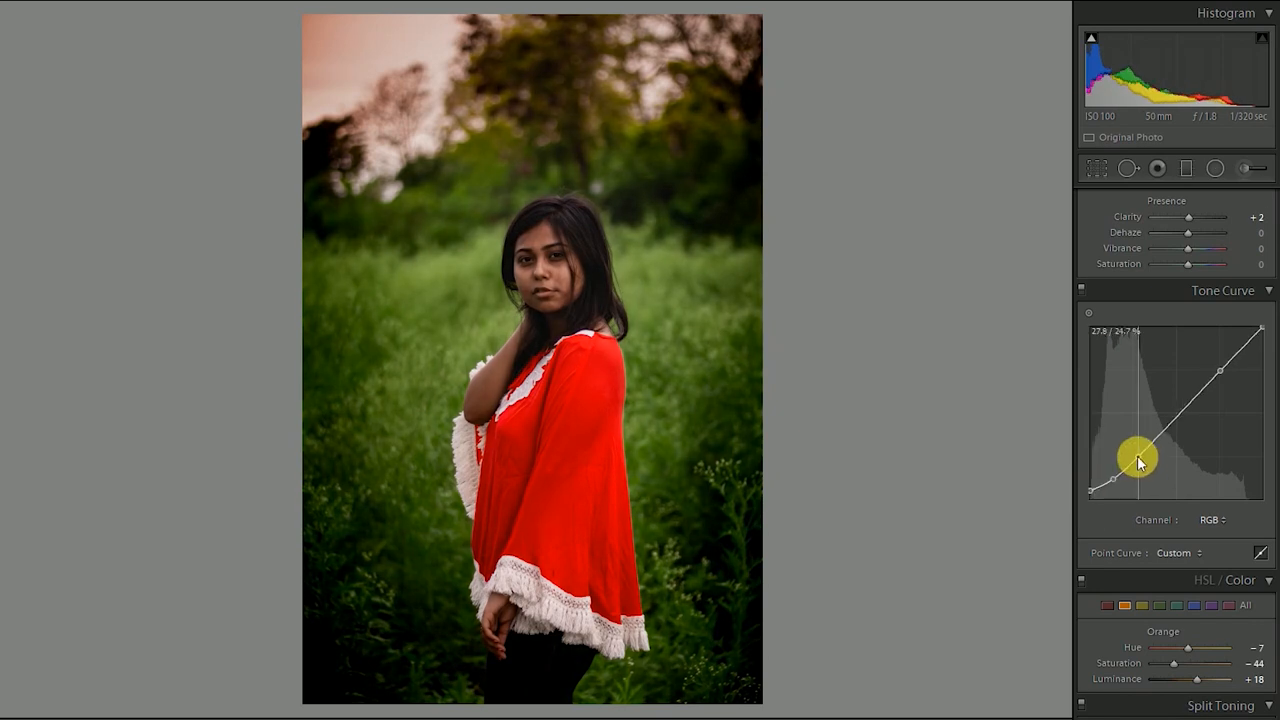
pyautogui.moveTo(1132, 456); pyautogui.dragTo(1132, 460)
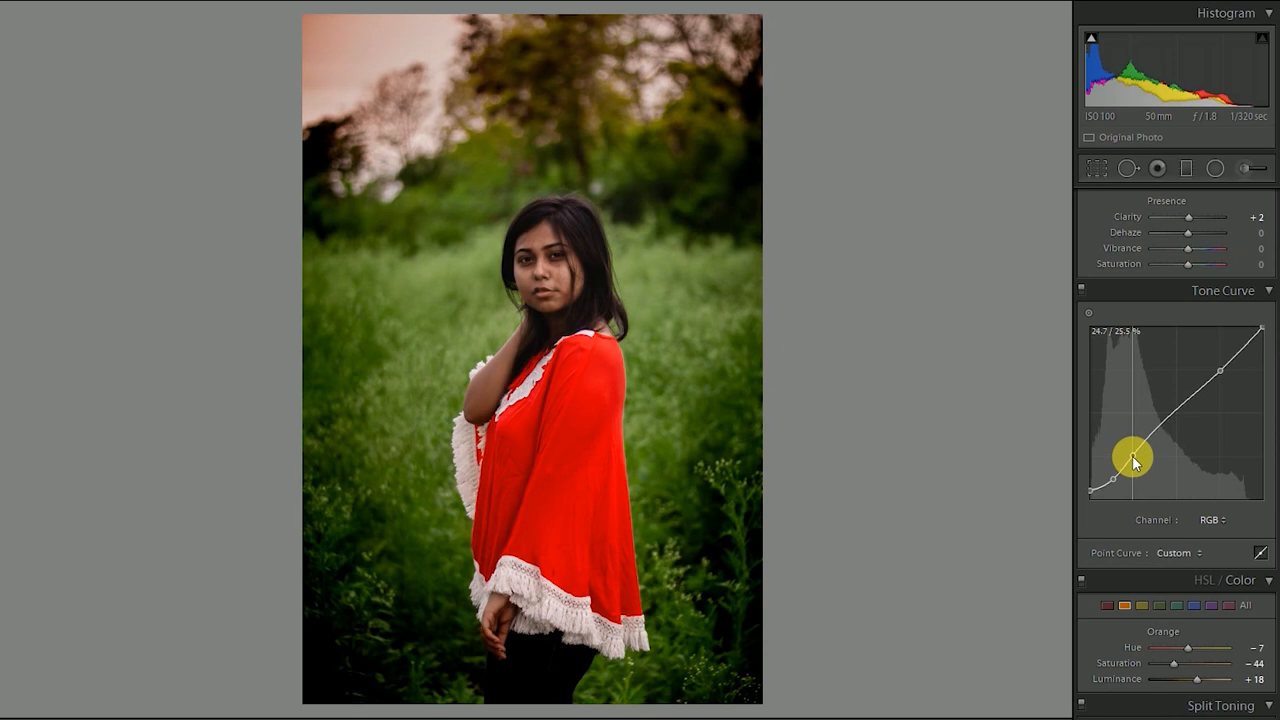
pyautogui.moveTo(1132, 456); pyautogui.dragTo(1112, 486)
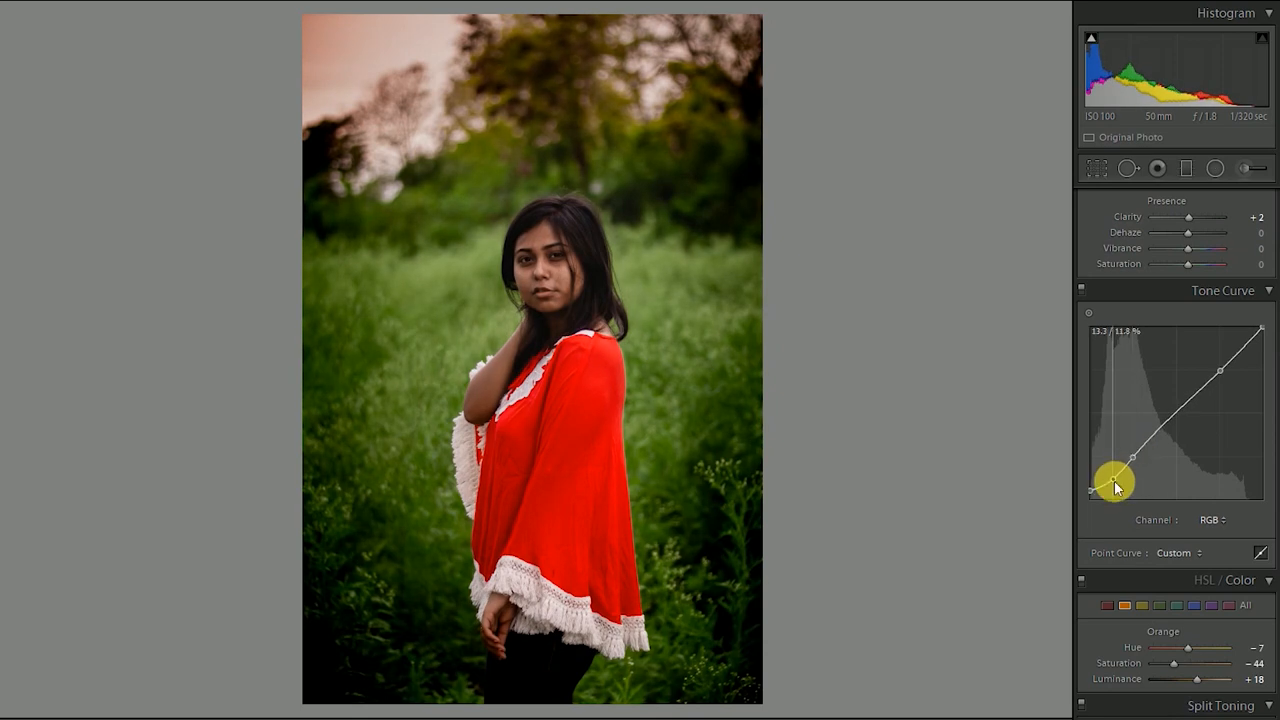
pyautogui.moveTo(1118, 482); pyautogui.dragTo(1118, 478)
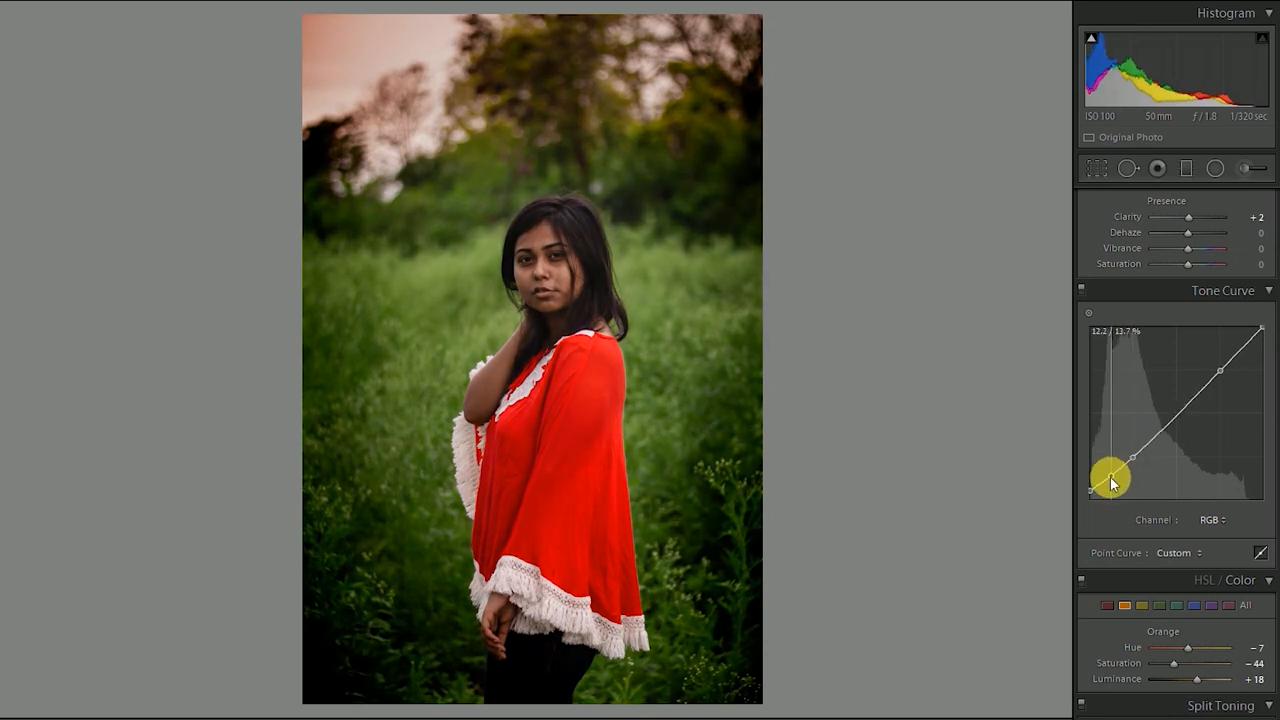
pyautogui.moveTo(1110, 480); pyautogui.dragTo(1096, 496)
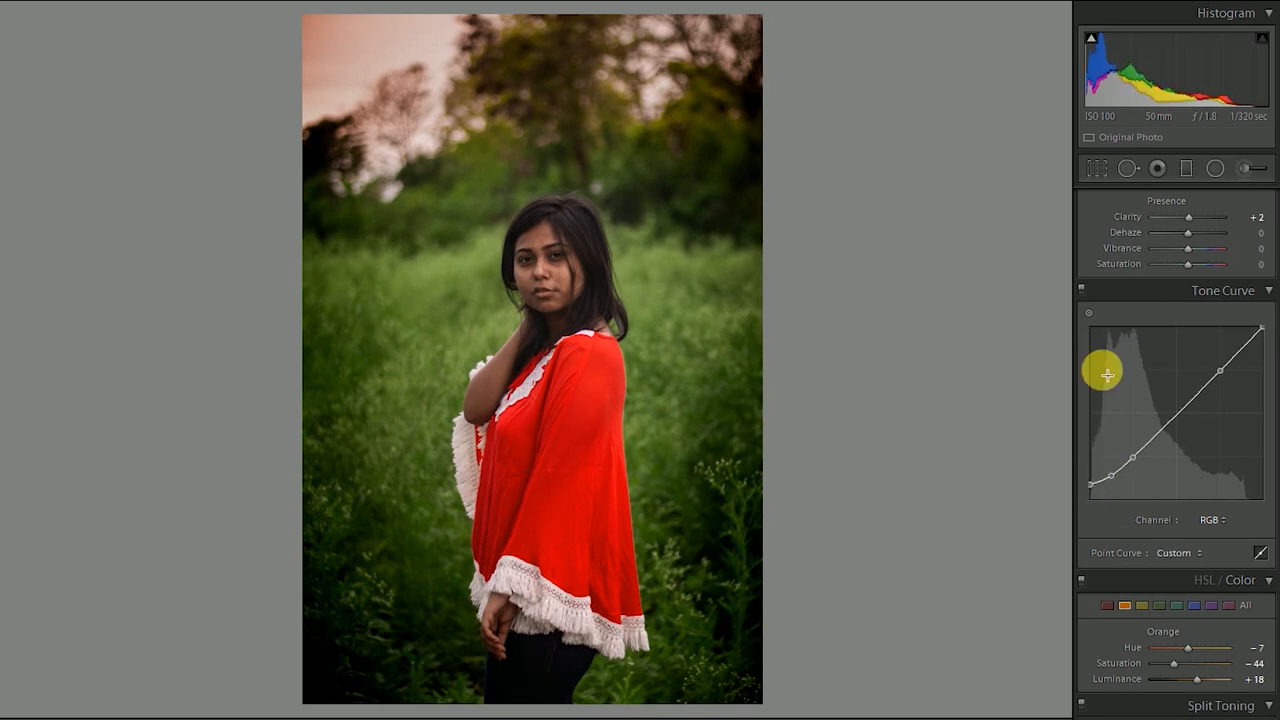
# - Raise the curve's bottom-left endpoint to fade the blacks
pyautogui.click(1240, 198)
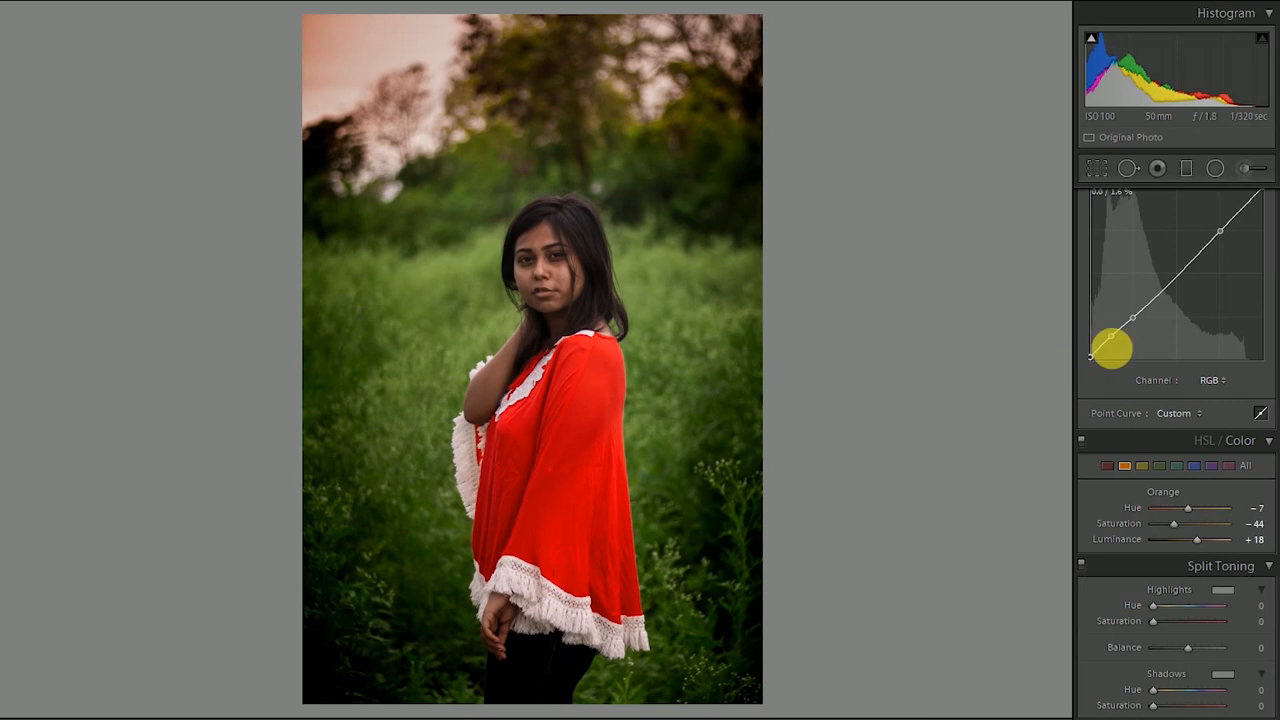
pyautogui.moveTo(1098, 344); pyautogui.dragTo(1088, 356)
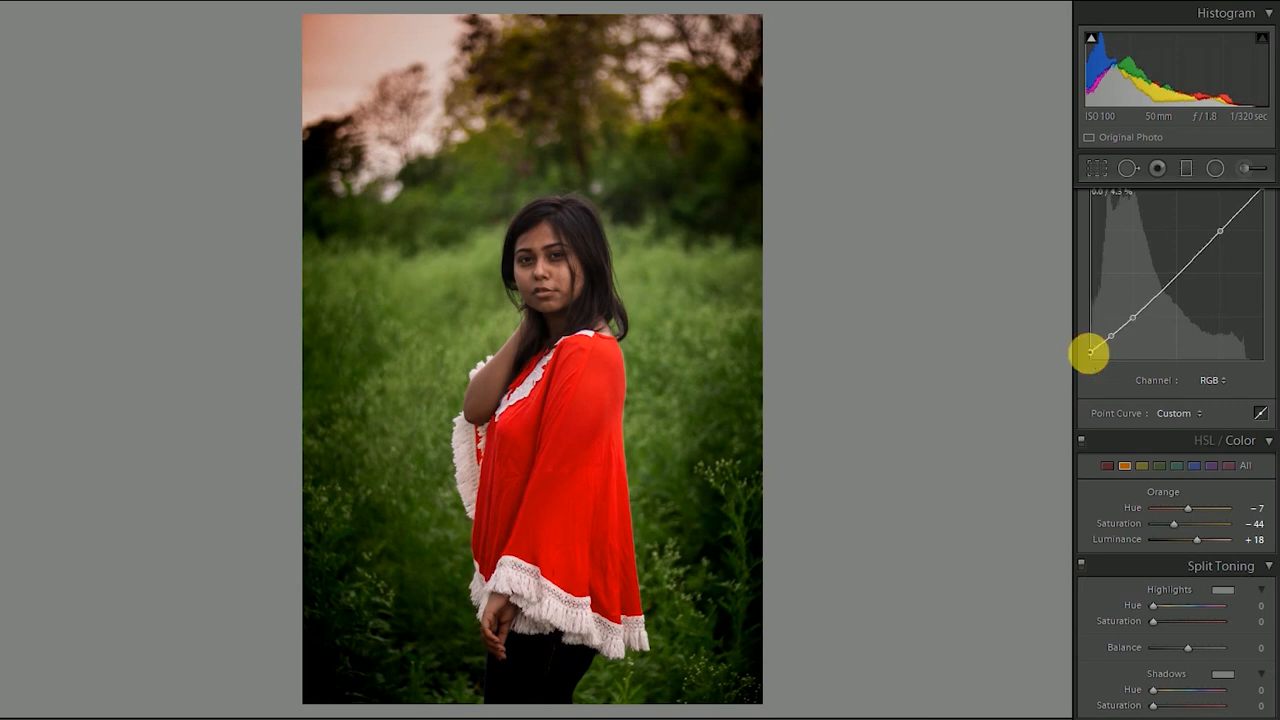
pyautogui.moveTo(1088, 356); pyautogui.dragTo(1112, 344)
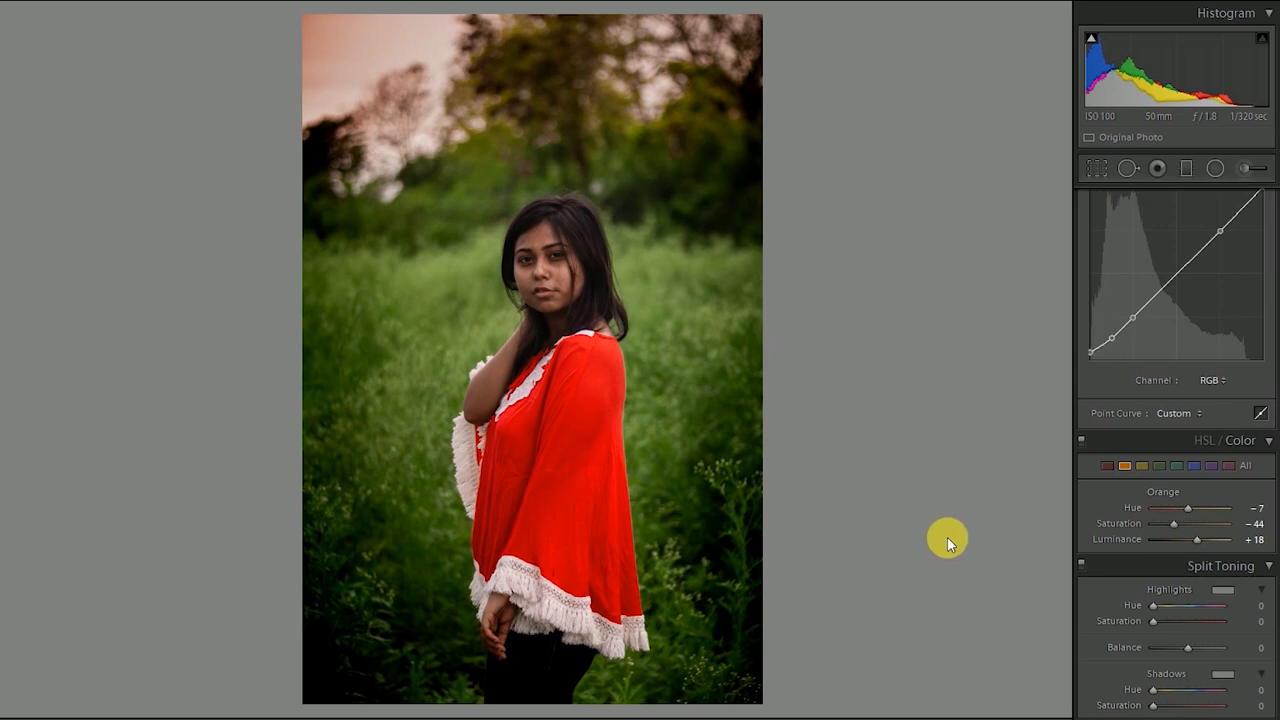
pyautogui.moveTo(1084, 486)
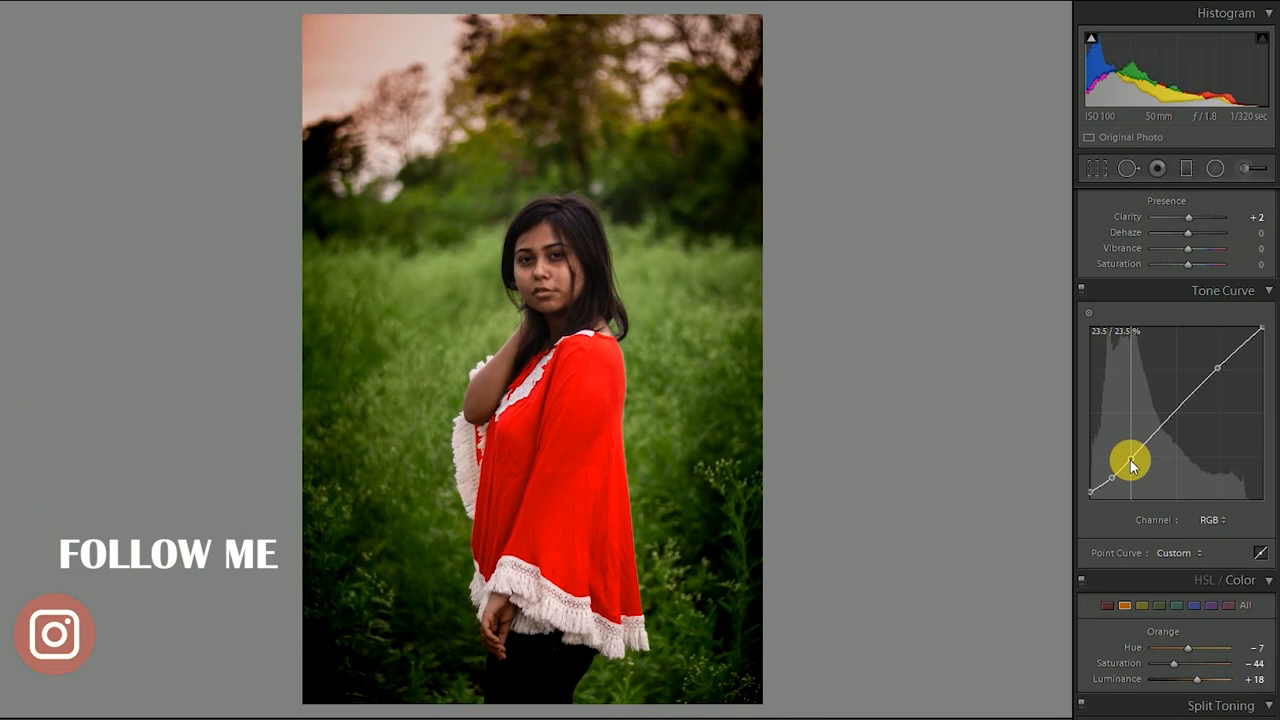
# - Refine the curve's shadow, midtone and highlight points and lift Shadows slightly more
pyautogui.moveTo(1108, 478); pyautogui.dragTo(1096, 504)
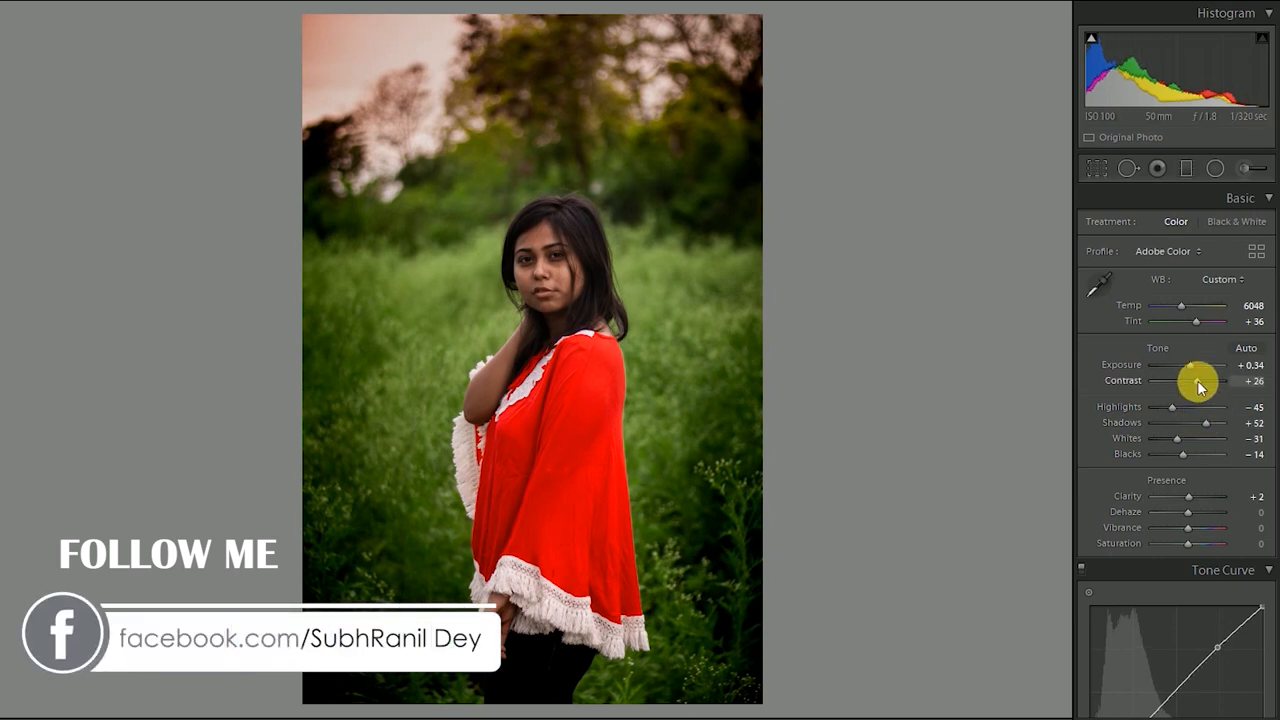
pyautogui.moveTo(1196, 380); pyautogui.dragTo(1204, 380)
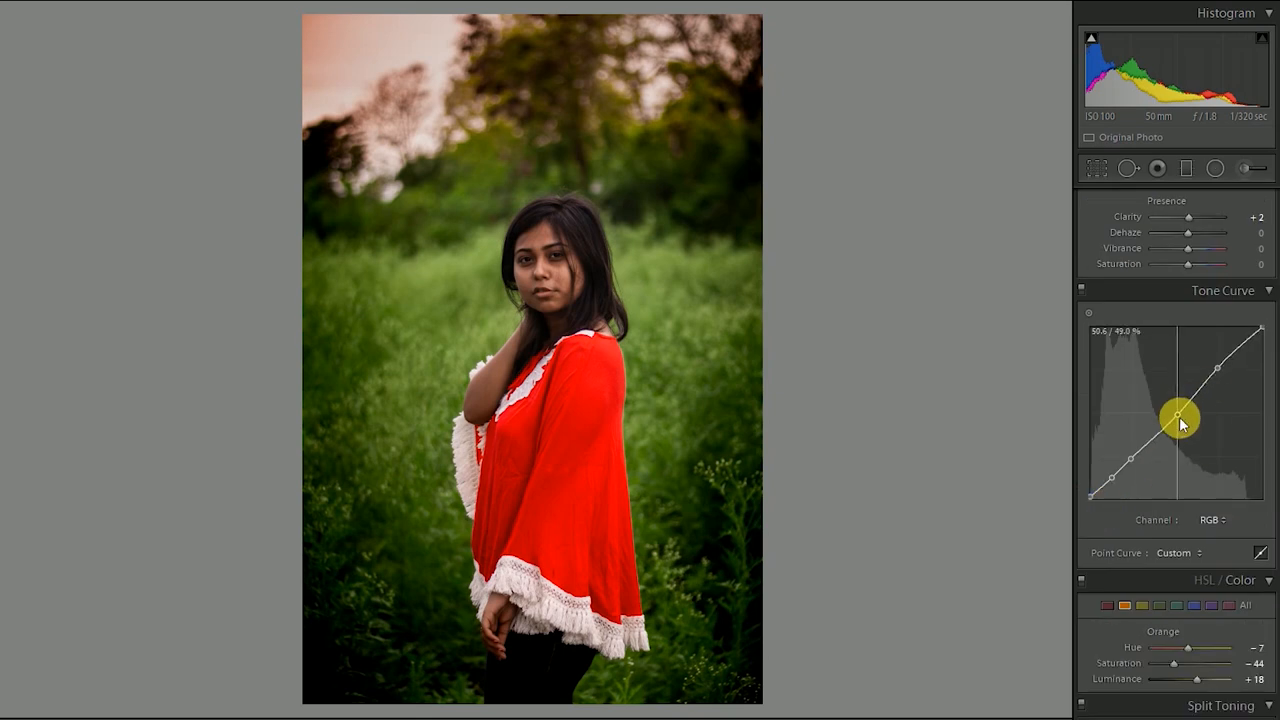
pyautogui.moveTo(1182, 418); pyautogui.dragTo(1176, 412)
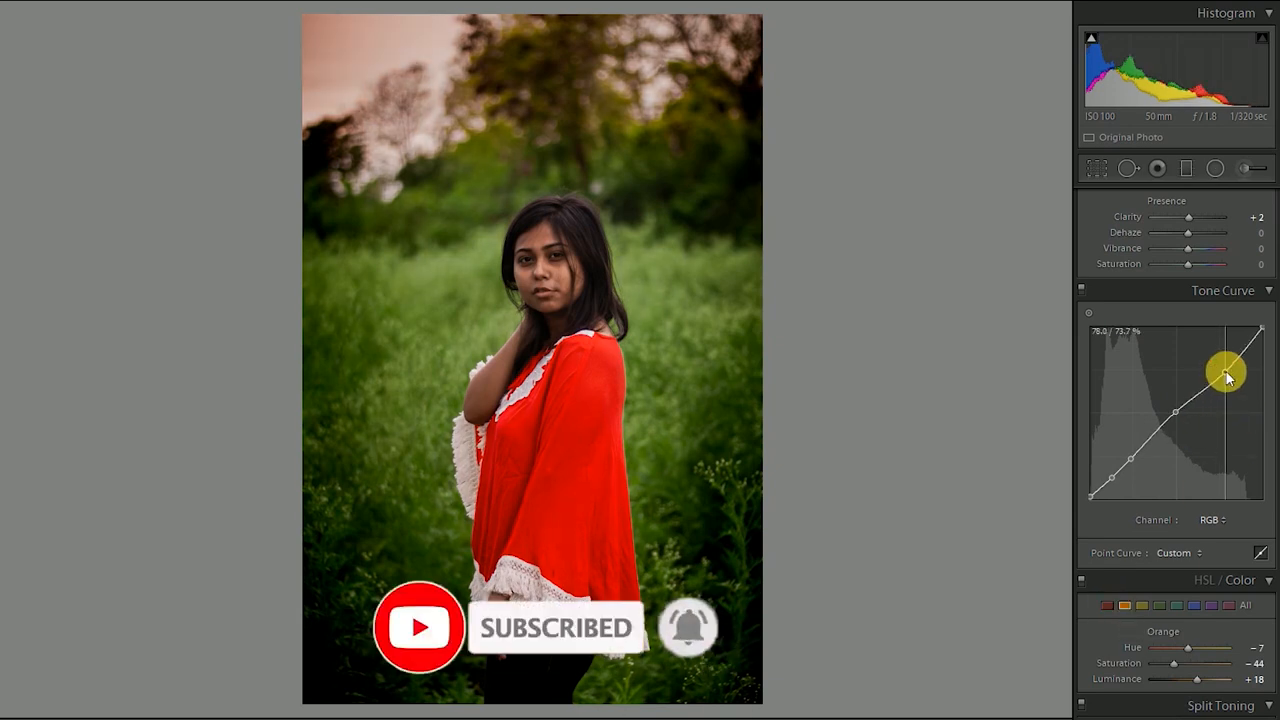
pyautogui.moveTo(1228, 368); pyautogui.dragTo(1220, 372)
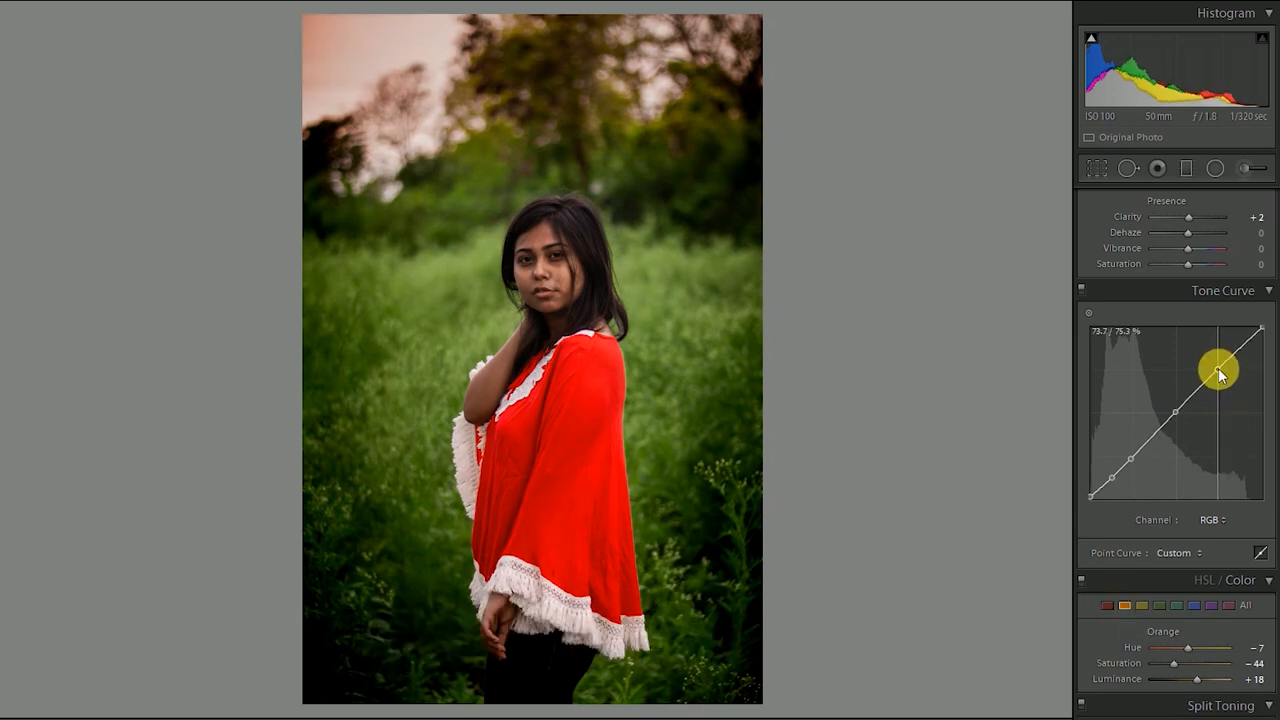
pyautogui.moveTo(1220, 370); pyautogui.dragTo(1170, 436)
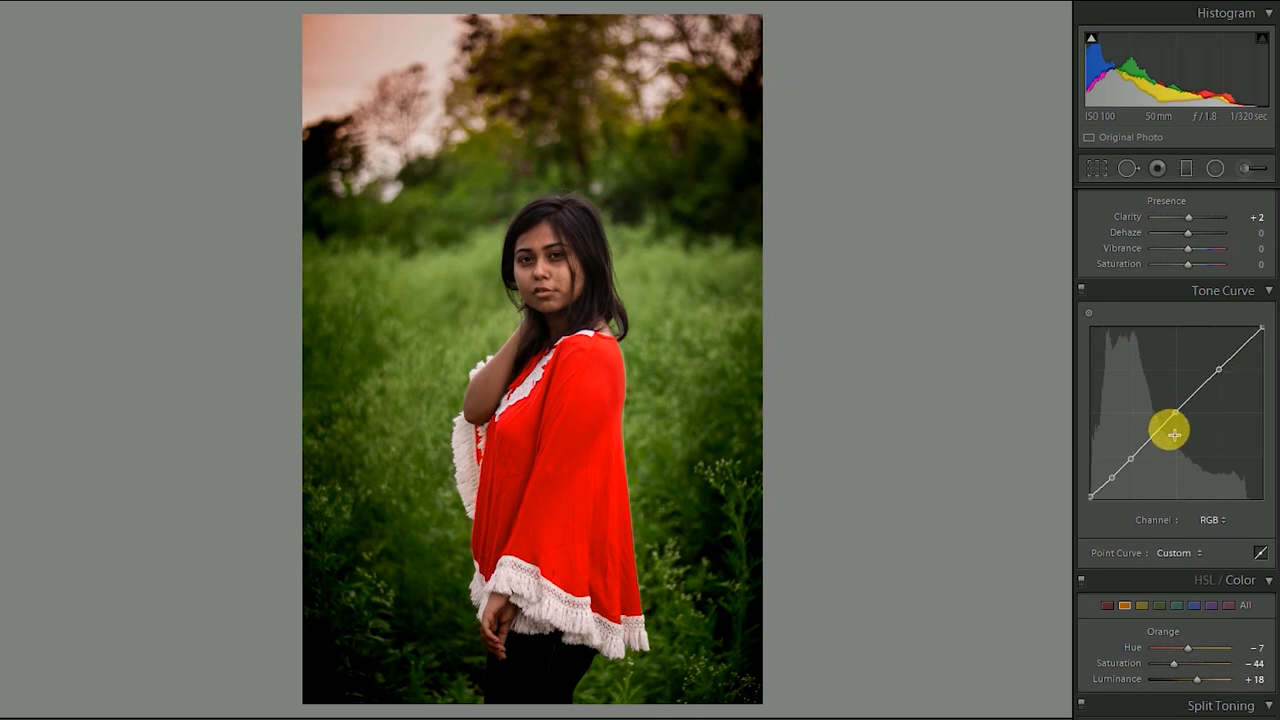